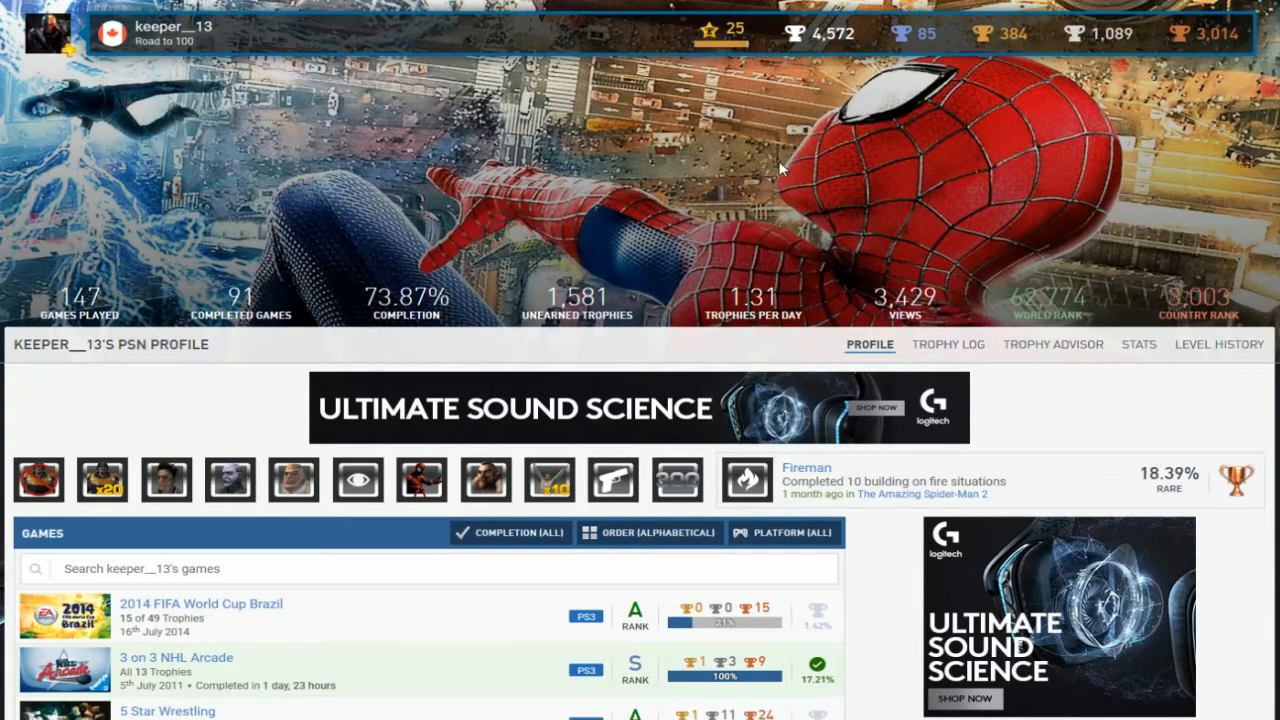
{"action": "scroll", "scroll_direction": "down", "scroll_amount": 3}
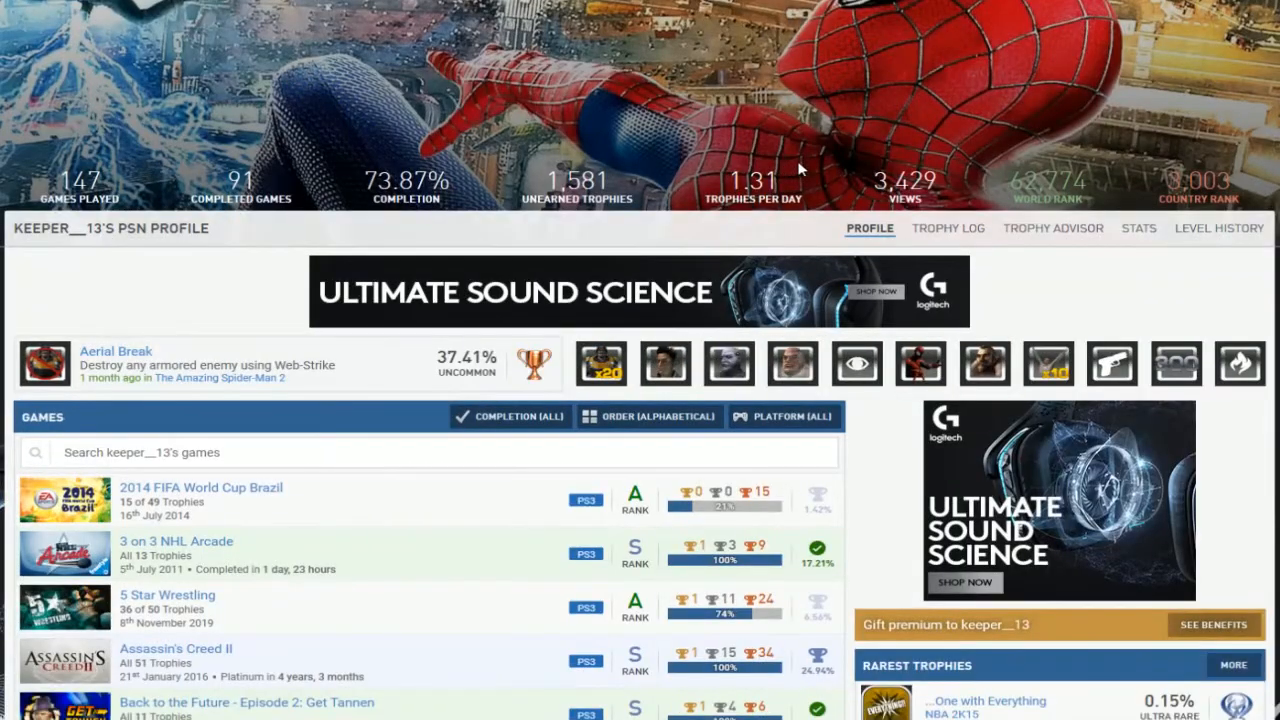
{"action": "scroll", "scroll_direction": "down", "scroll_amount": 3}
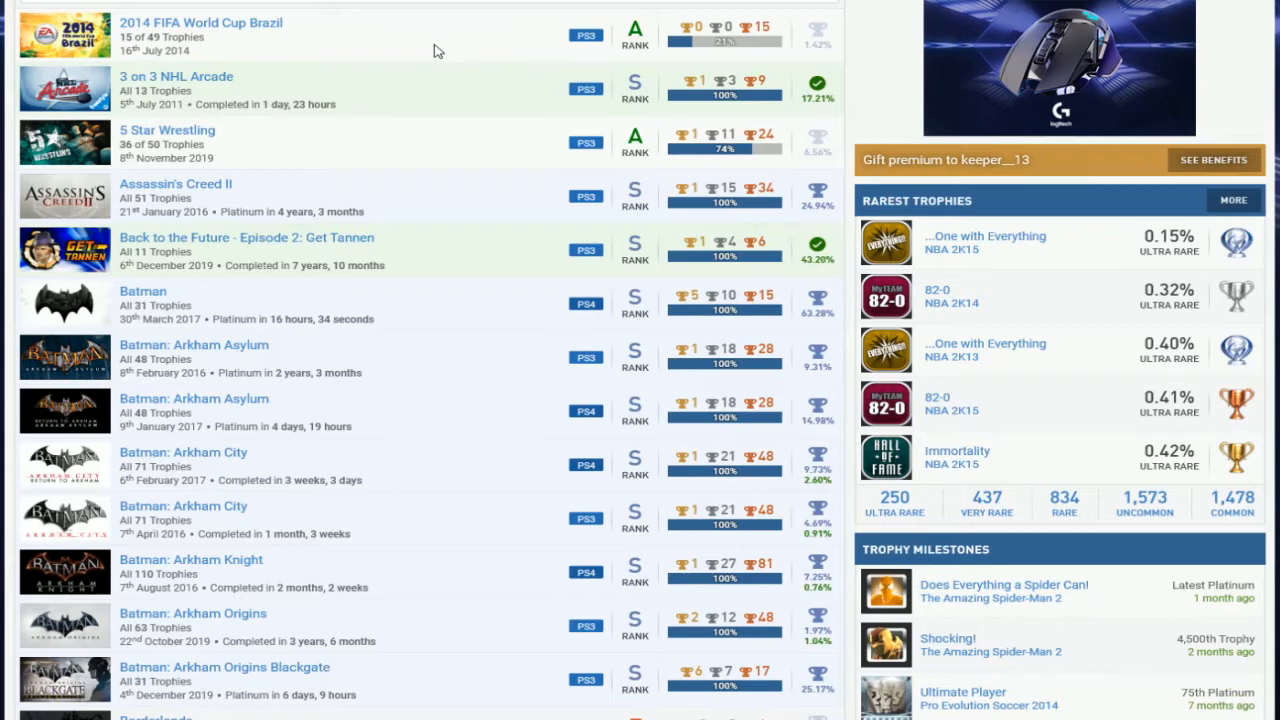
{"action": "mouse_move", "coordinate": [250, 36]}
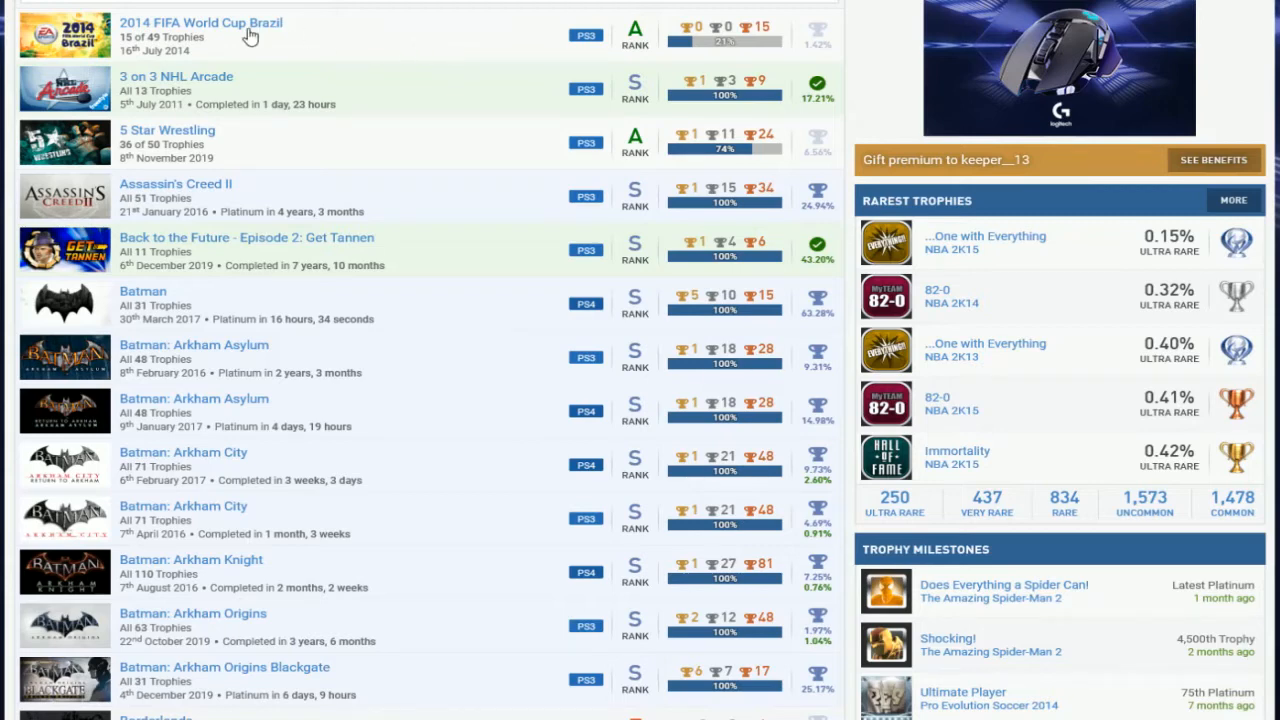
{"action": "mouse_move", "coordinate": [396, 56]}
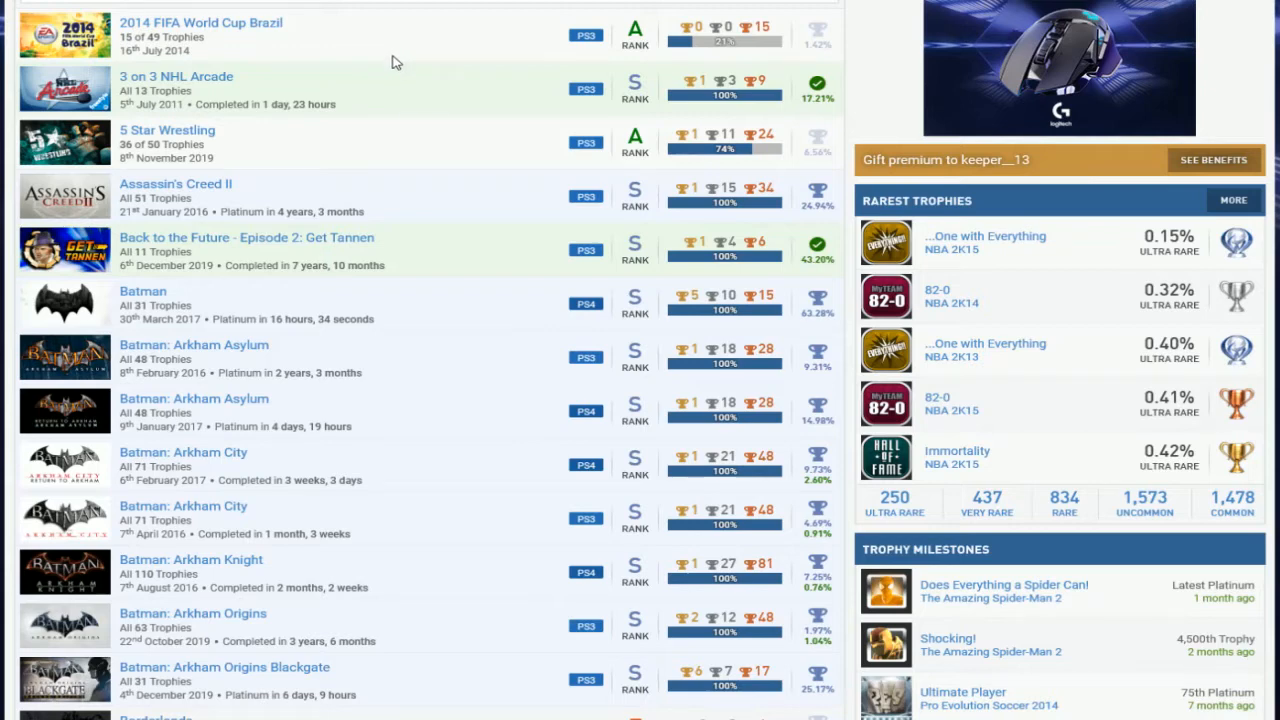
{"action": "mouse_move", "coordinate": [304, 104]}
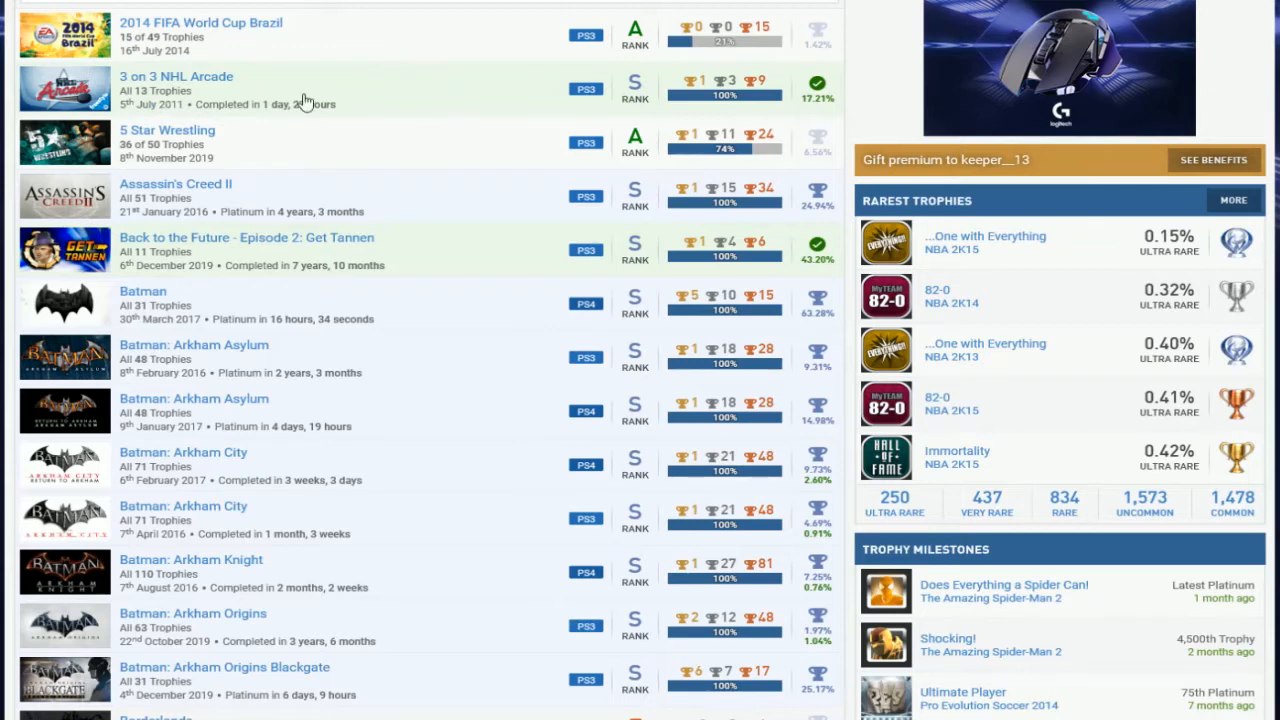
{"action": "mouse_move", "coordinate": [444, 198]}
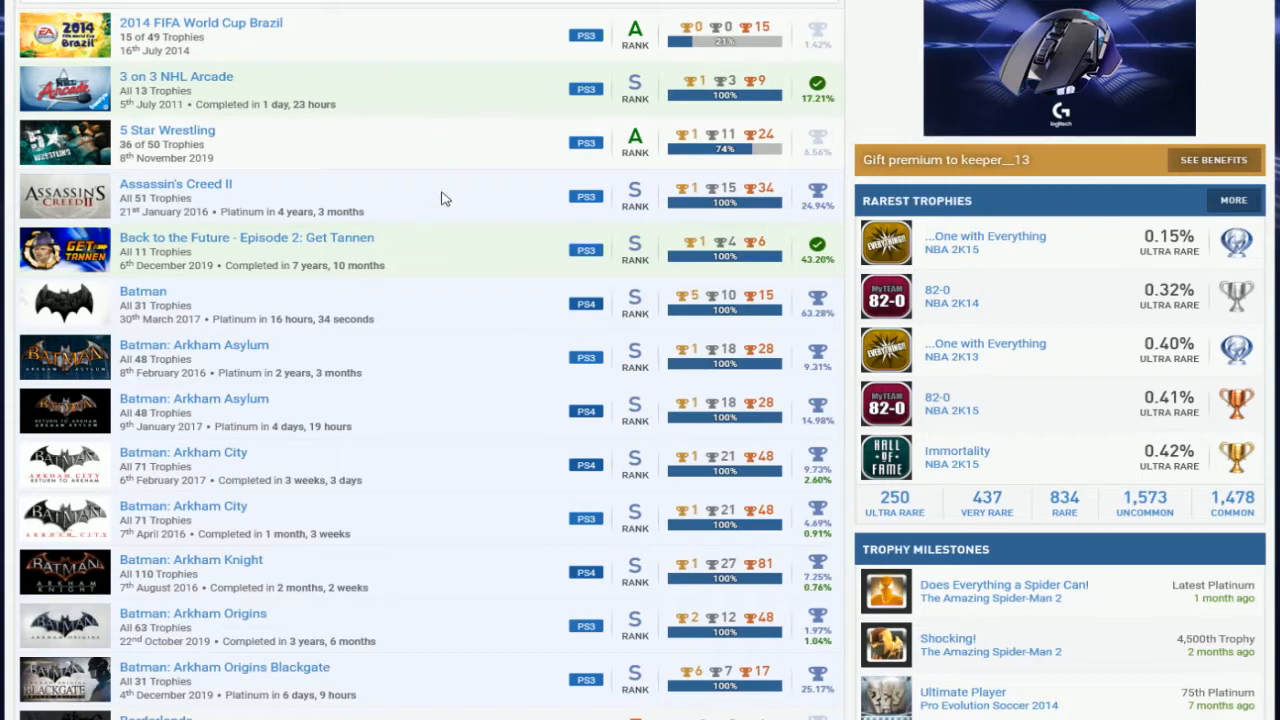
{"action": "scroll", "scroll_direction": "down", "scroll_amount": 3}
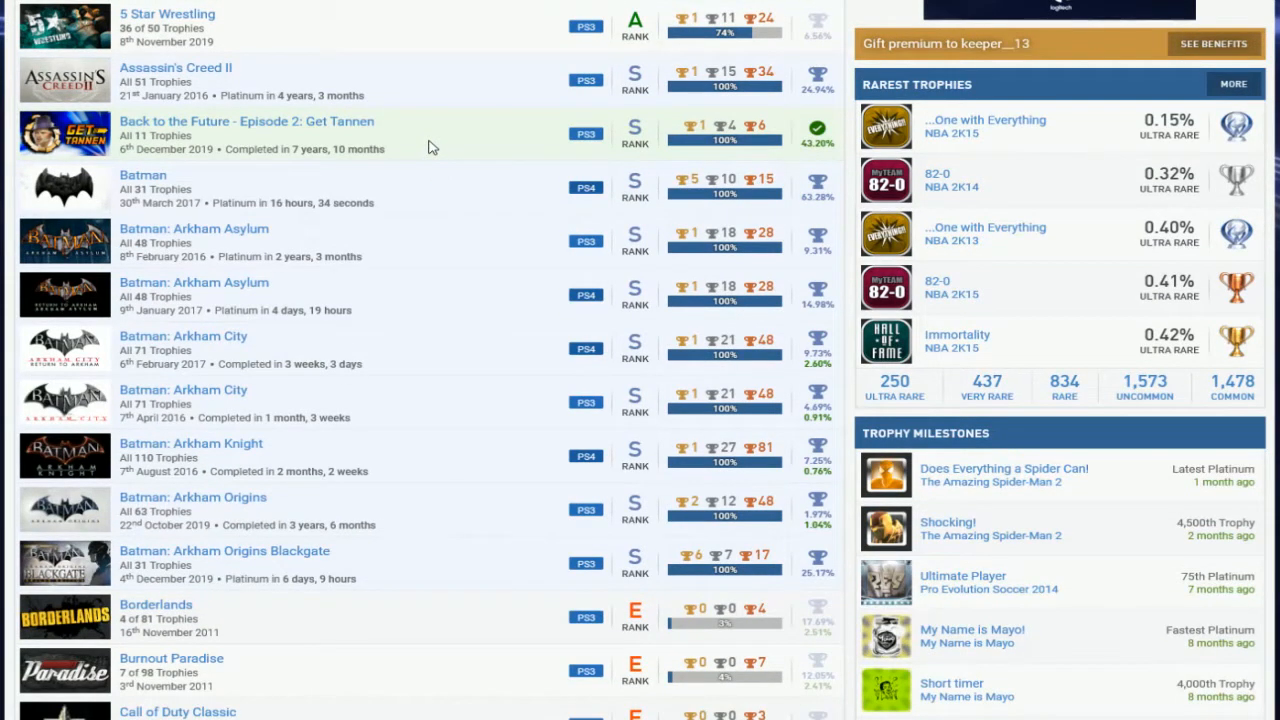
{"action": "mouse_move", "coordinate": [436, 148]}
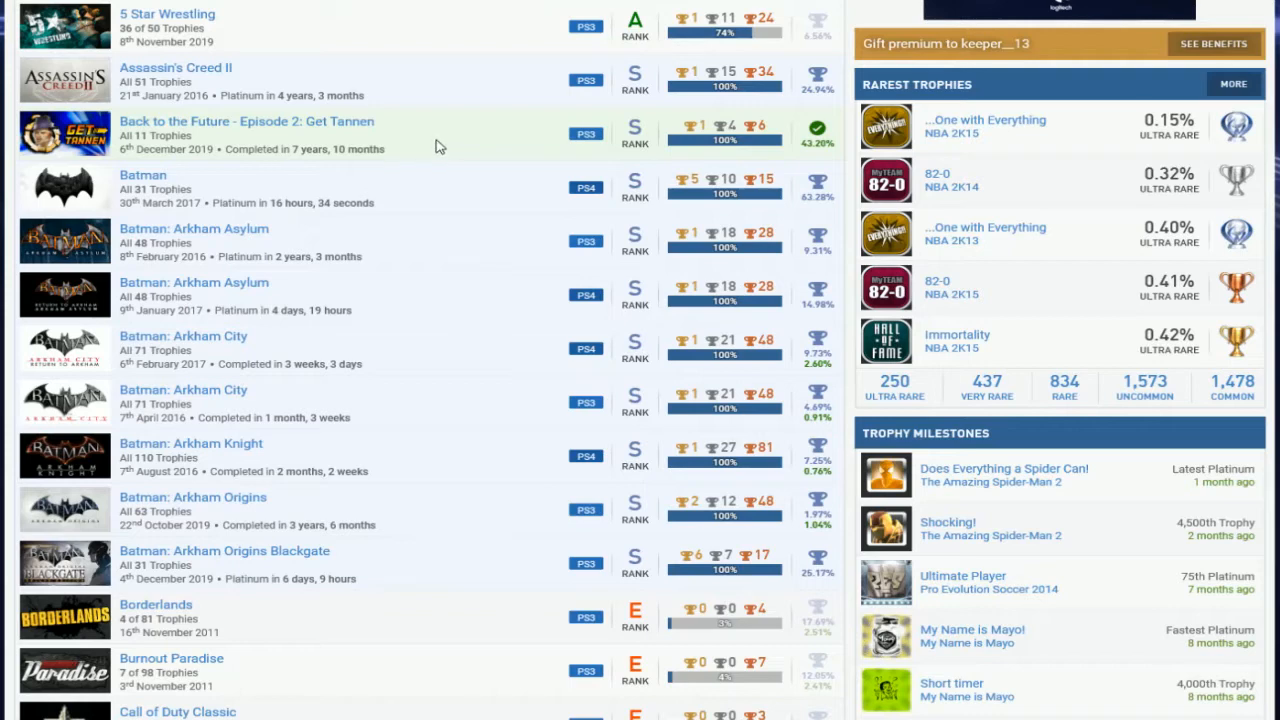
{"action": "scroll", "scroll_direction": "down", "scroll_amount": 3}
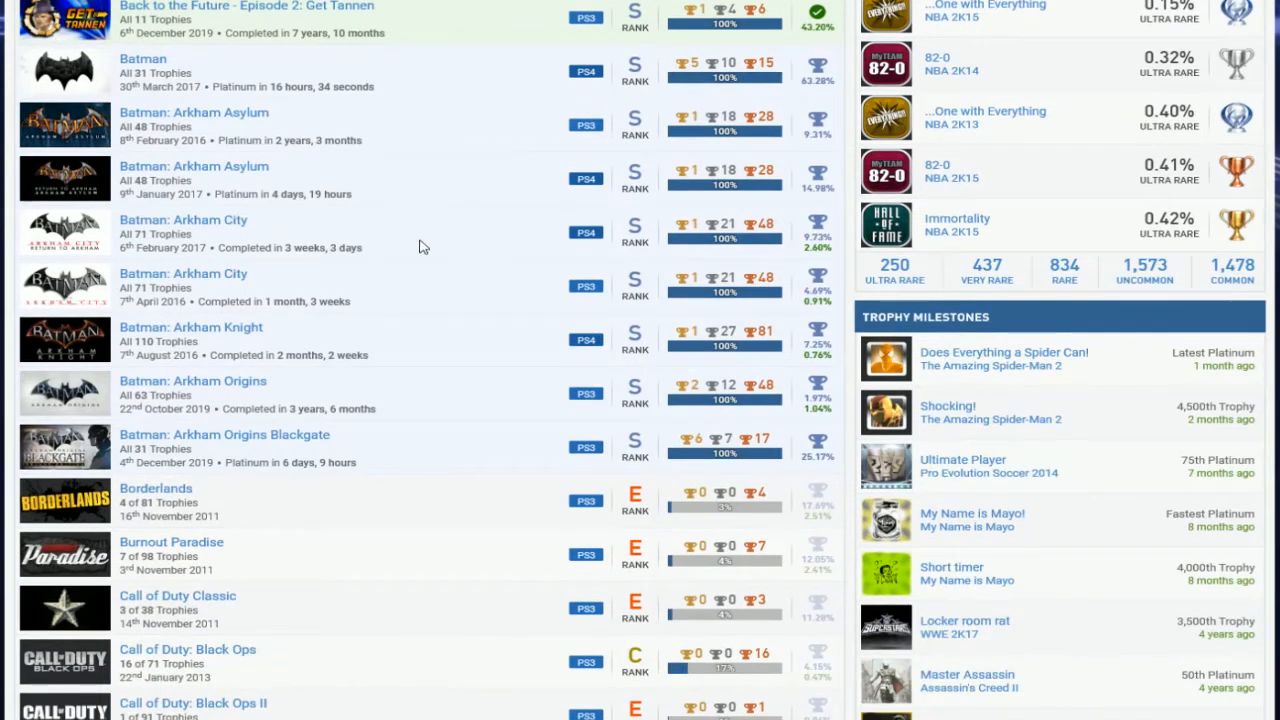
{"action": "mouse_move", "coordinate": [396, 284]}
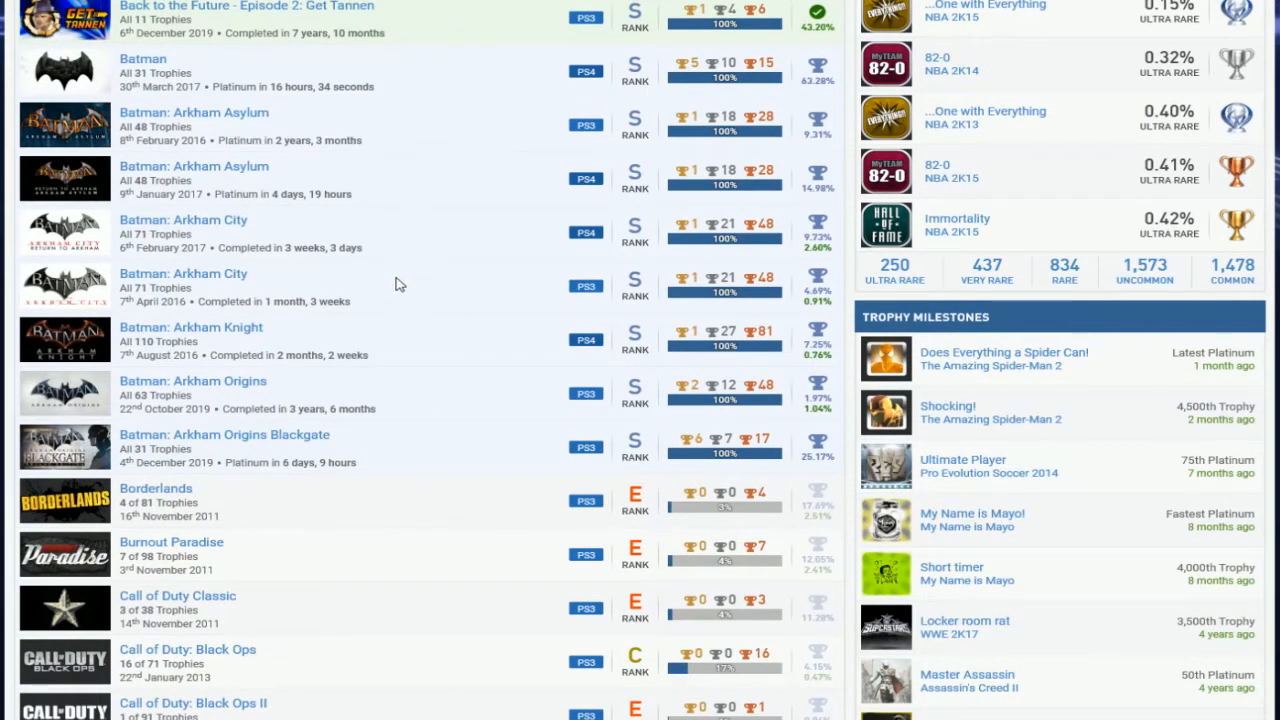
{"action": "mouse_move", "coordinate": [396, 438]}
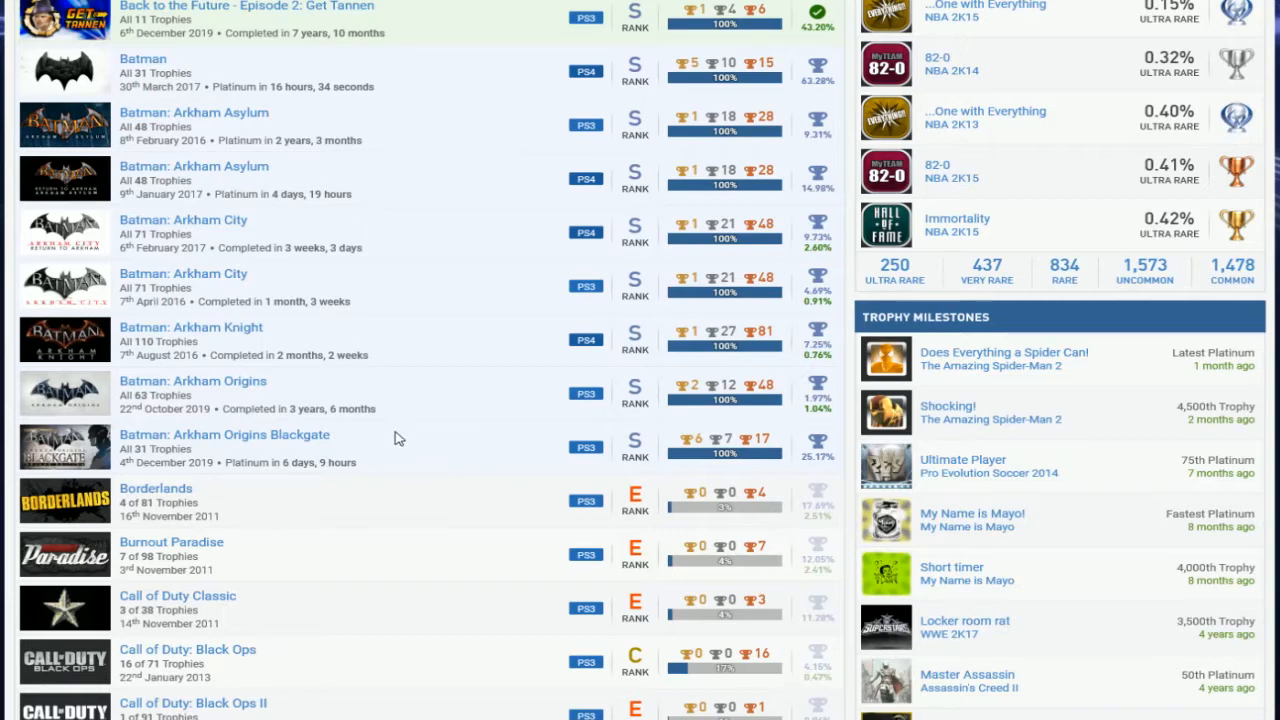
{"action": "mouse_move", "coordinate": [408, 66]}
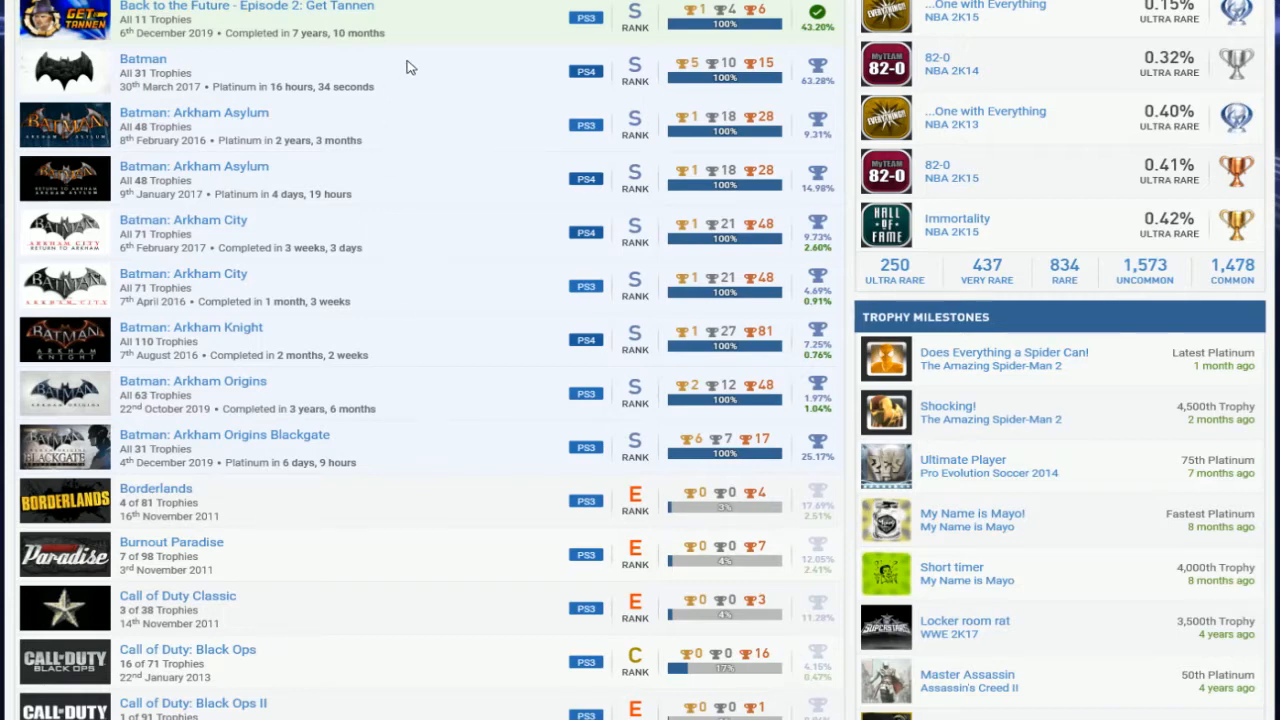
{"action": "mouse_move", "coordinate": [500, 130]}
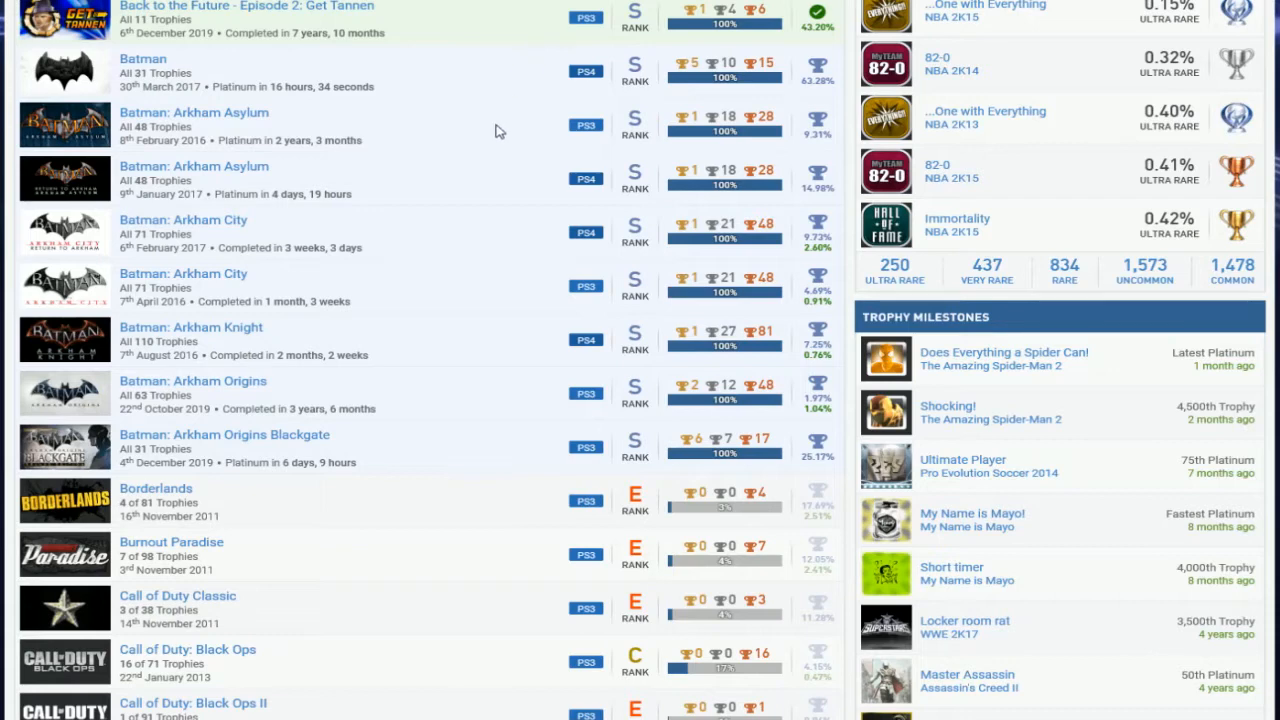
{"action": "mouse_move", "coordinate": [490, 136]}
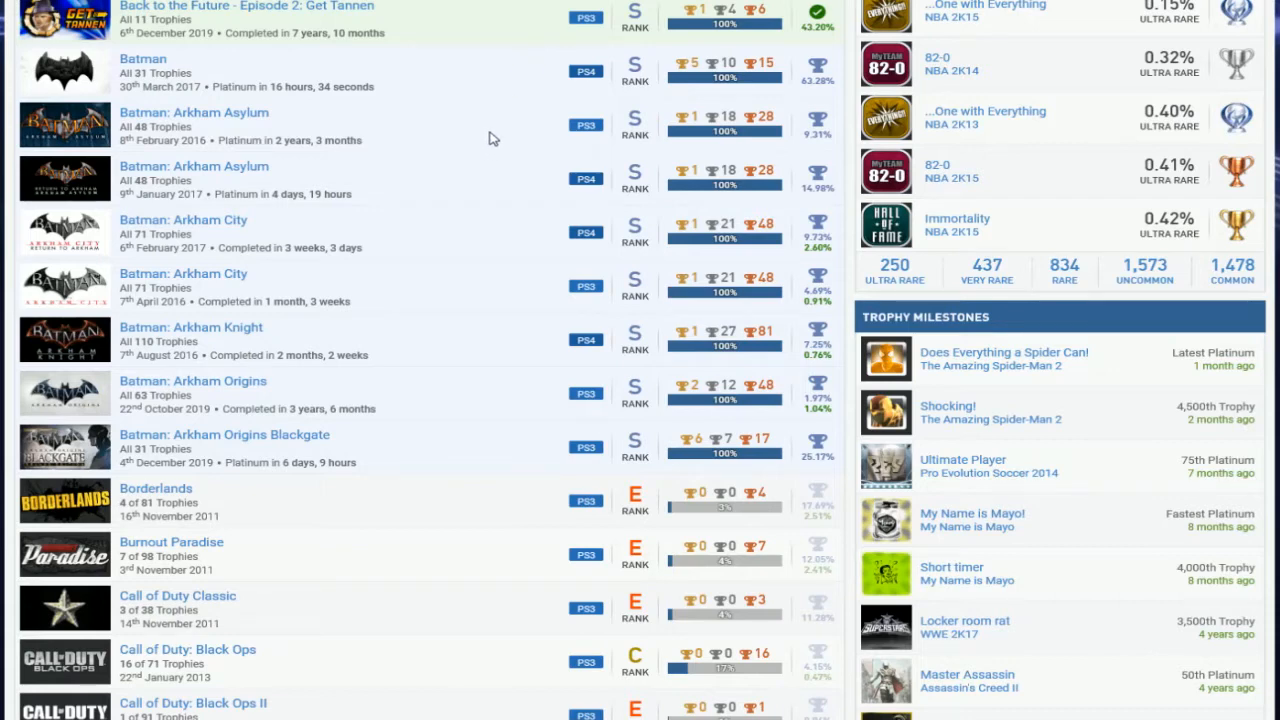
{"action": "mouse_move", "coordinate": [476, 12]}
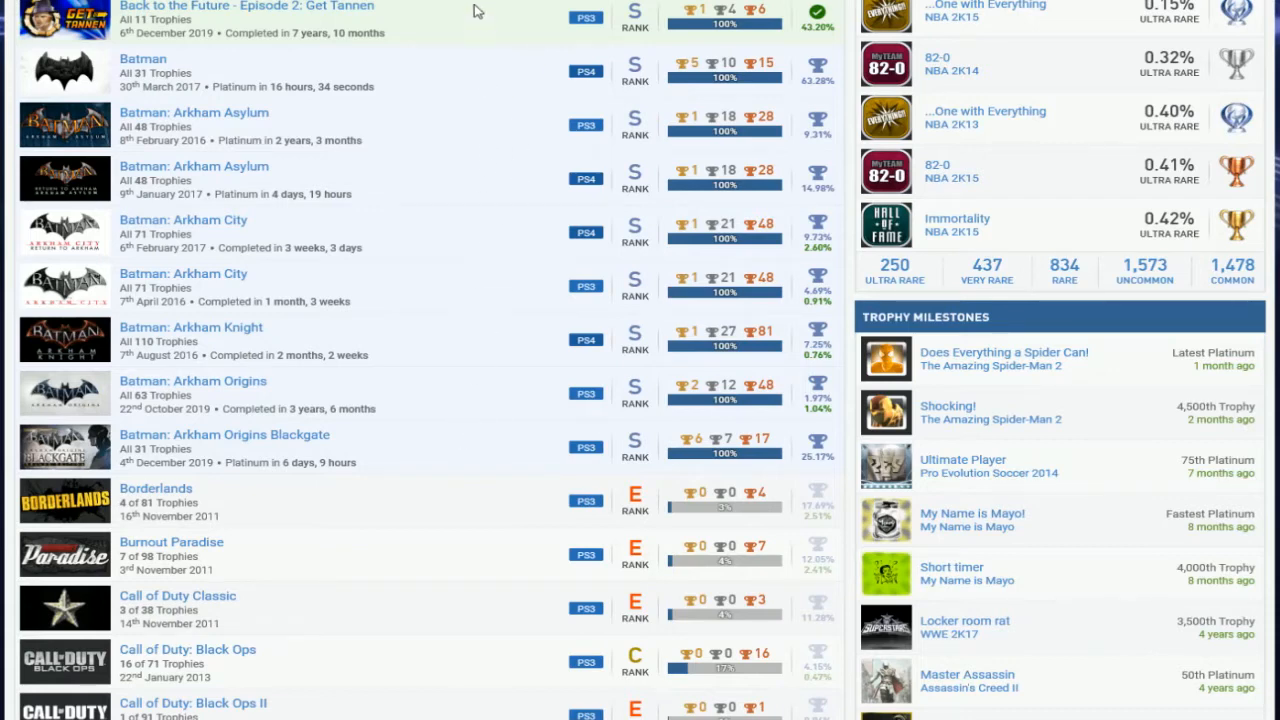
{"action": "mouse_move", "coordinate": [408, 596]}
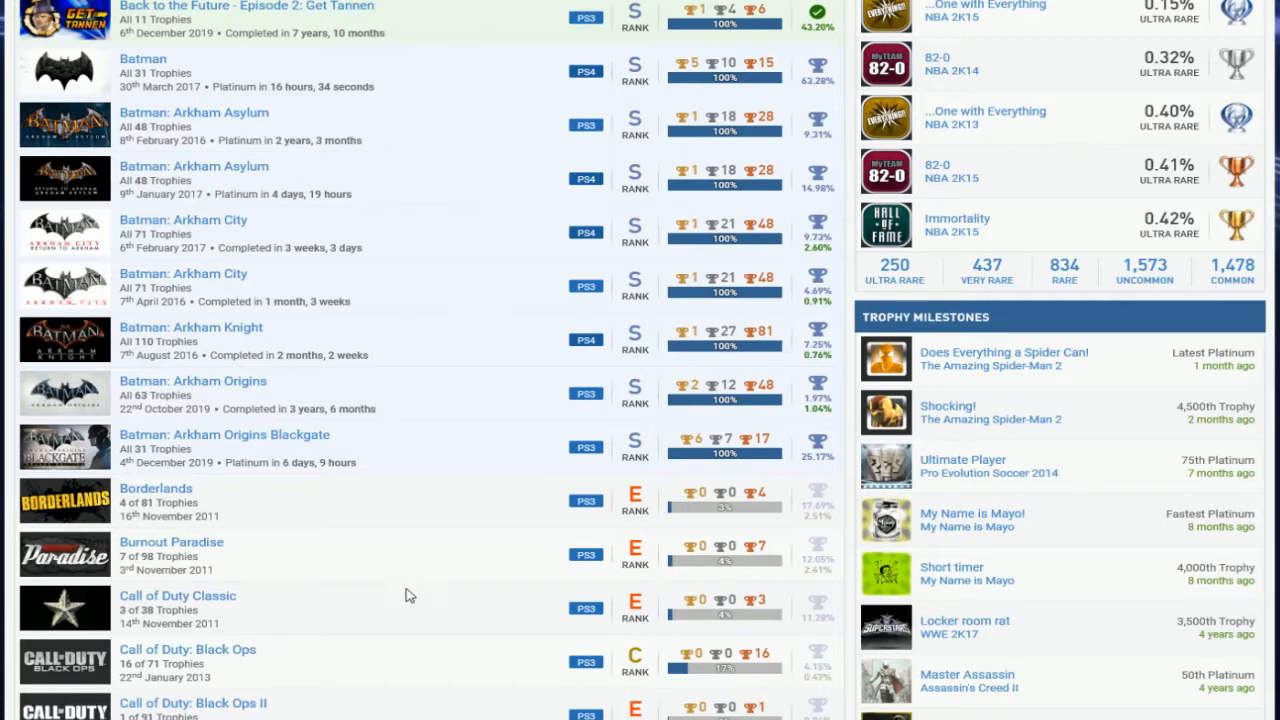
{"action": "mouse_move", "coordinate": [318, 110]}
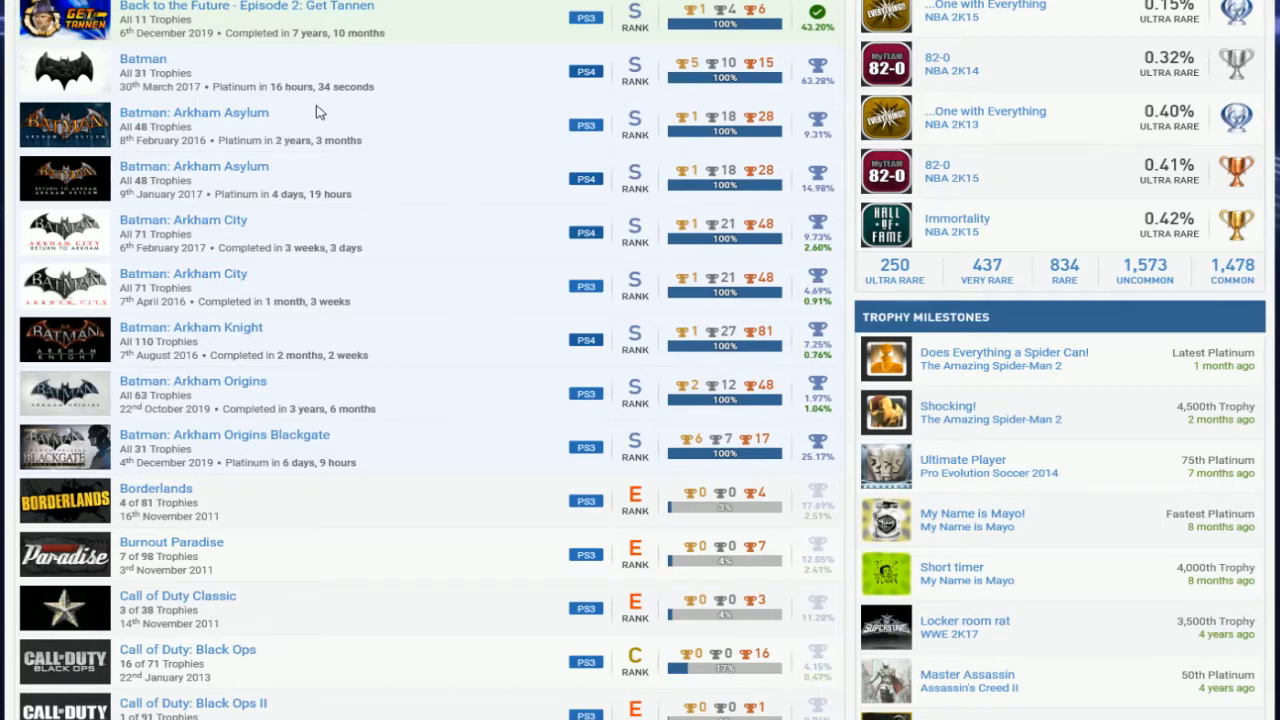
{"action": "mouse_move", "coordinate": [478, 166]}
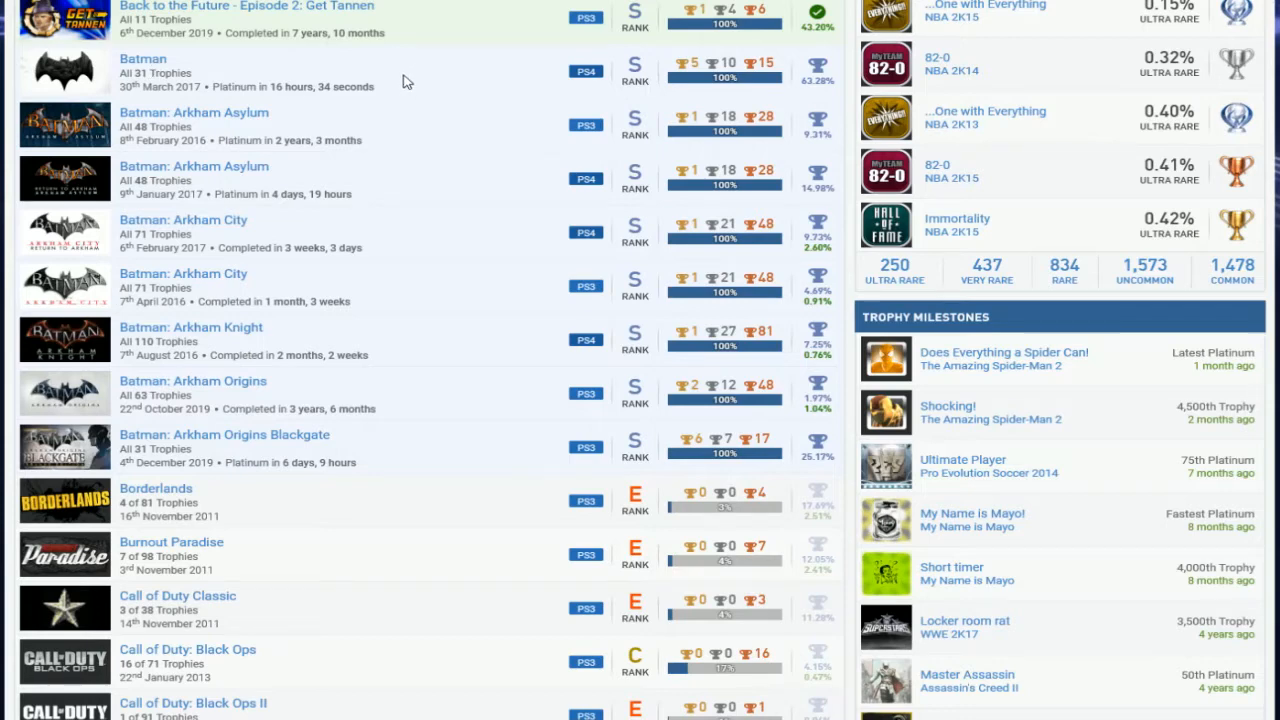
{"action": "mouse_move", "coordinate": [398, 162]}
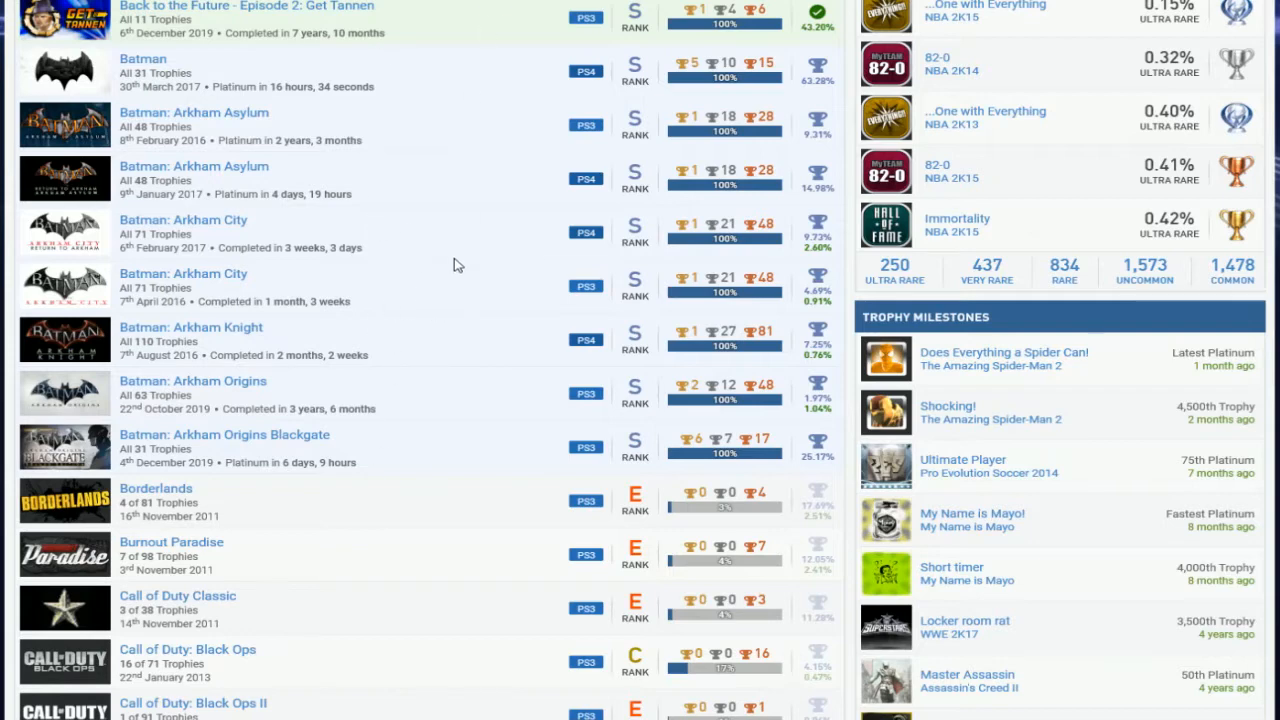
{"action": "scroll", "scroll_direction": "down", "scroll_amount": 3}
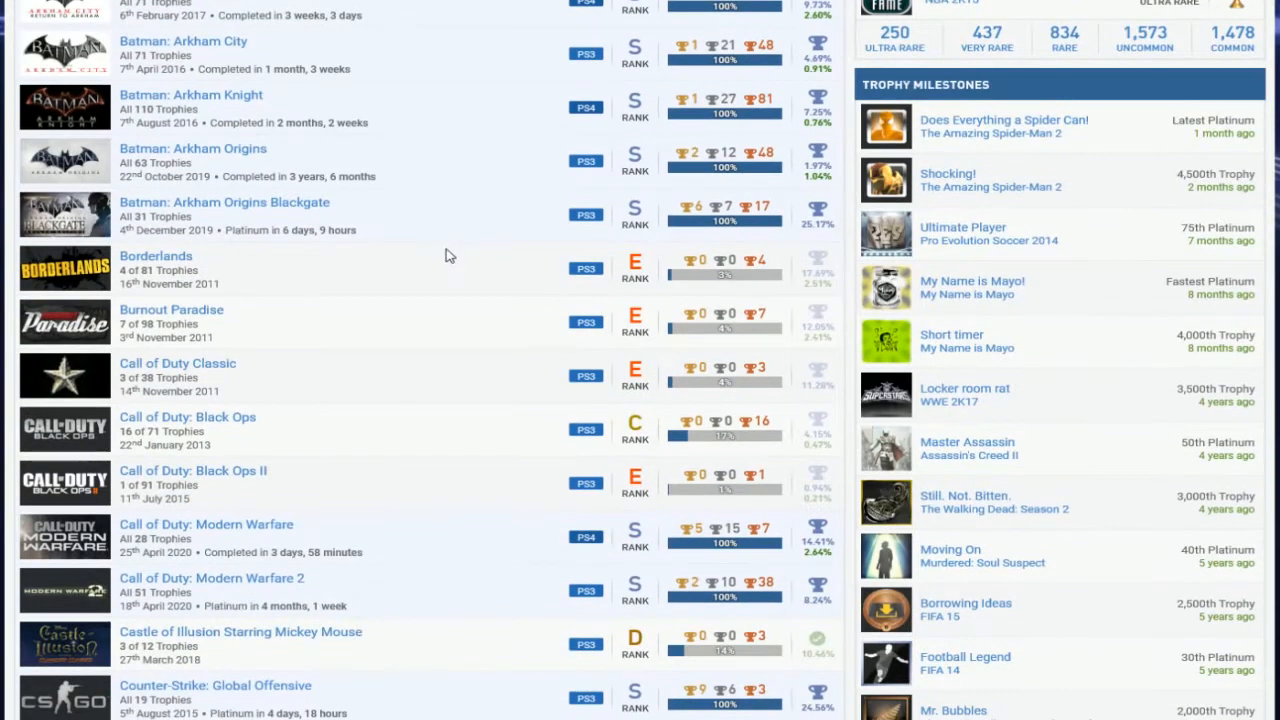
{"action": "scroll", "scroll_direction": "down", "scroll_amount": 3}
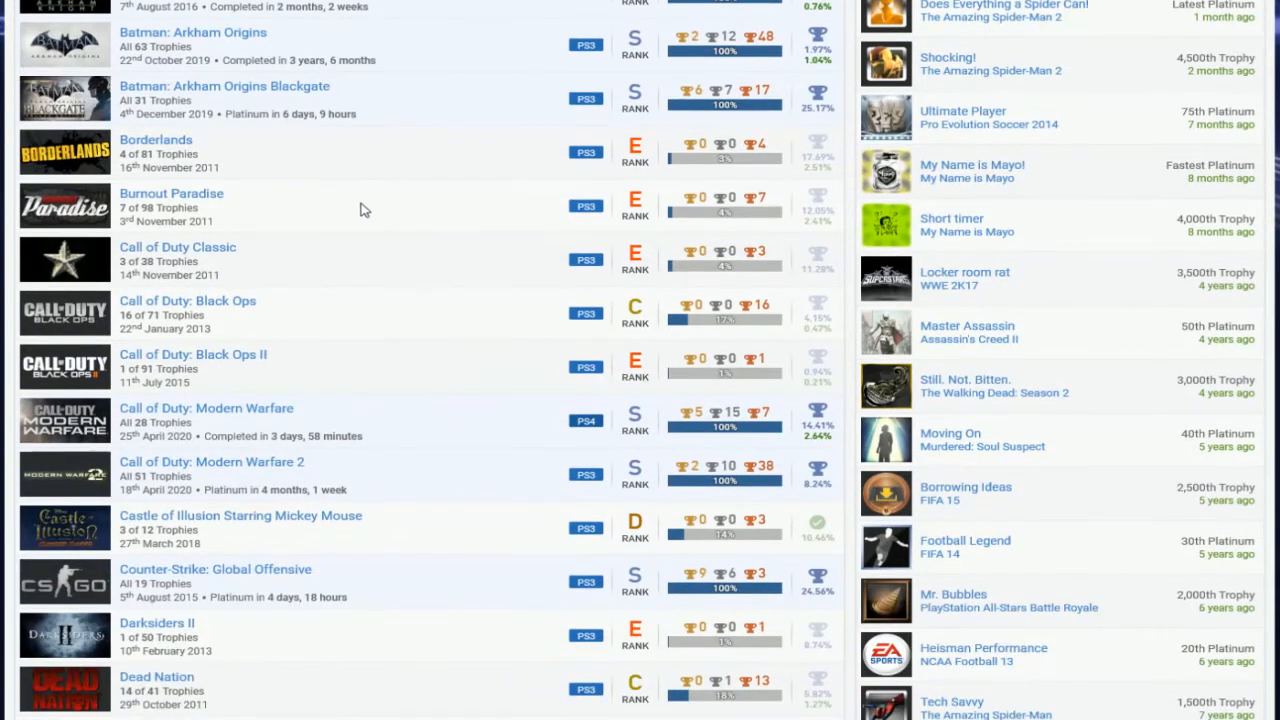
{"action": "mouse_move", "coordinate": [494, 240]}
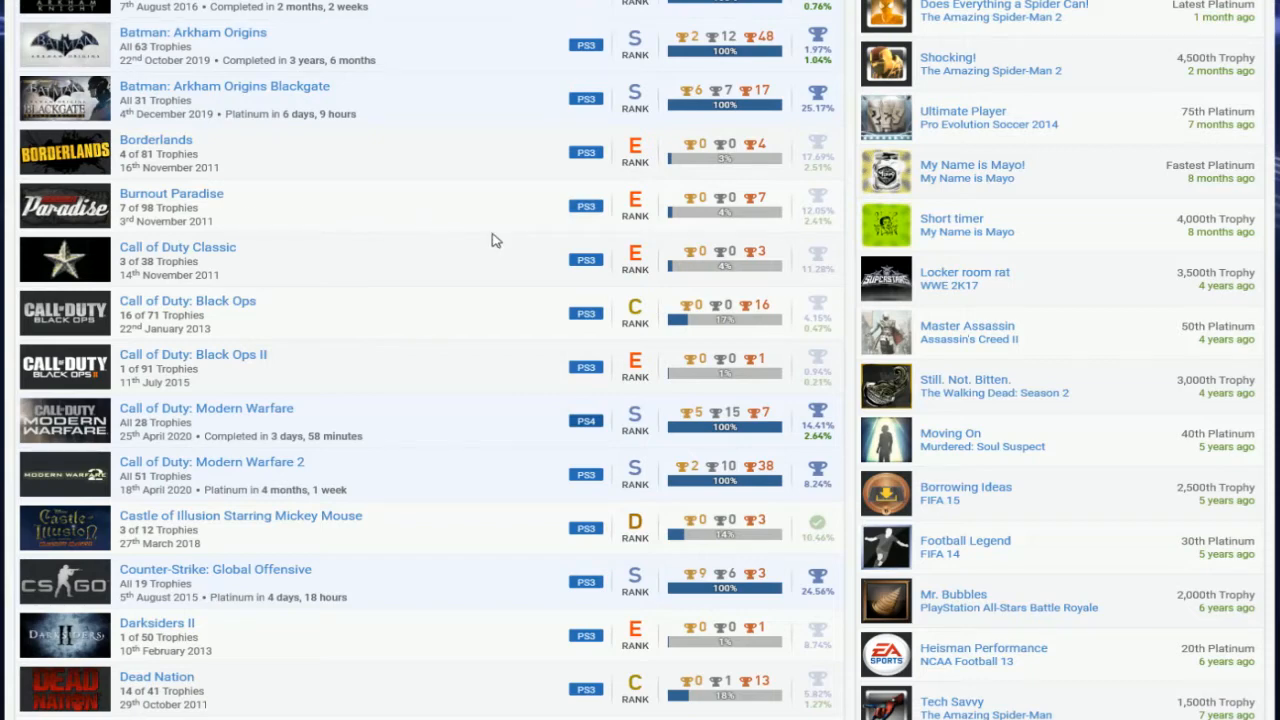
{"action": "mouse_move", "coordinate": [476, 210]}
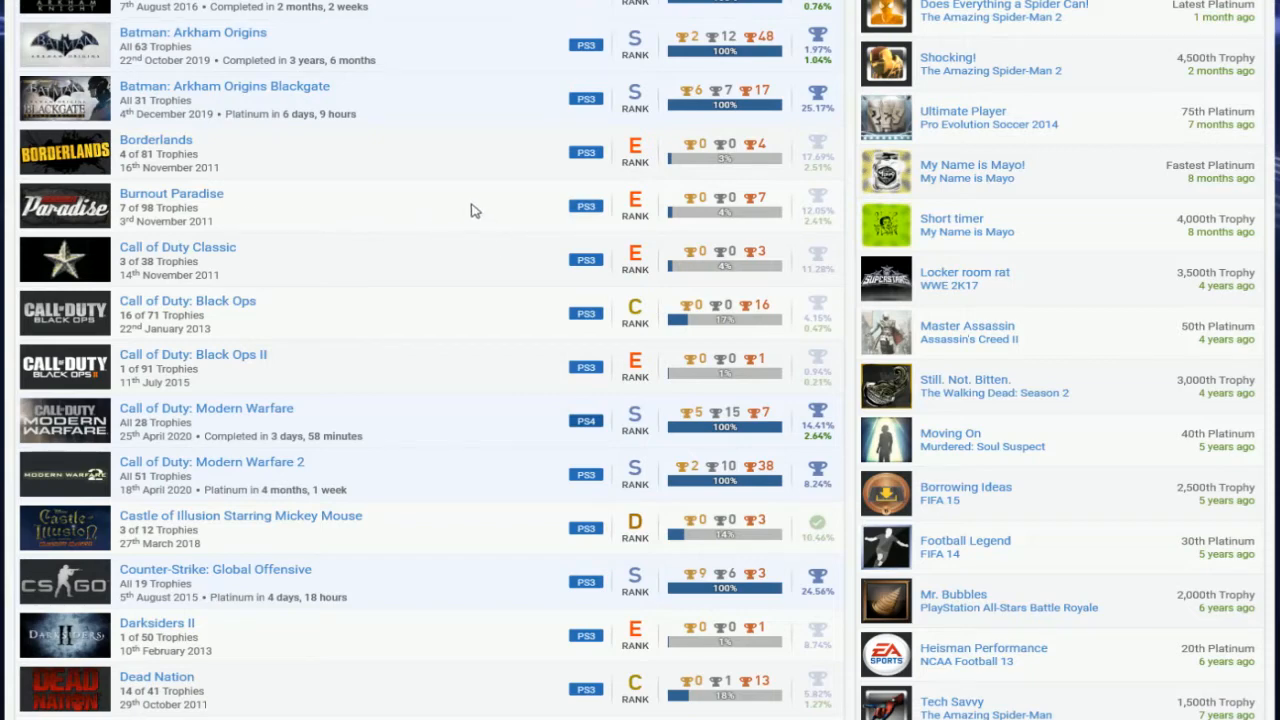
{"action": "mouse_move", "coordinate": [392, 276]}
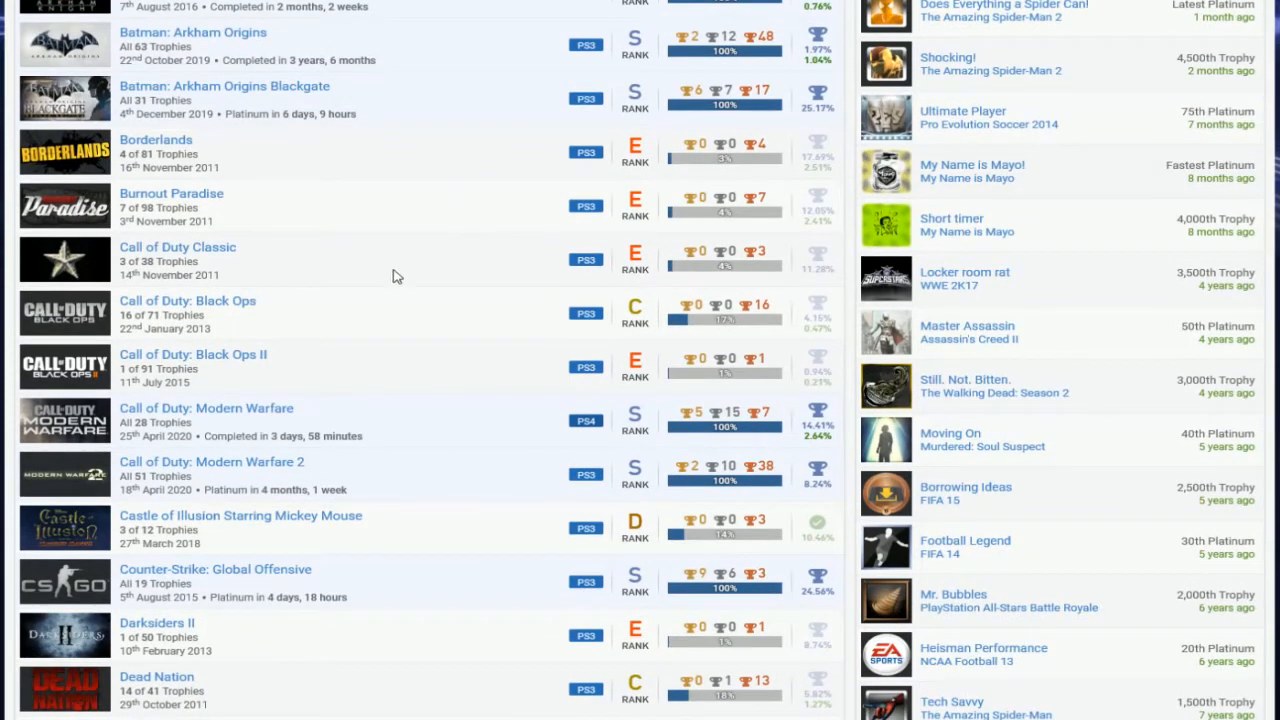
{"action": "mouse_move", "coordinate": [284, 434]}
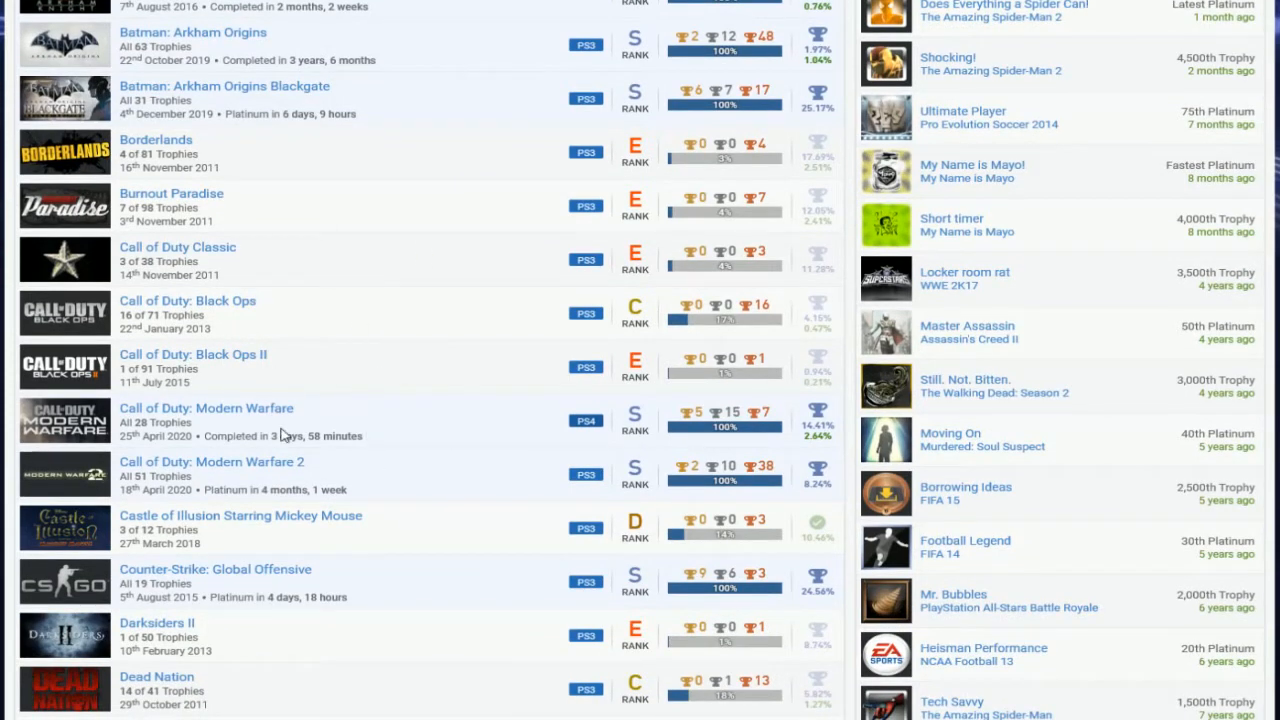
{"action": "mouse_move", "coordinate": [508, 496]}
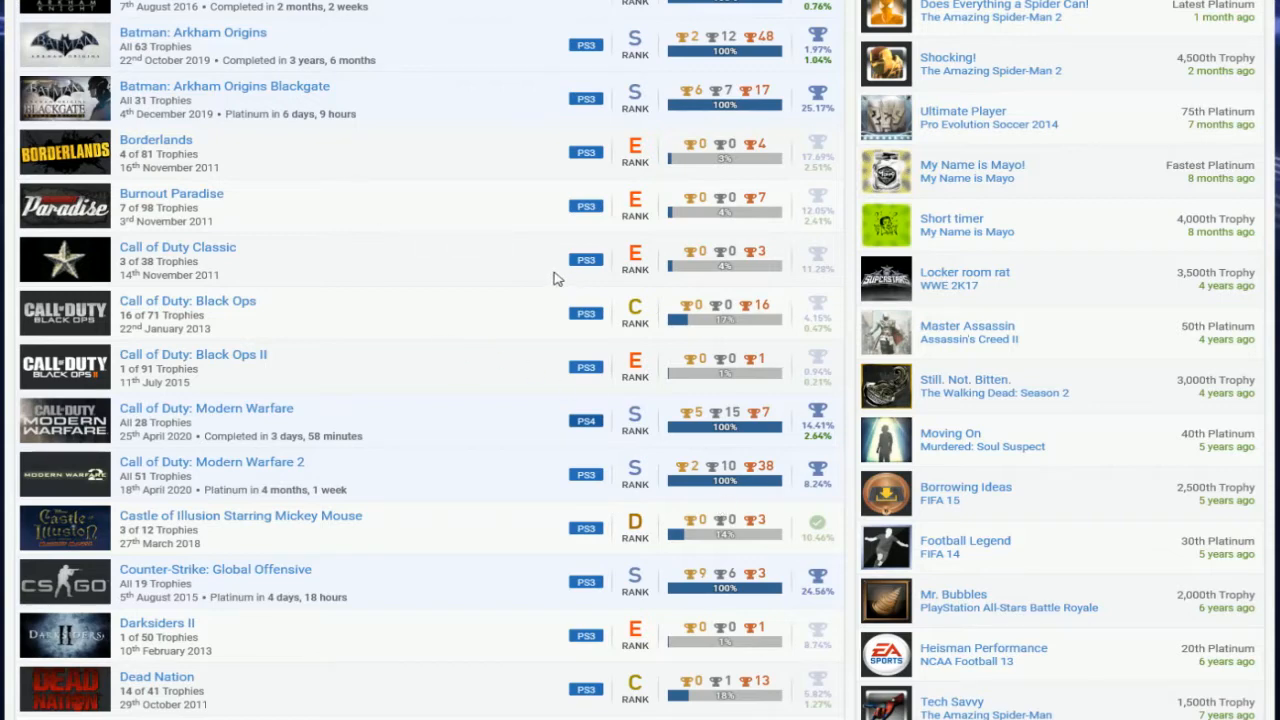
{"action": "scroll", "scroll_direction": "down", "scroll_amount": 3}
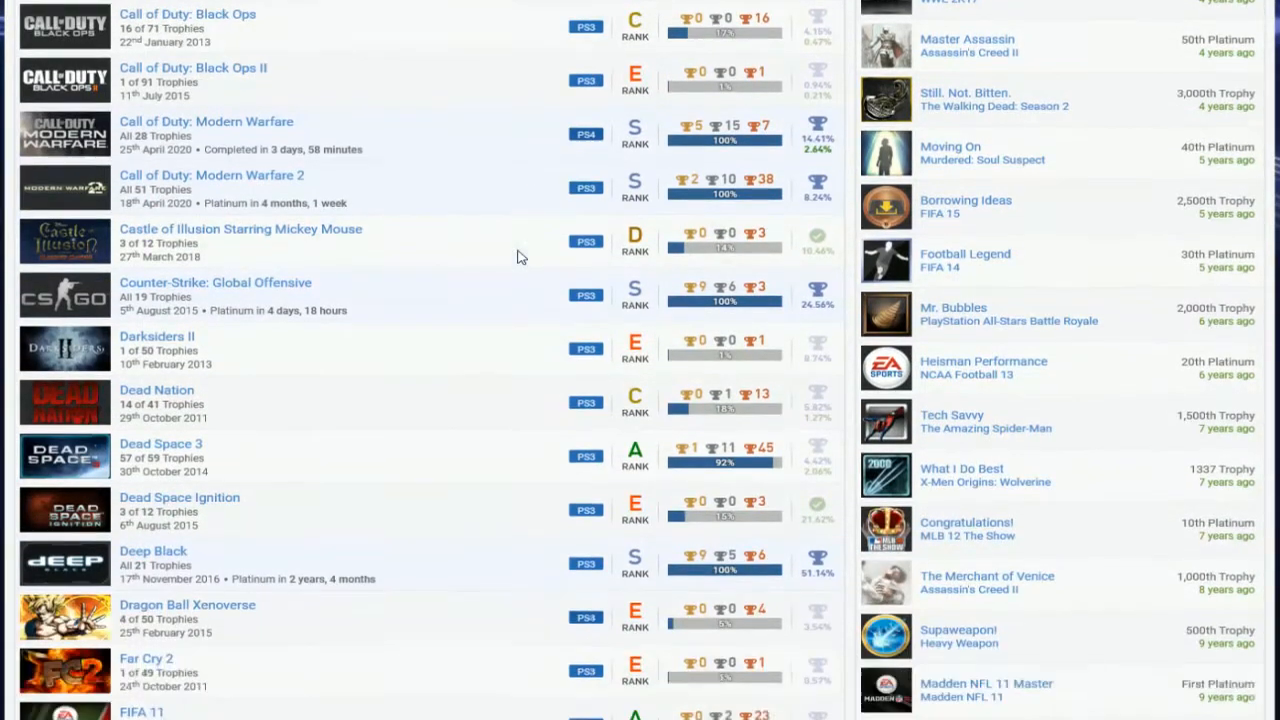
{"action": "scroll", "scroll_direction": "down", "scroll_amount": 3}
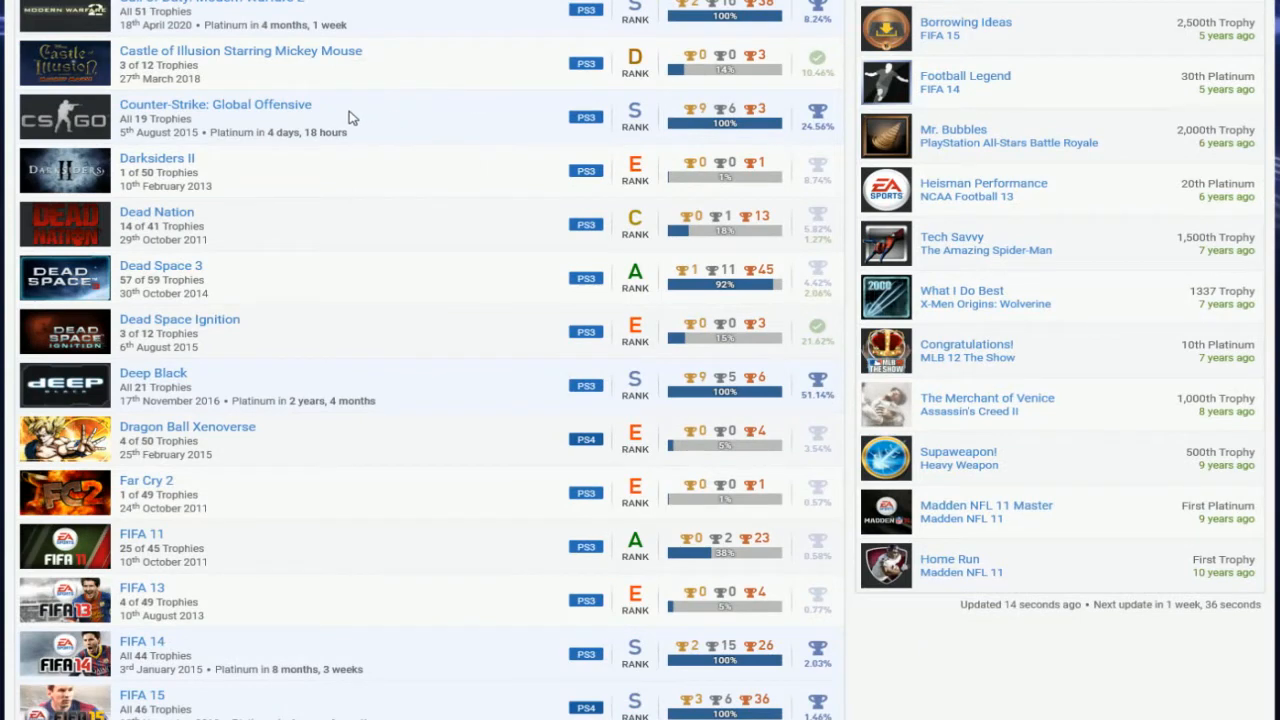
{"action": "scroll", "scroll_direction": "down", "scroll_amount": 3}
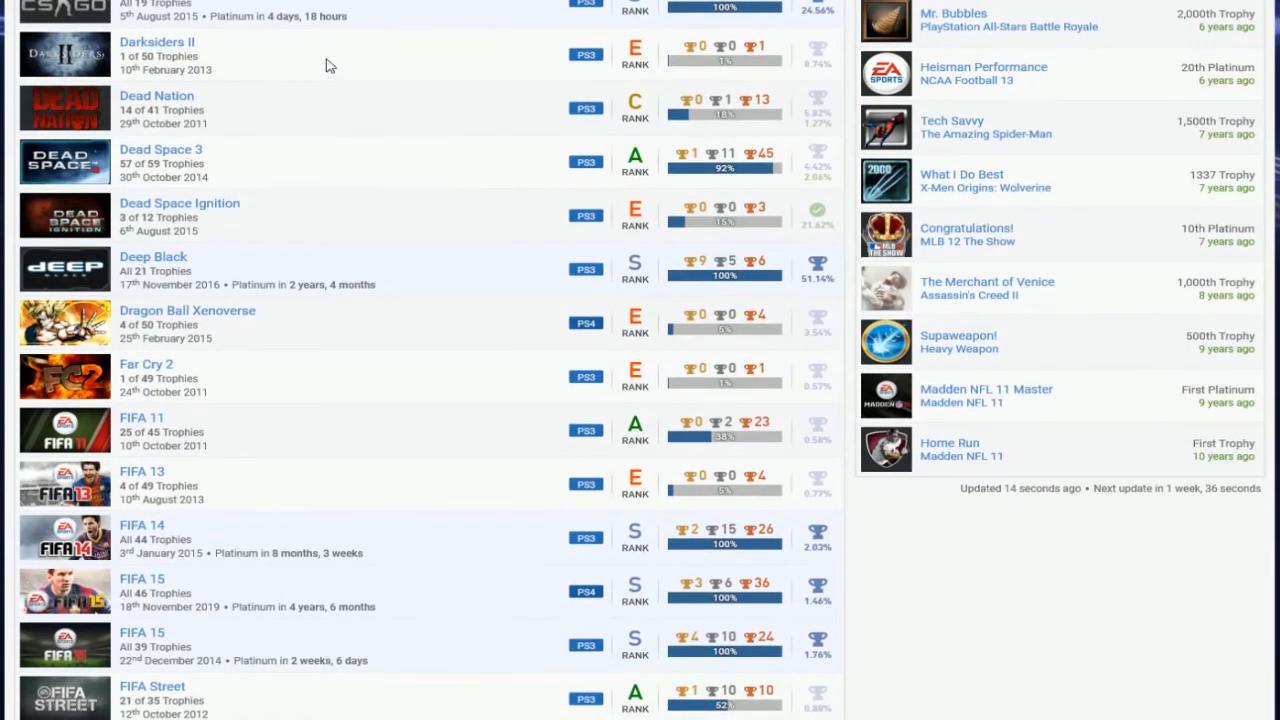
{"action": "mouse_move", "coordinate": [420, 152]}
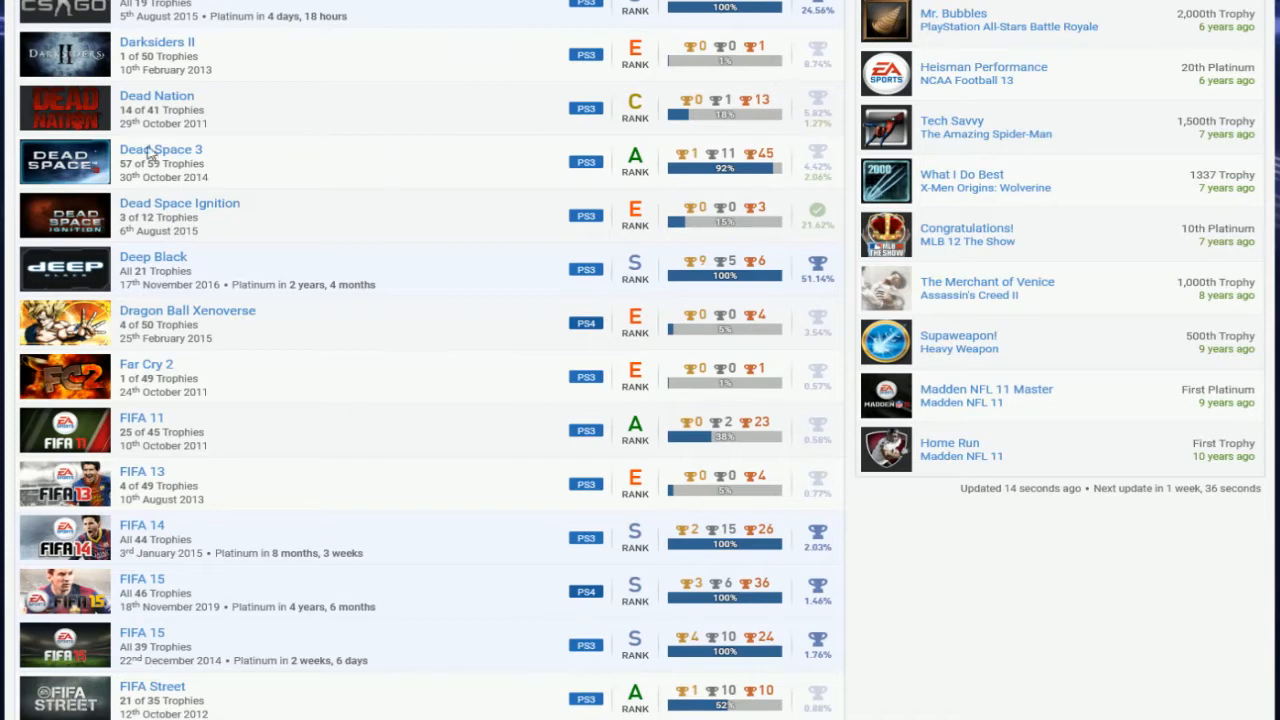
{"action": "mouse_move", "coordinate": [788, 236]}
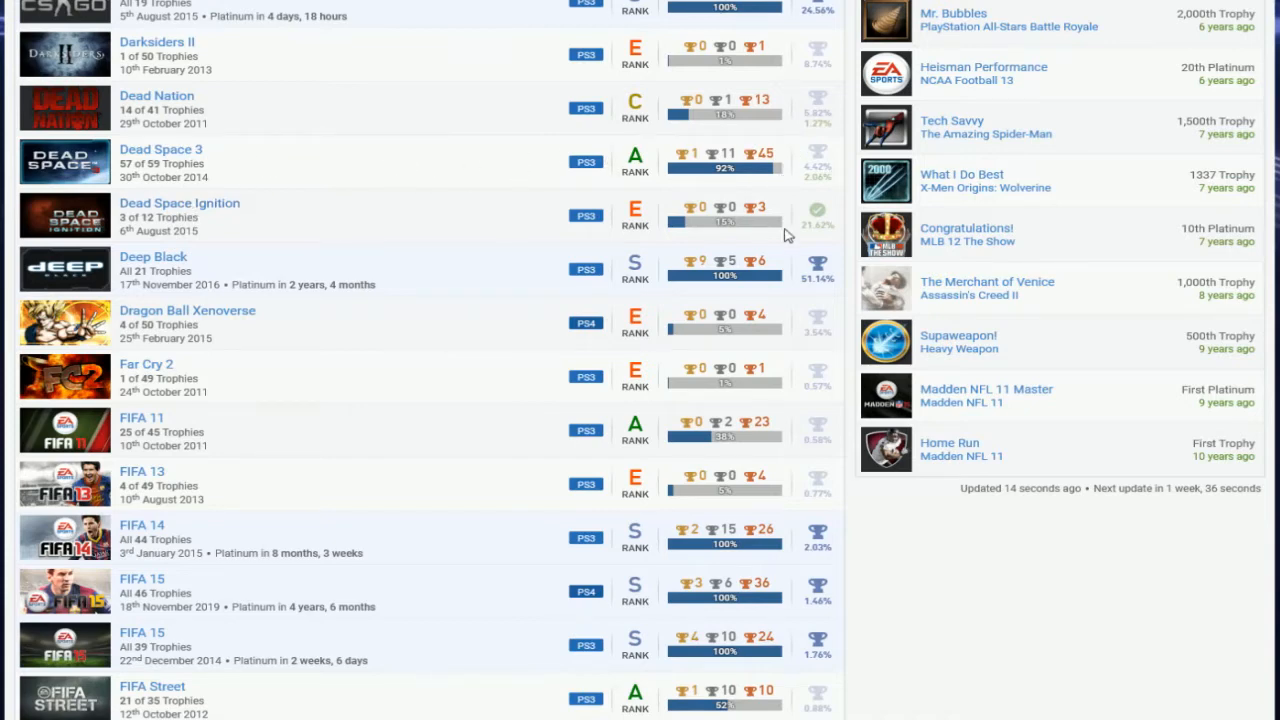
{"action": "mouse_move", "coordinate": [436, 134]}
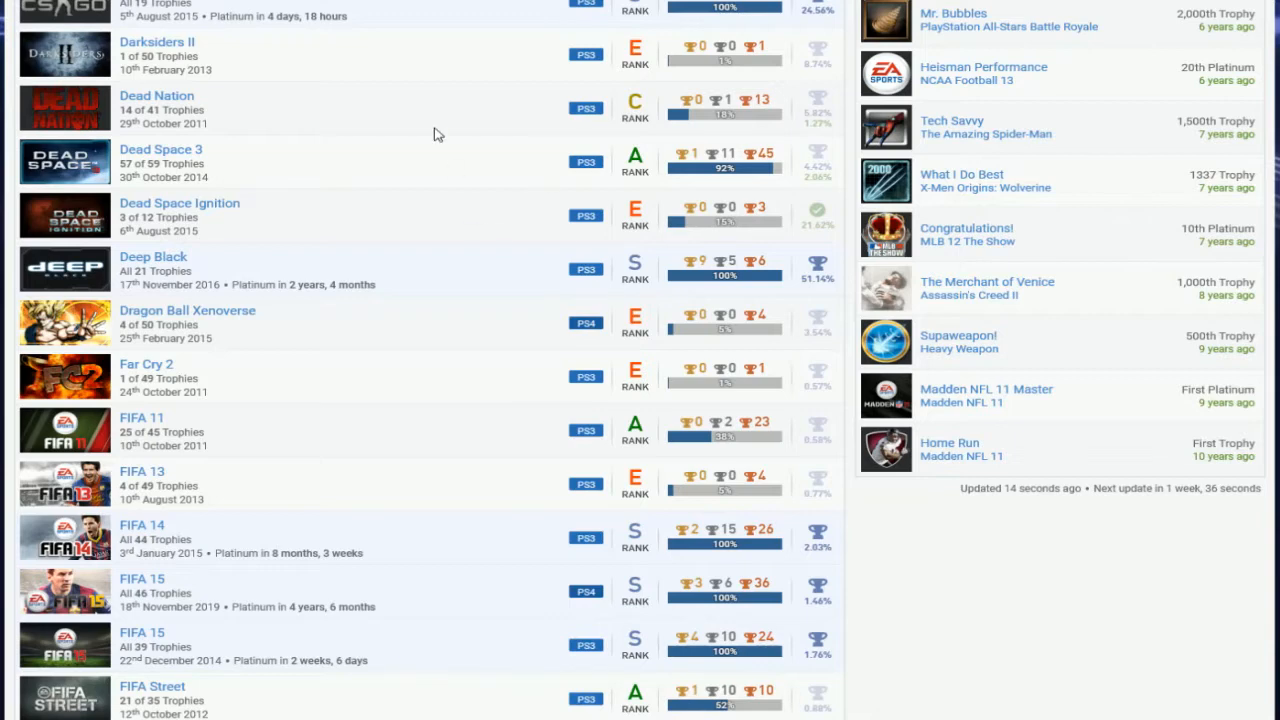
{"action": "scroll", "scroll_direction": "down", "scroll_amount": 3}
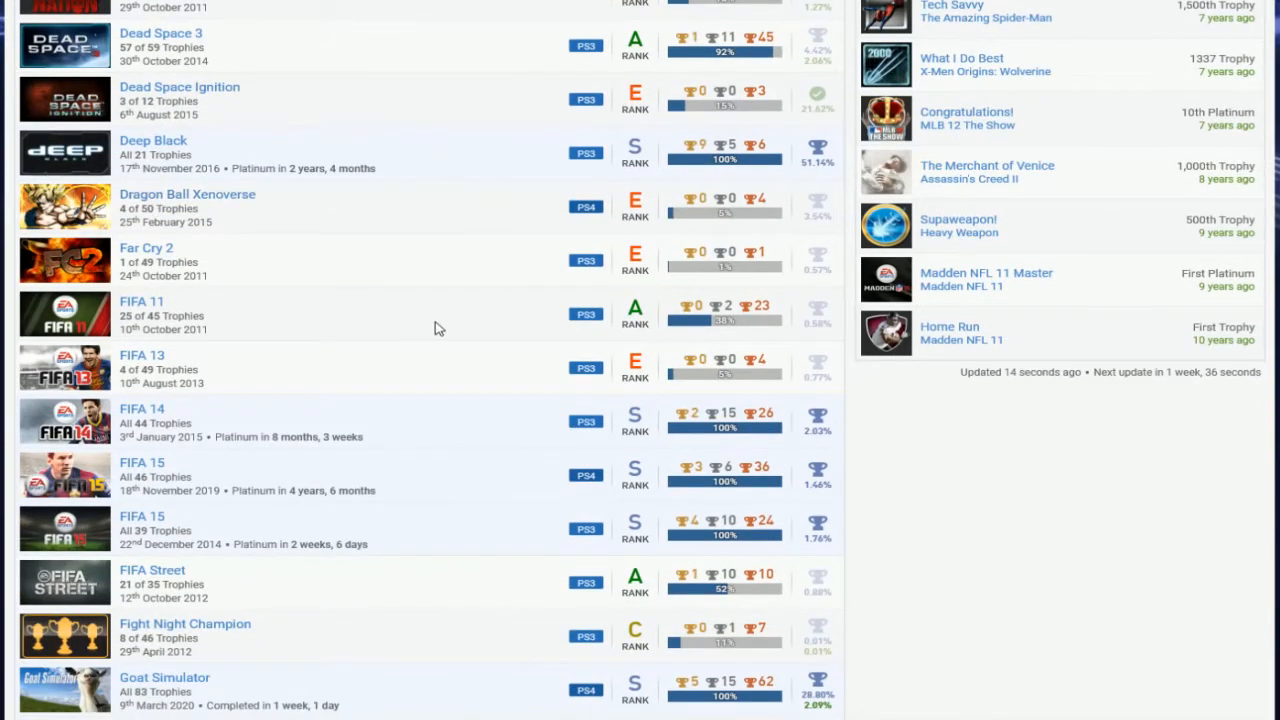
{"action": "scroll", "scroll_direction": "down", "scroll_amount": 3}
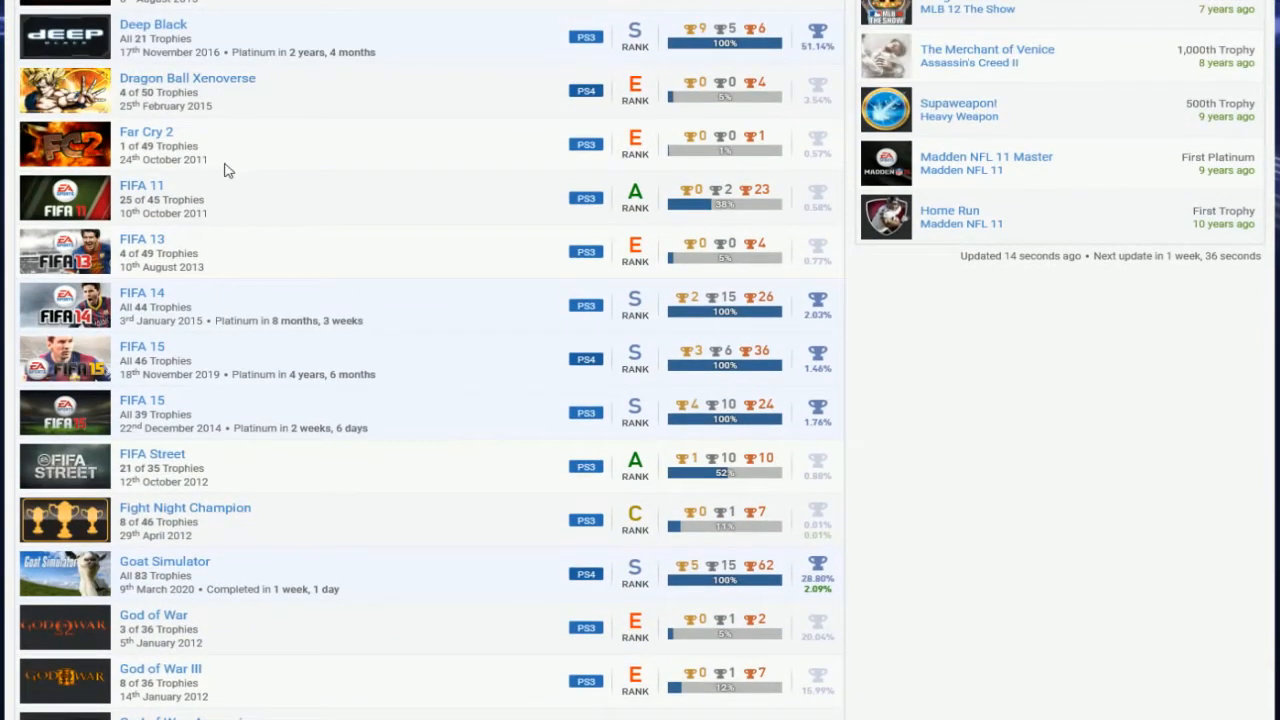
{"action": "mouse_move", "coordinate": [408, 282]}
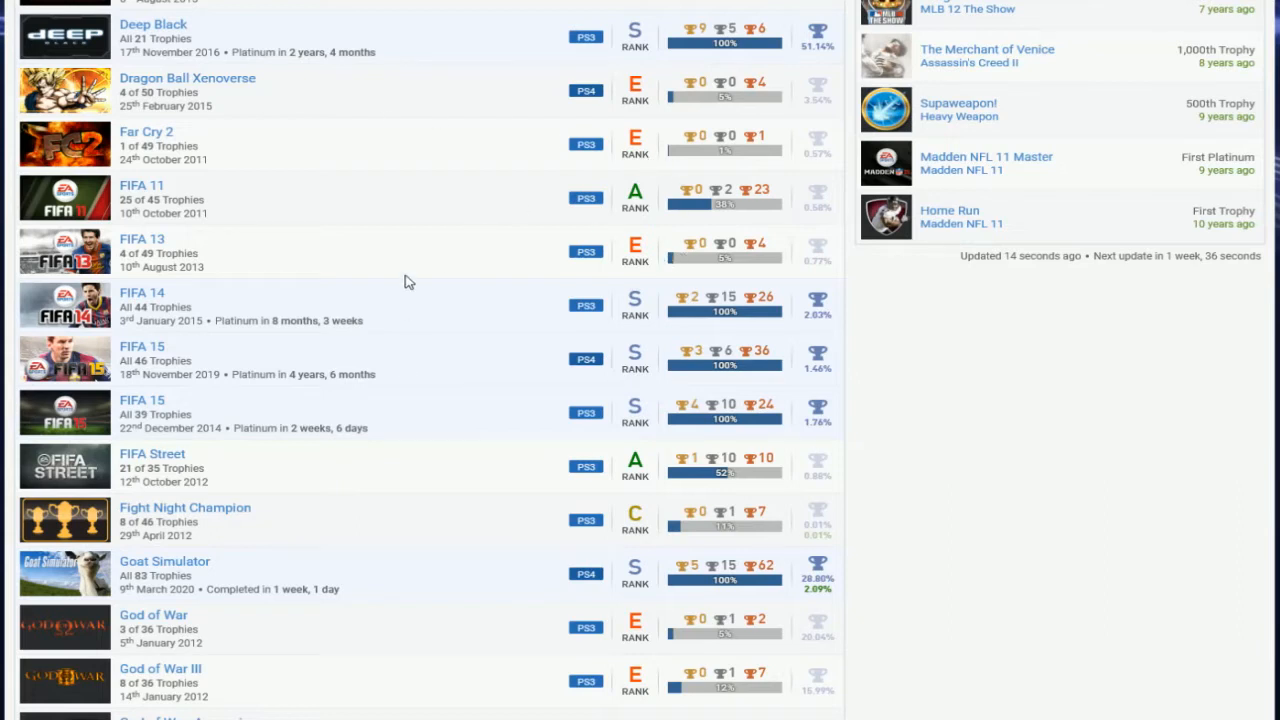
{"action": "mouse_move", "coordinate": [492, 348]}
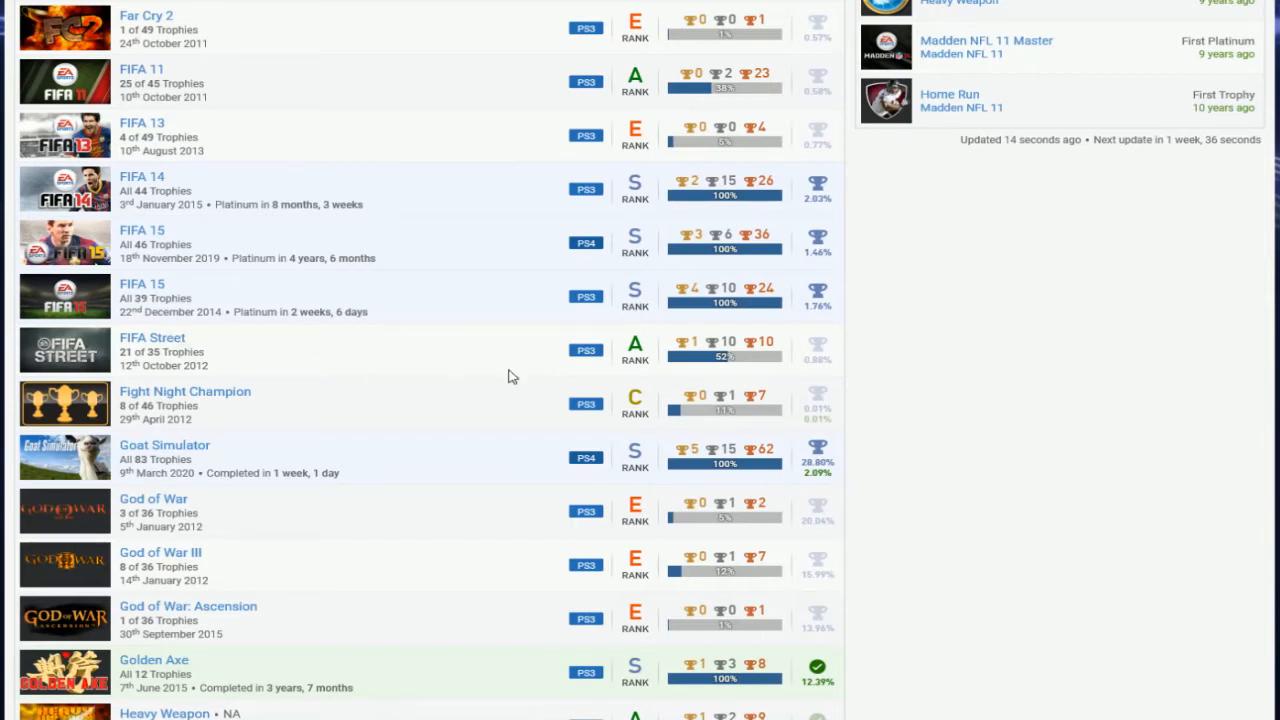
{"action": "mouse_move", "coordinate": [652, 360]}
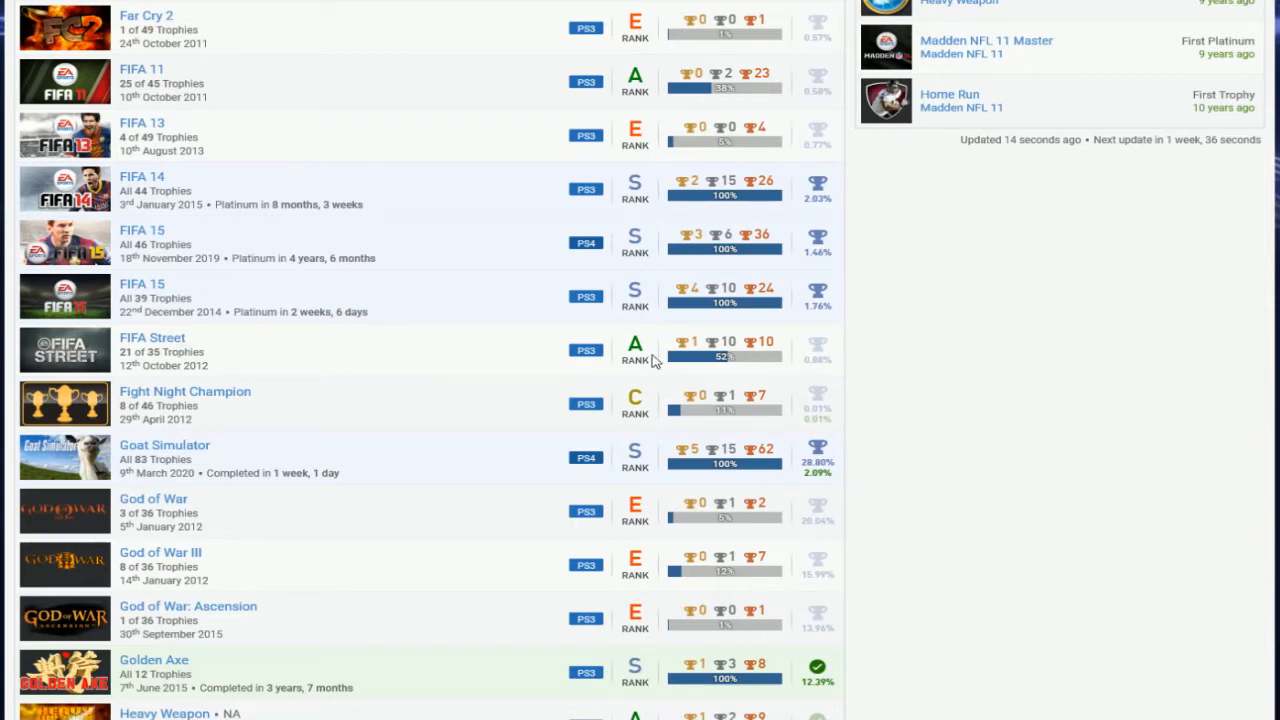
{"action": "scroll", "scroll_direction": "down", "scroll_amount": 3}
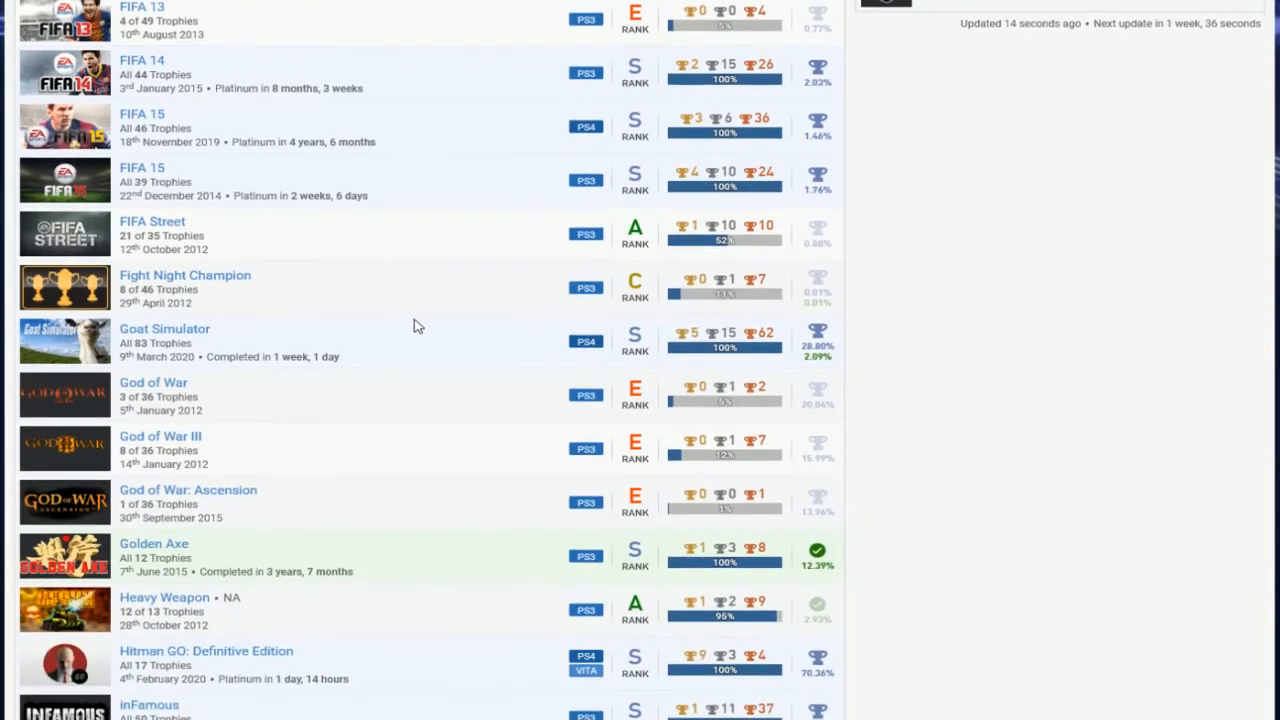
{"action": "scroll", "scroll_direction": "down", "scroll_amount": 3}
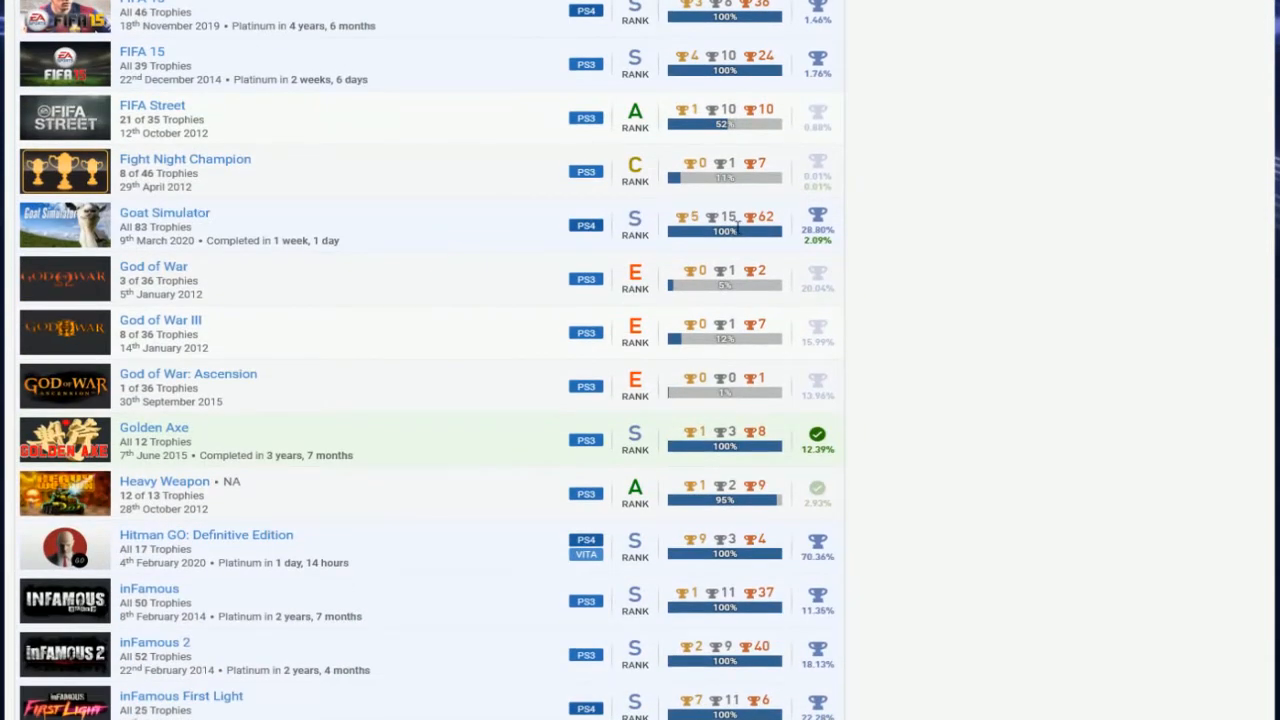
{"action": "scroll", "scroll_direction": "down", "scroll_amount": 3}
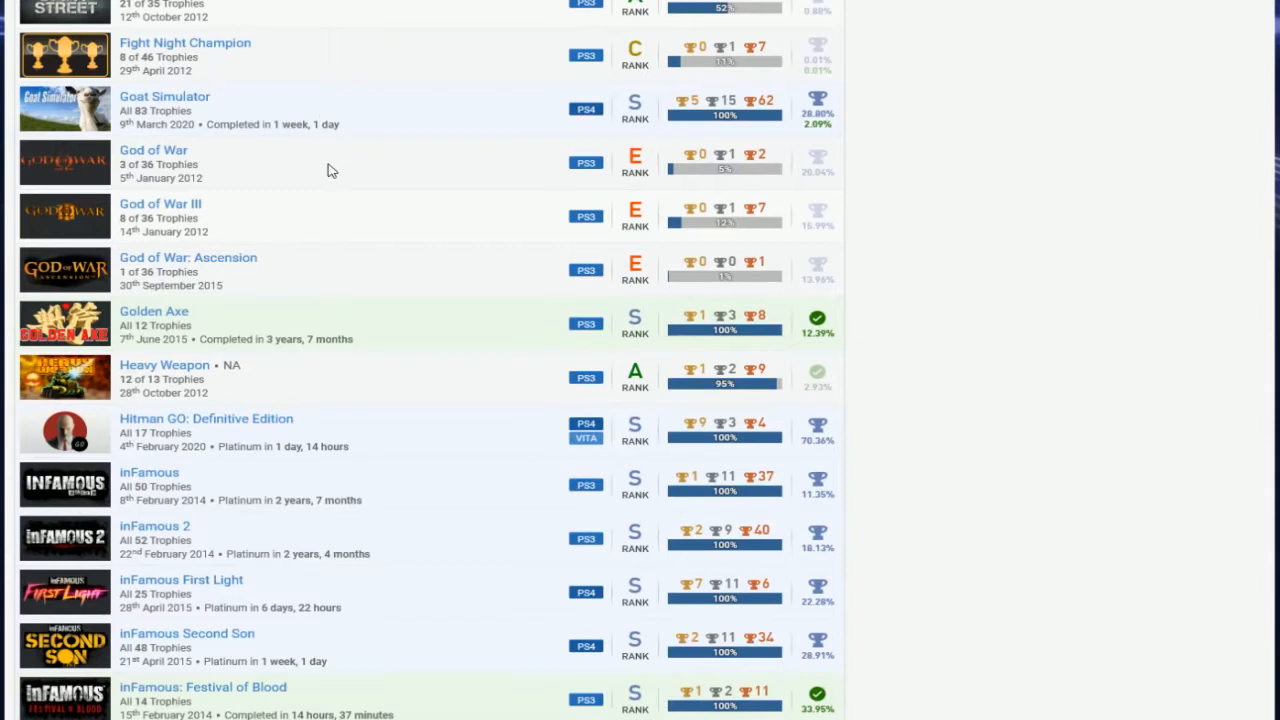
{"action": "scroll", "scroll_direction": "down", "scroll_amount": 3}
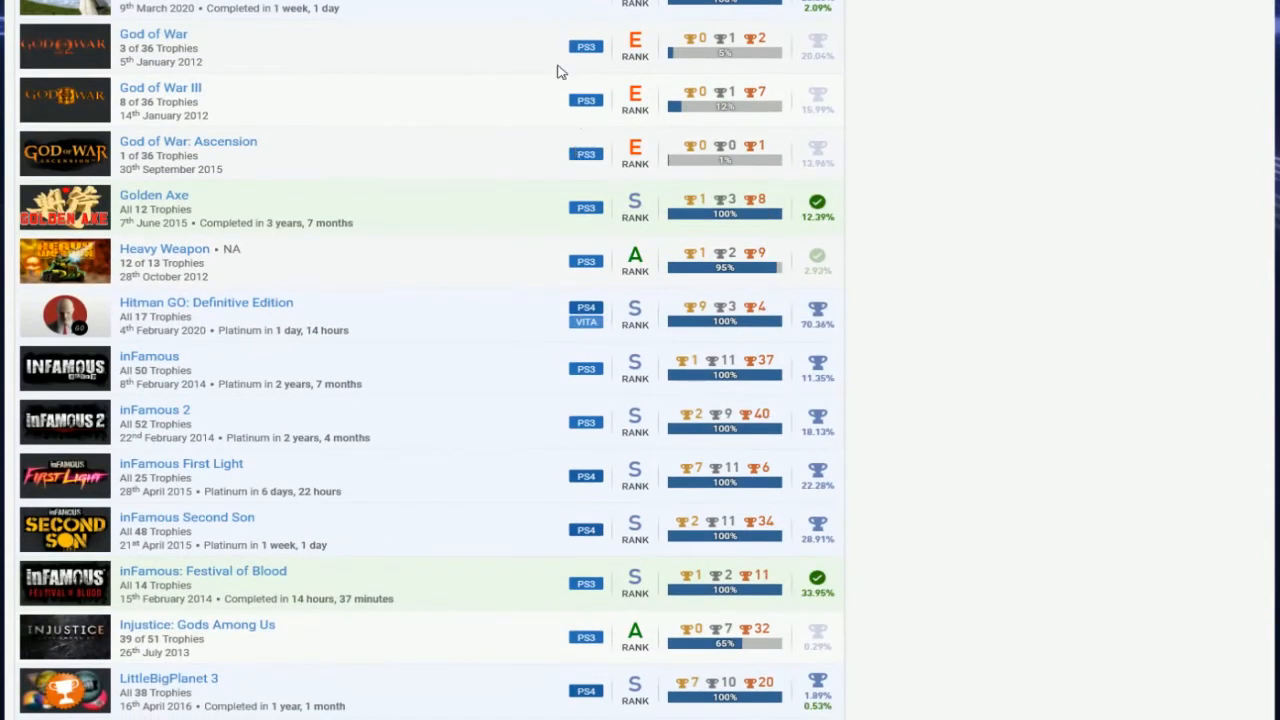
{"action": "mouse_move", "coordinate": [576, 132]}
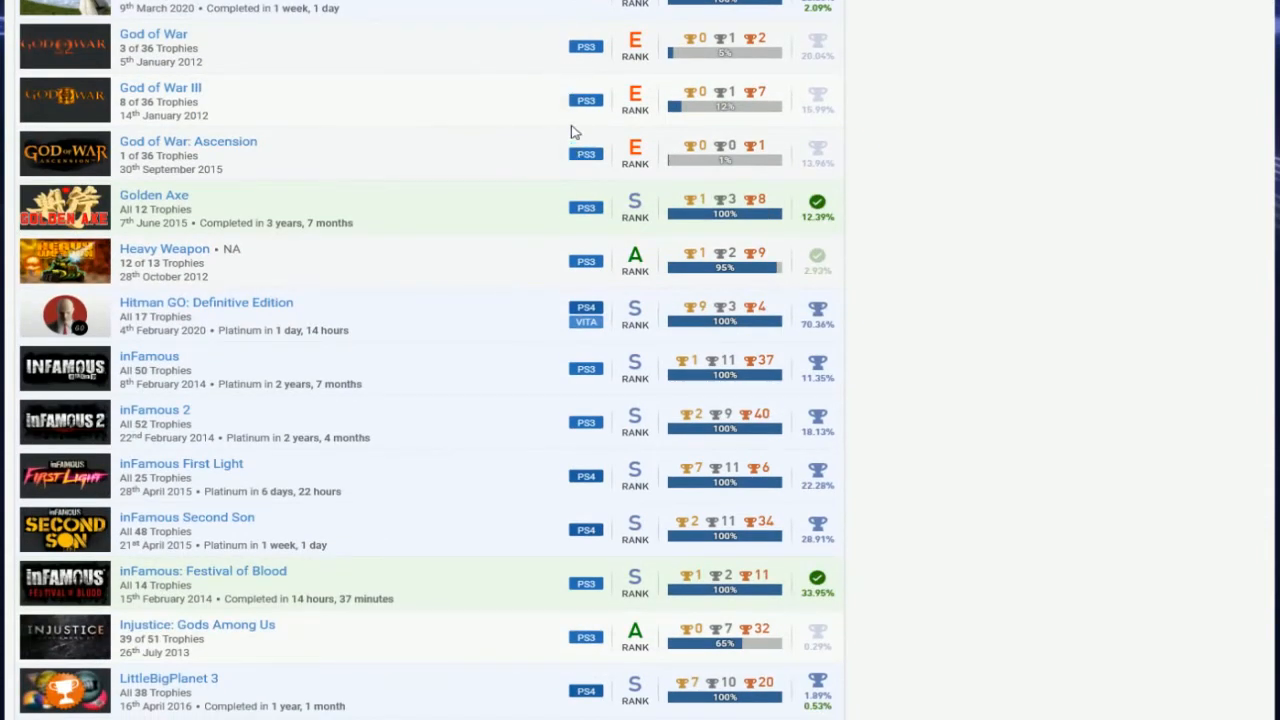
{"action": "scroll", "scroll_direction": "down", "scroll_amount": 3}
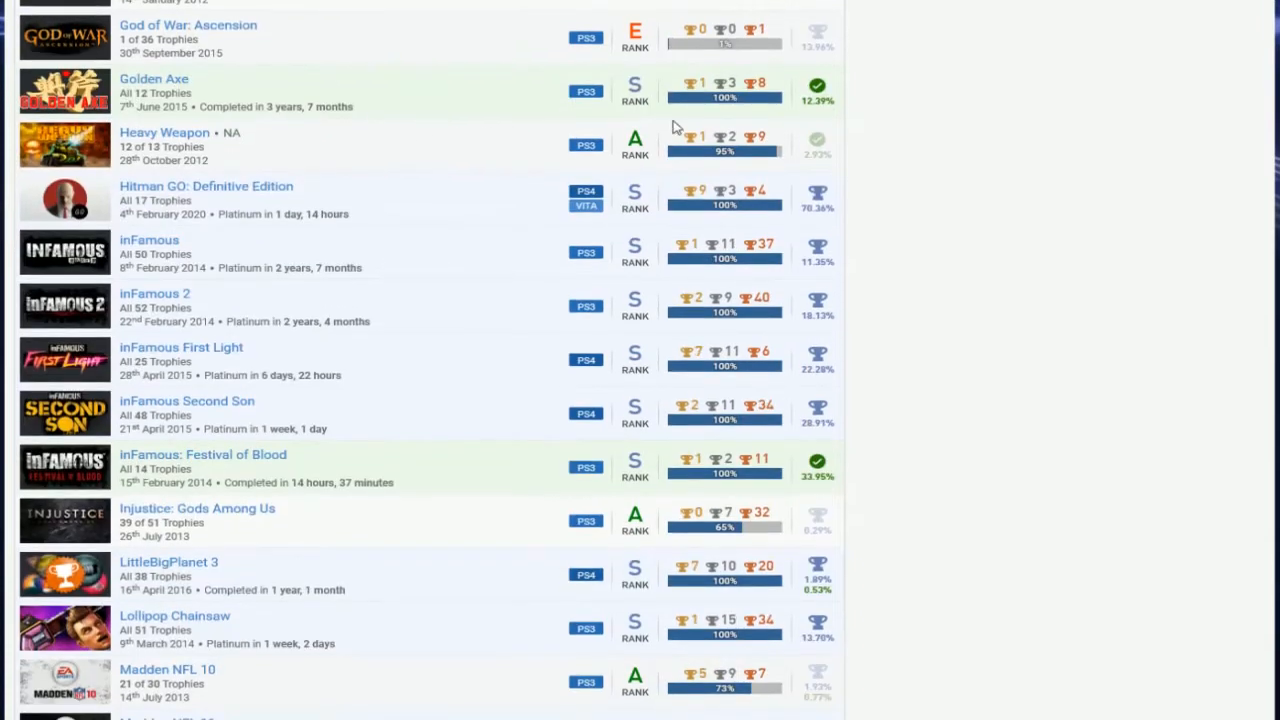
{"action": "mouse_move", "coordinate": [324, 216]}
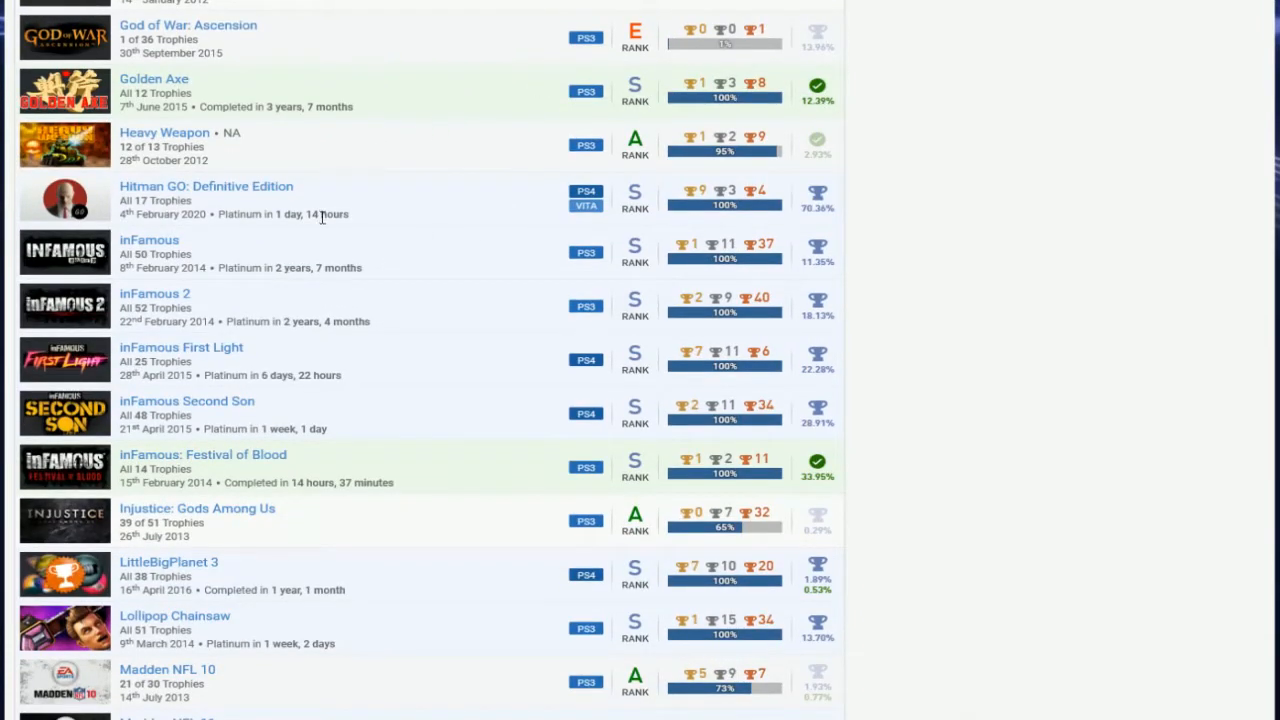
{"action": "mouse_move", "coordinate": [616, 146]}
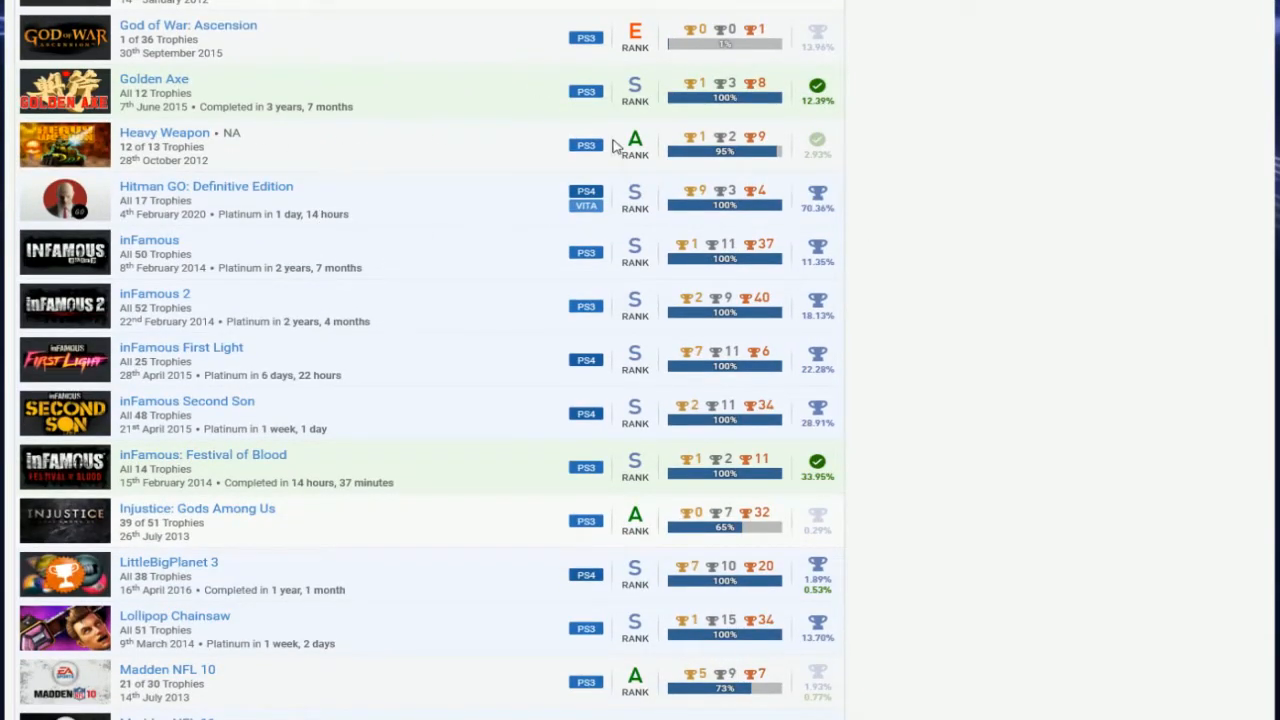
{"action": "mouse_move", "coordinate": [150, 140]}
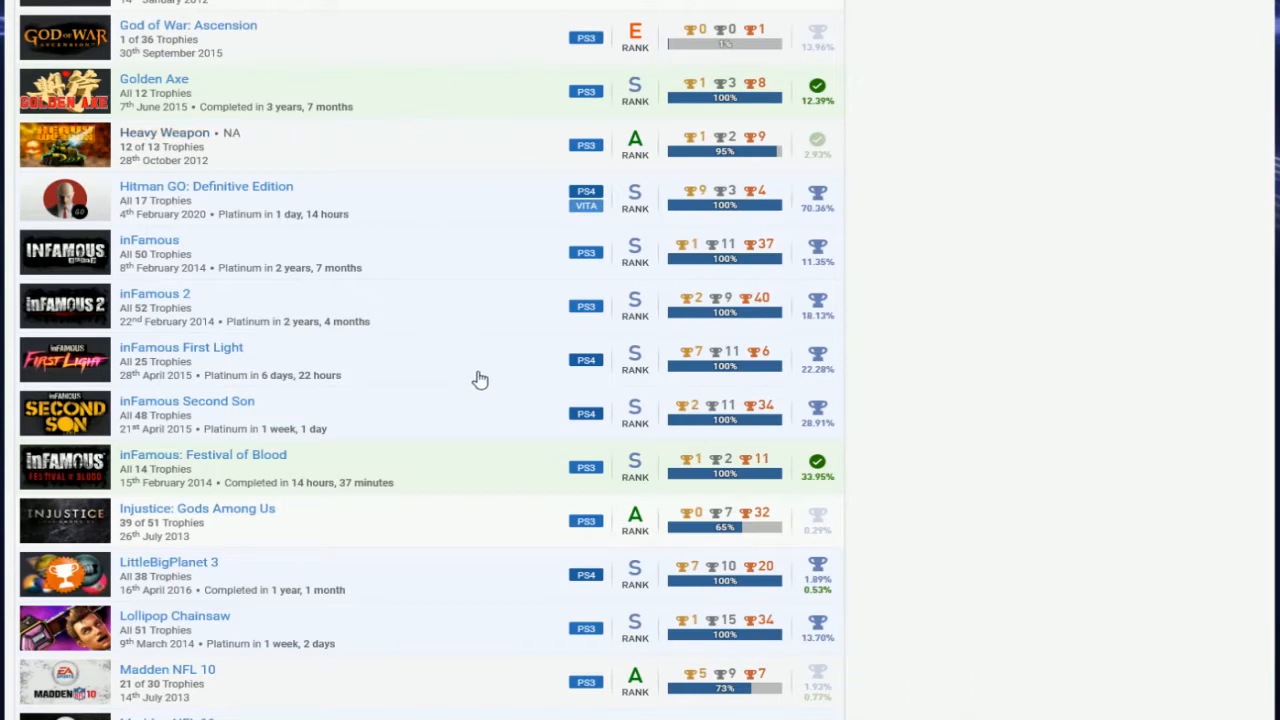
{"action": "scroll", "scroll_direction": "down", "scroll_amount": 3}
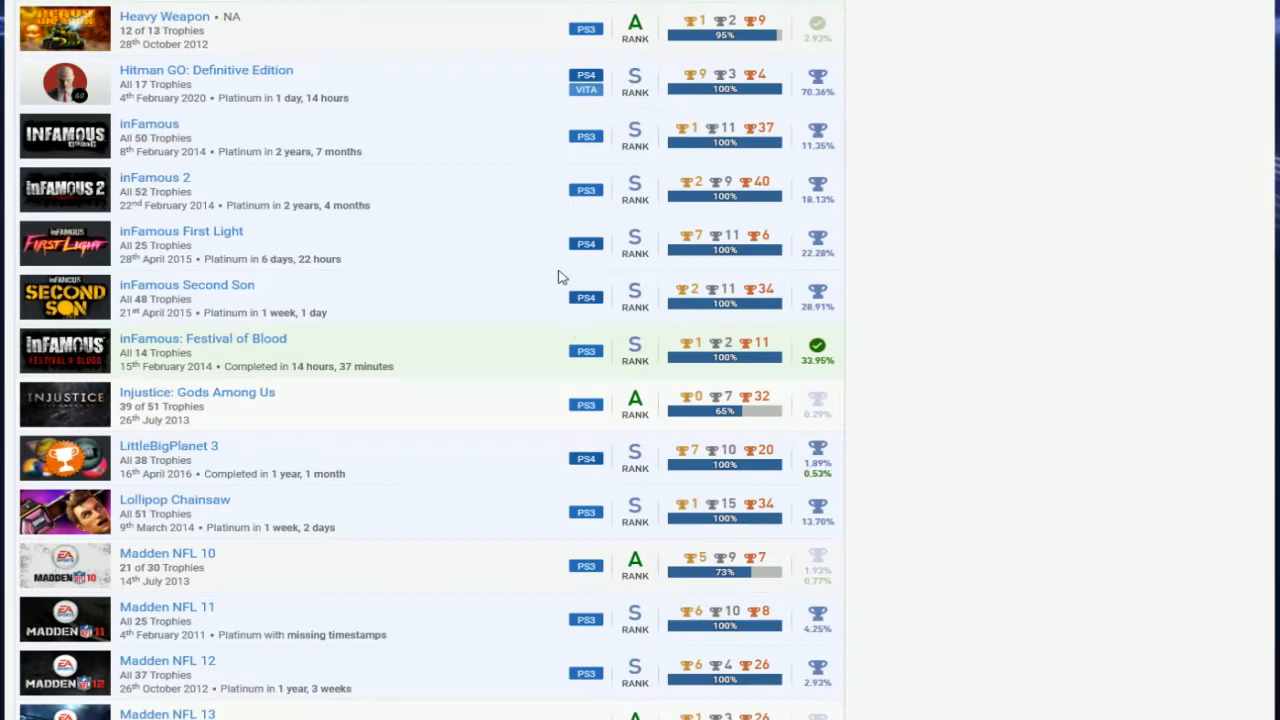
{"action": "scroll", "scroll_direction": "down", "scroll_amount": 3}
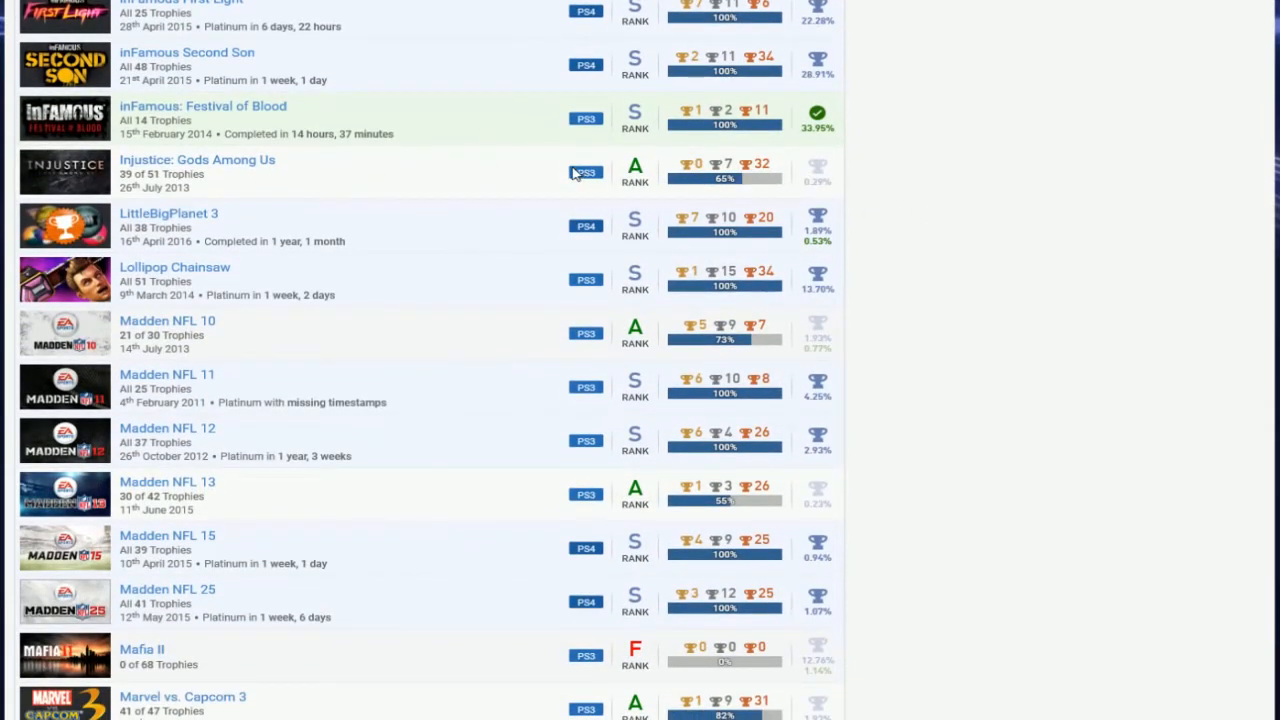
{"action": "mouse_move", "coordinate": [324, 134]}
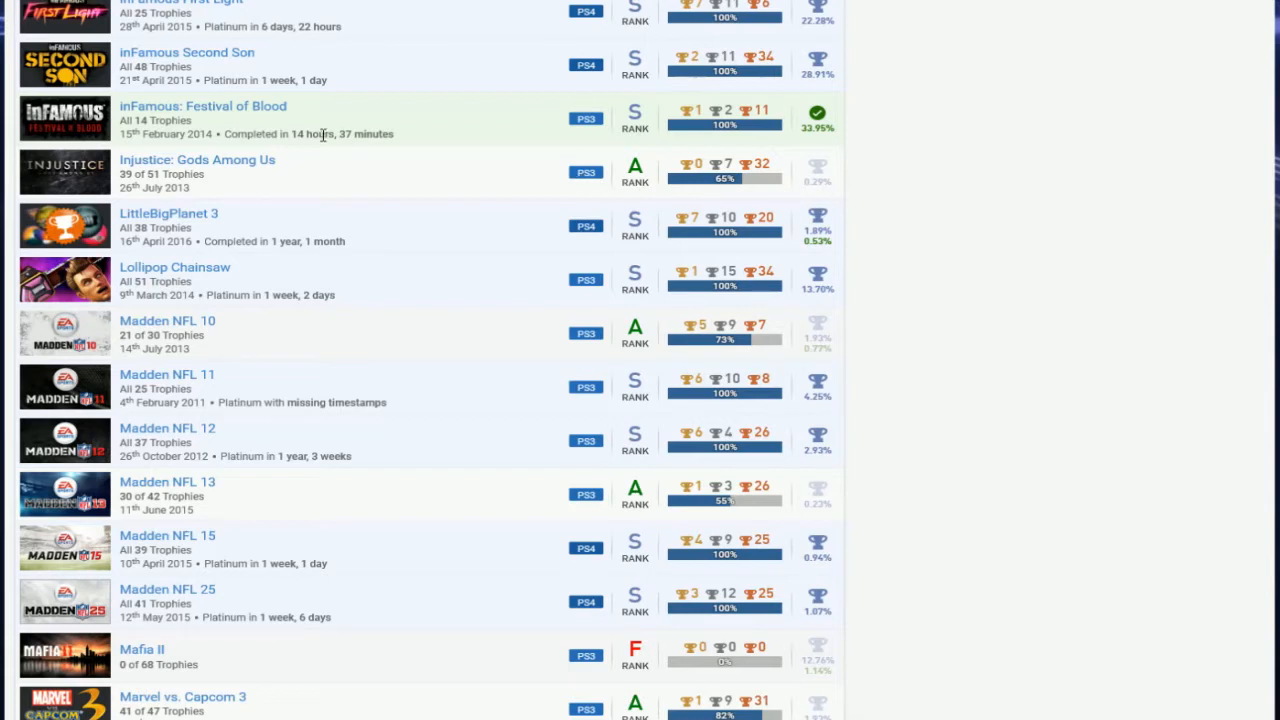
{"action": "mouse_move", "coordinate": [360, 252]}
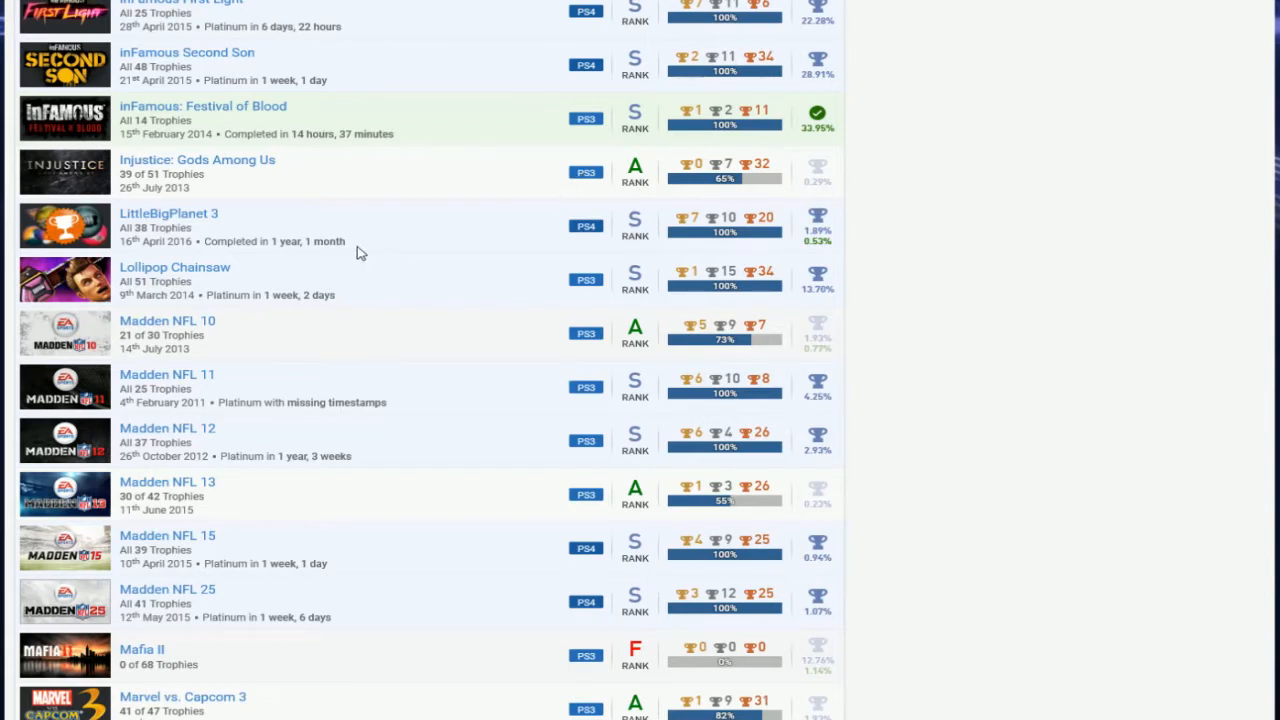
{"action": "scroll", "scroll_direction": "down", "scroll_amount": 3}
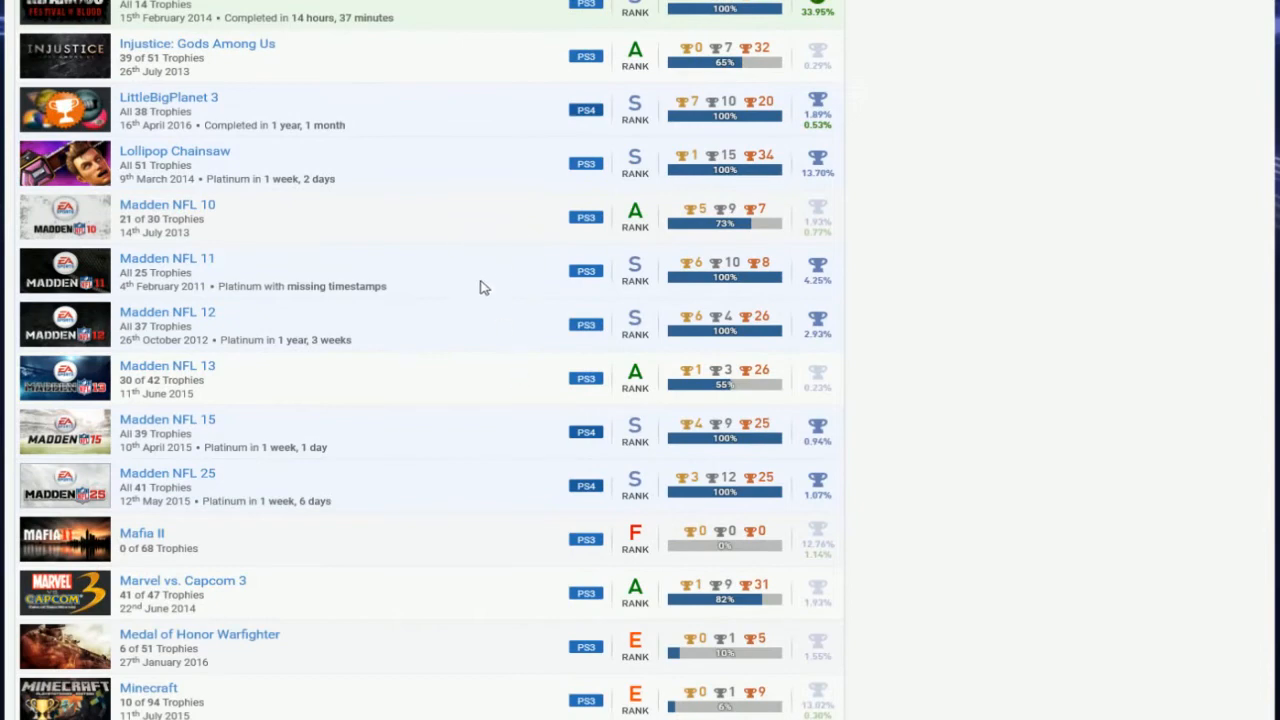
{"action": "scroll", "scroll_direction": "down", "scroll_amount": 3}
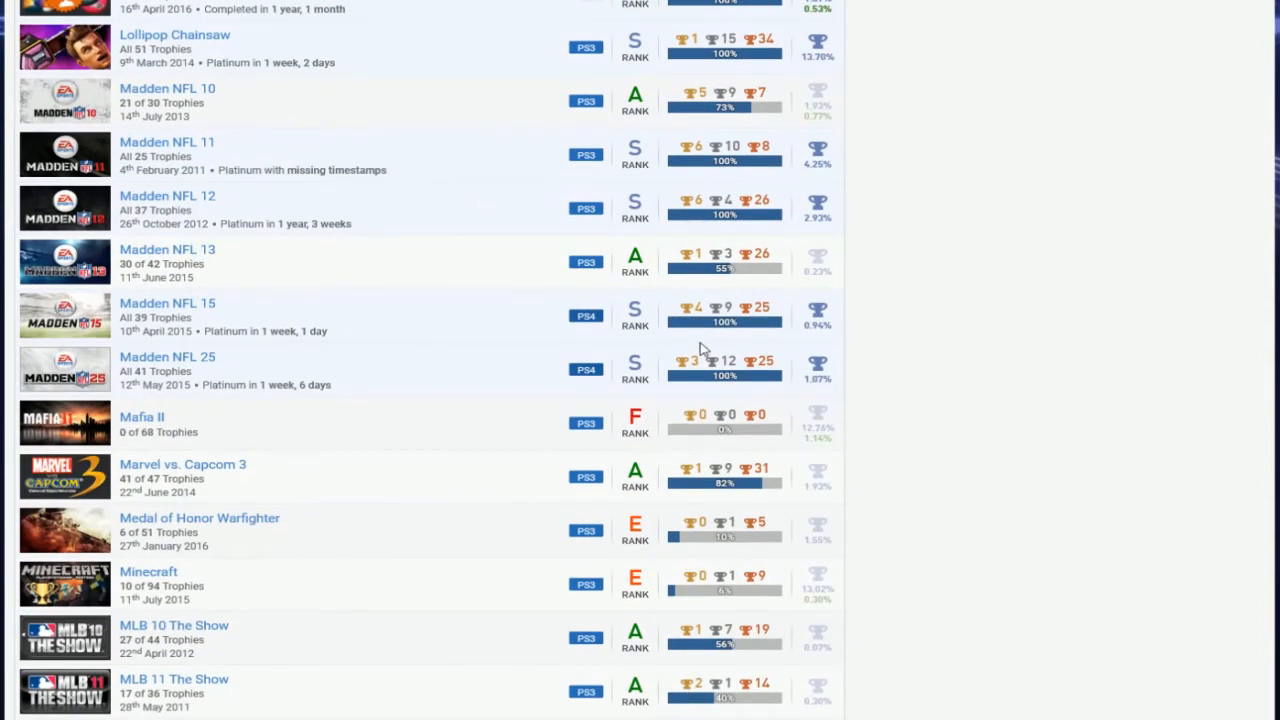
{"action": "mouse_move", "coordinate": [256, 168]}
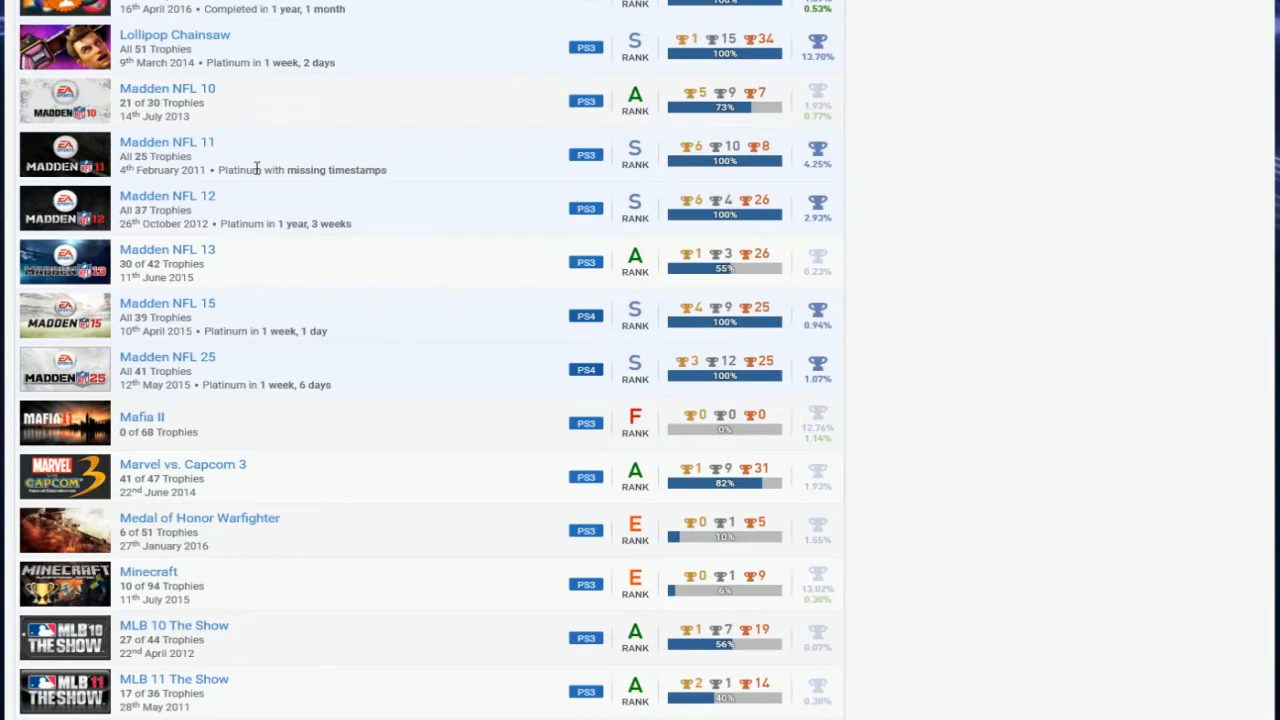
{"action": "mouse_move", "coordinate": [844, 106]}
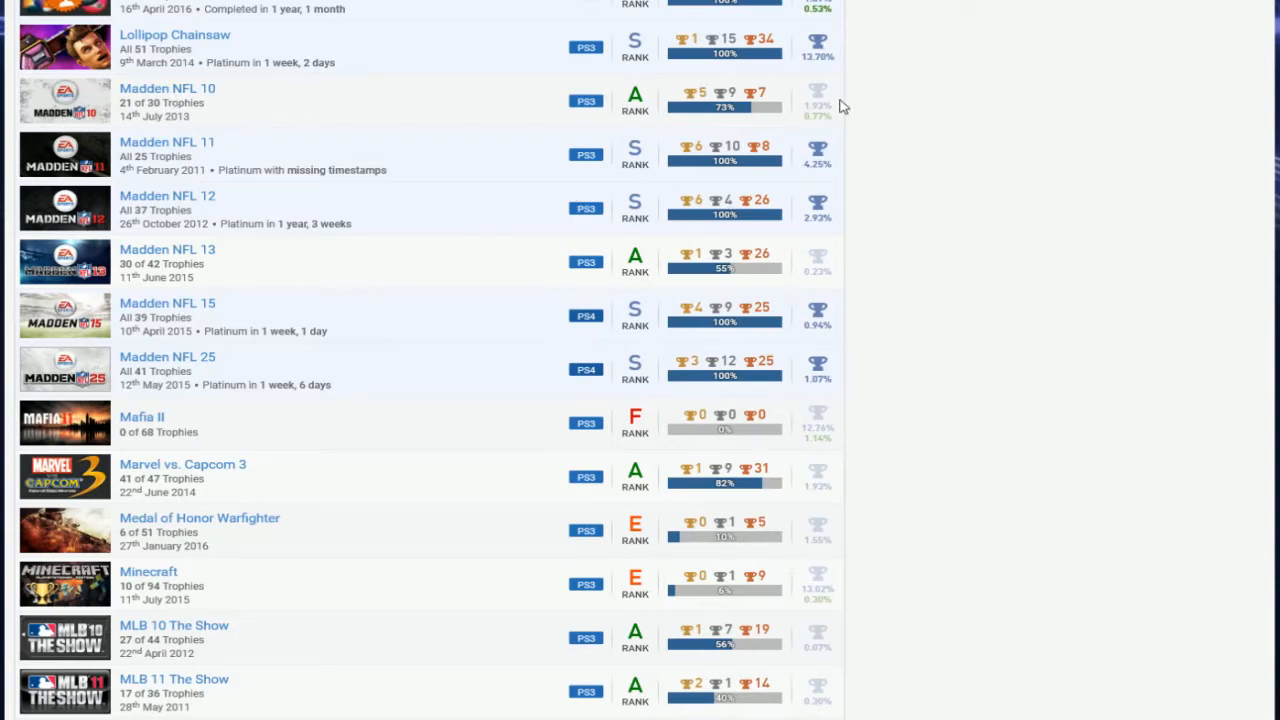
{"action": "scroll", "scroll_direction": "down", "scroll_amount": 3}
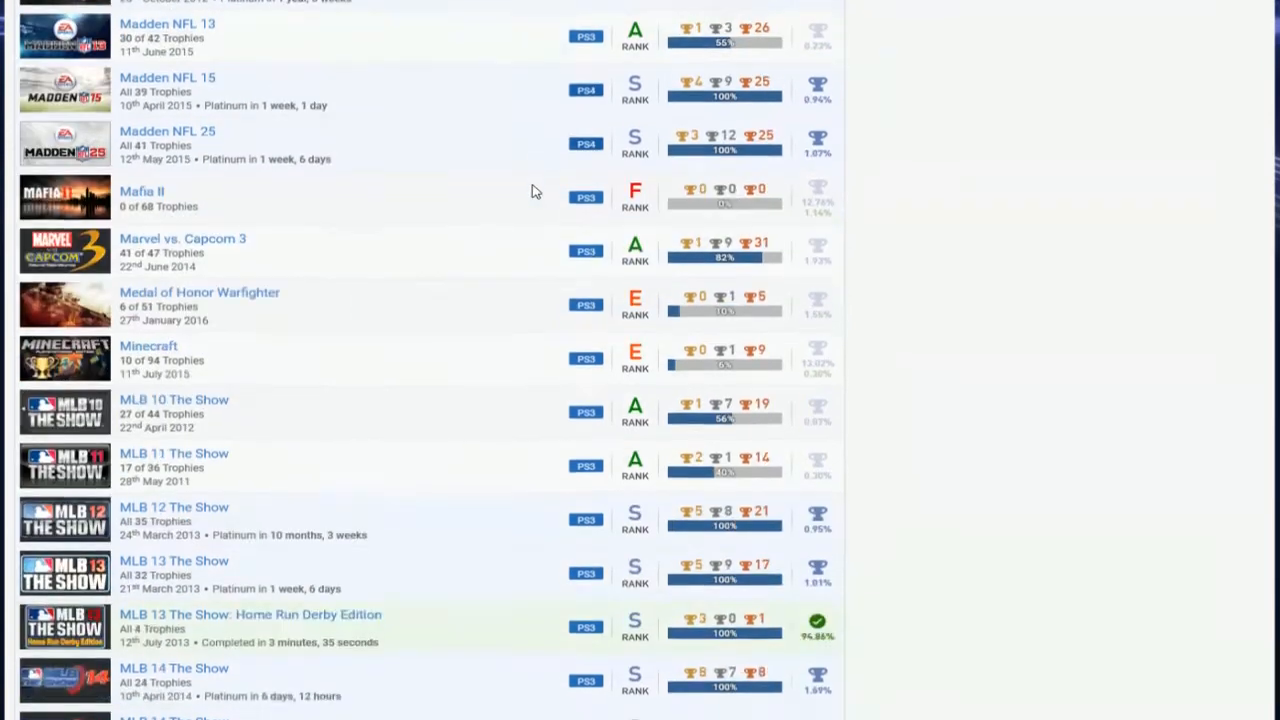
{"action": "scroll", "scroll_direction": "down", "scroll_amount": 3}
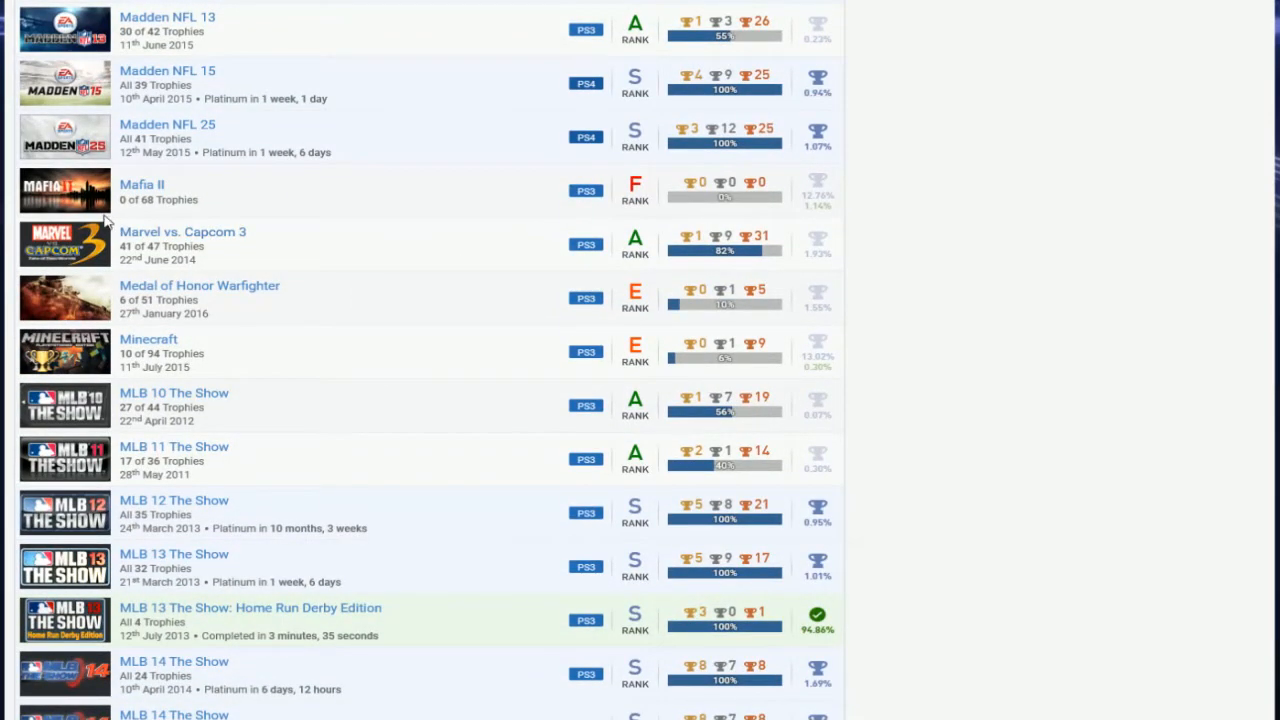
{"action": "mouse_move", "coordinate": [224, 238]}
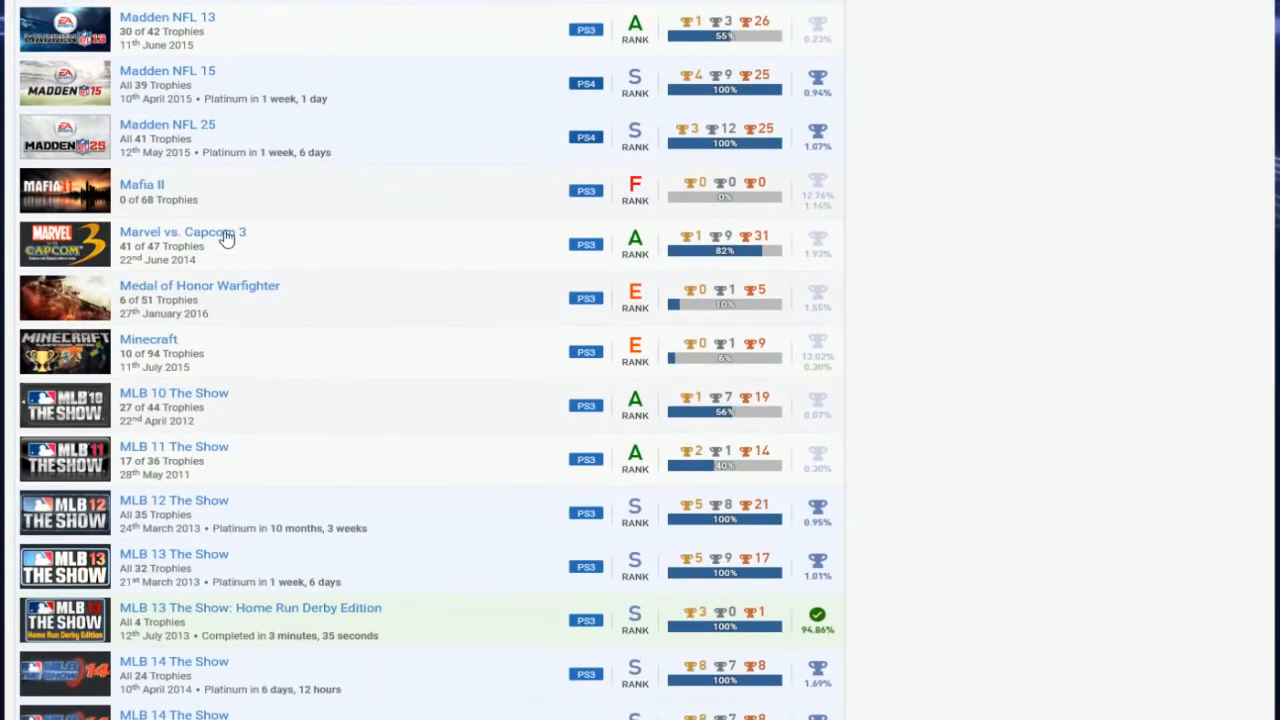
{"action": "mouse_move", "coordinate": [556, 264]}
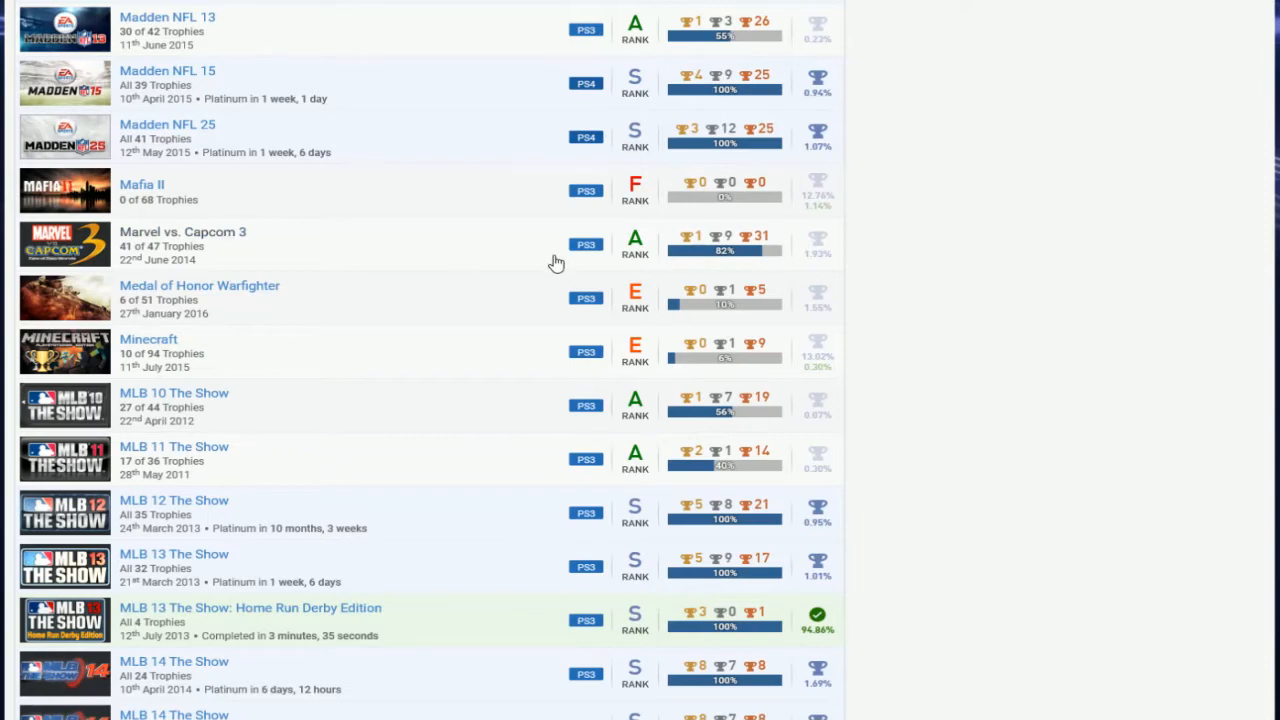
{"action": "scroll", "scroll_direction": "down", "scroll_amount": 3}
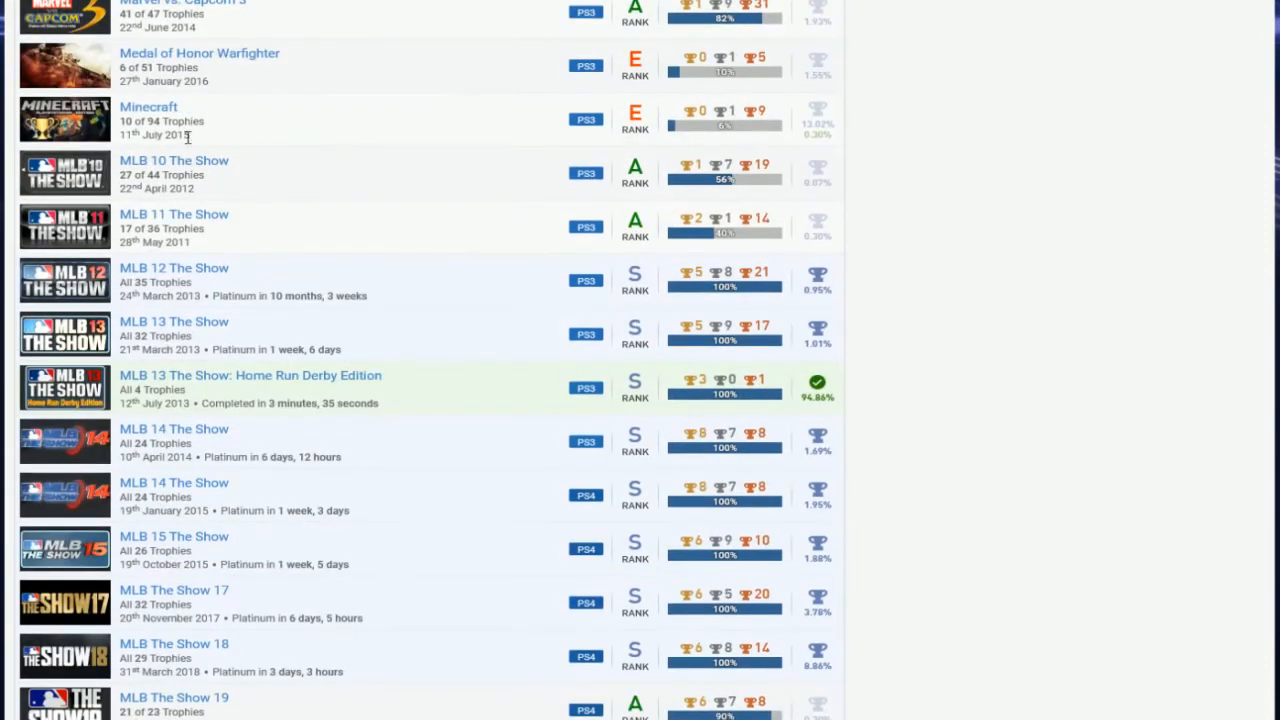
{"action": "scroll", "scroll_direction": "down", "scroll_amount": 3}
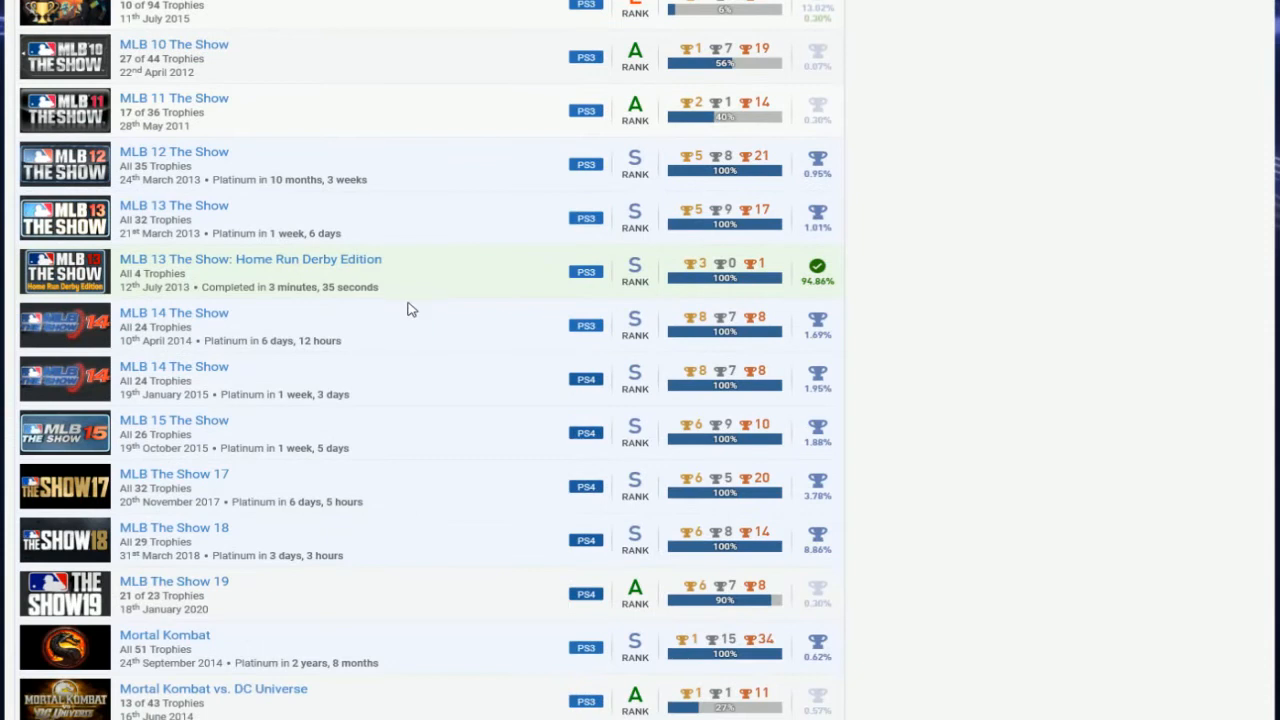
{"action": "mouse_move", "coordinate": [198, 58]}
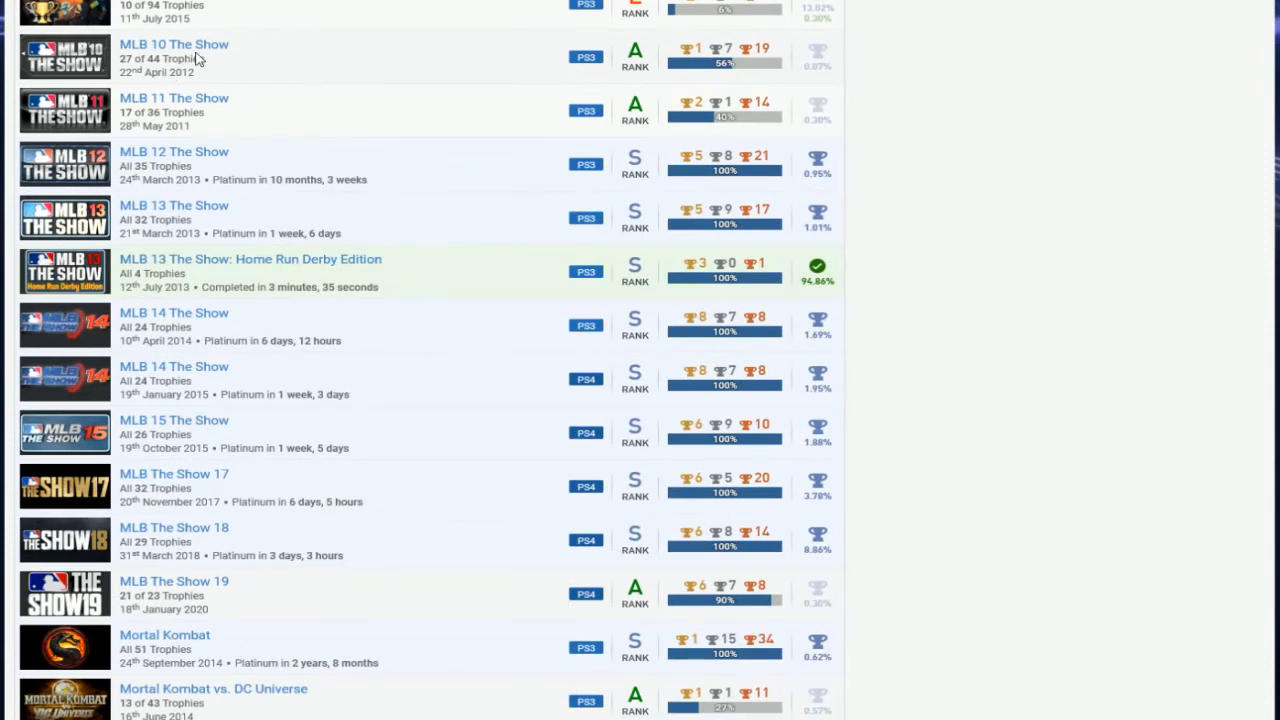
{"action": "mouse_move", "coordinate": [544, 64]}
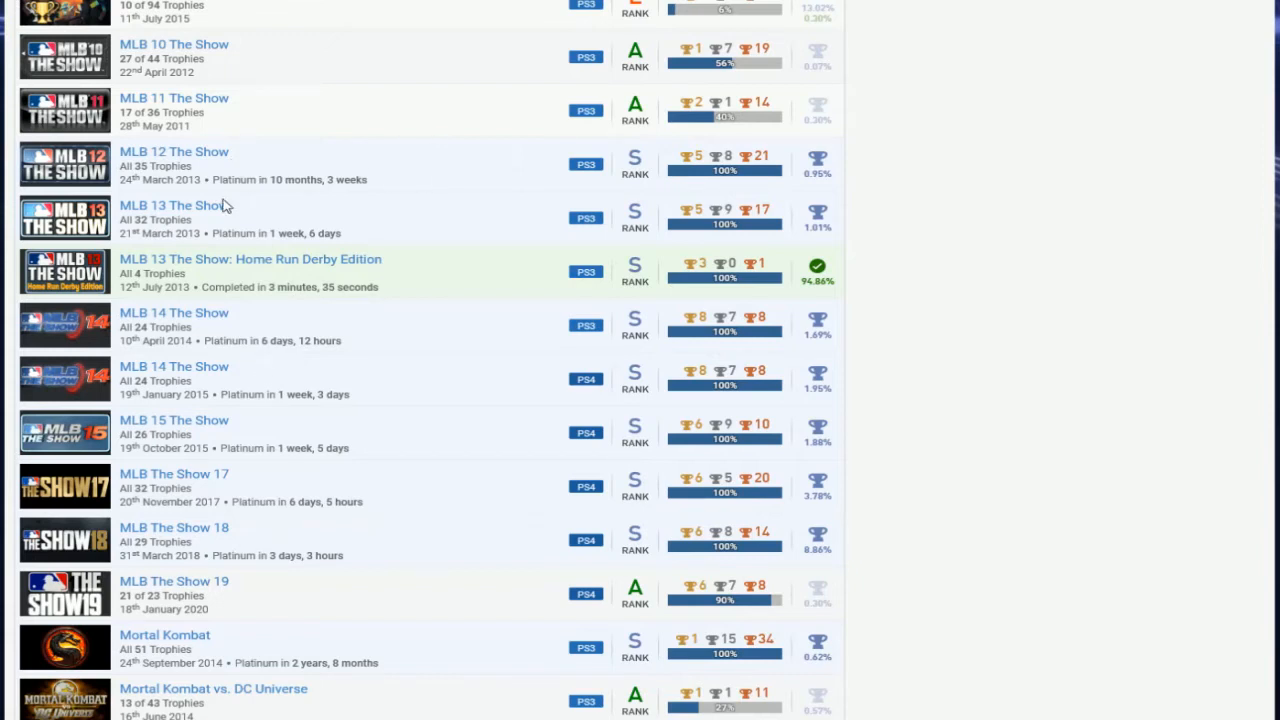
{"action": "mouse_move", "coordinate": [484, 364]}
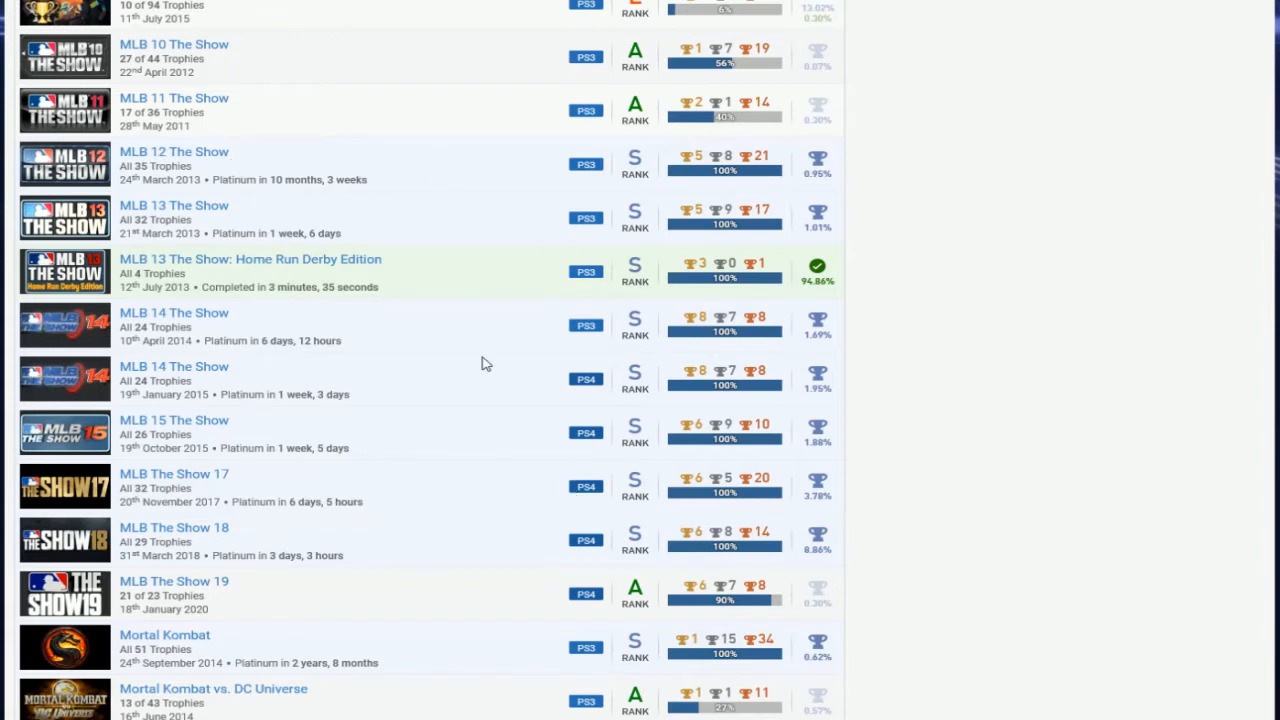
{"action": "mouse_move", "coordinate": [476, 148]}
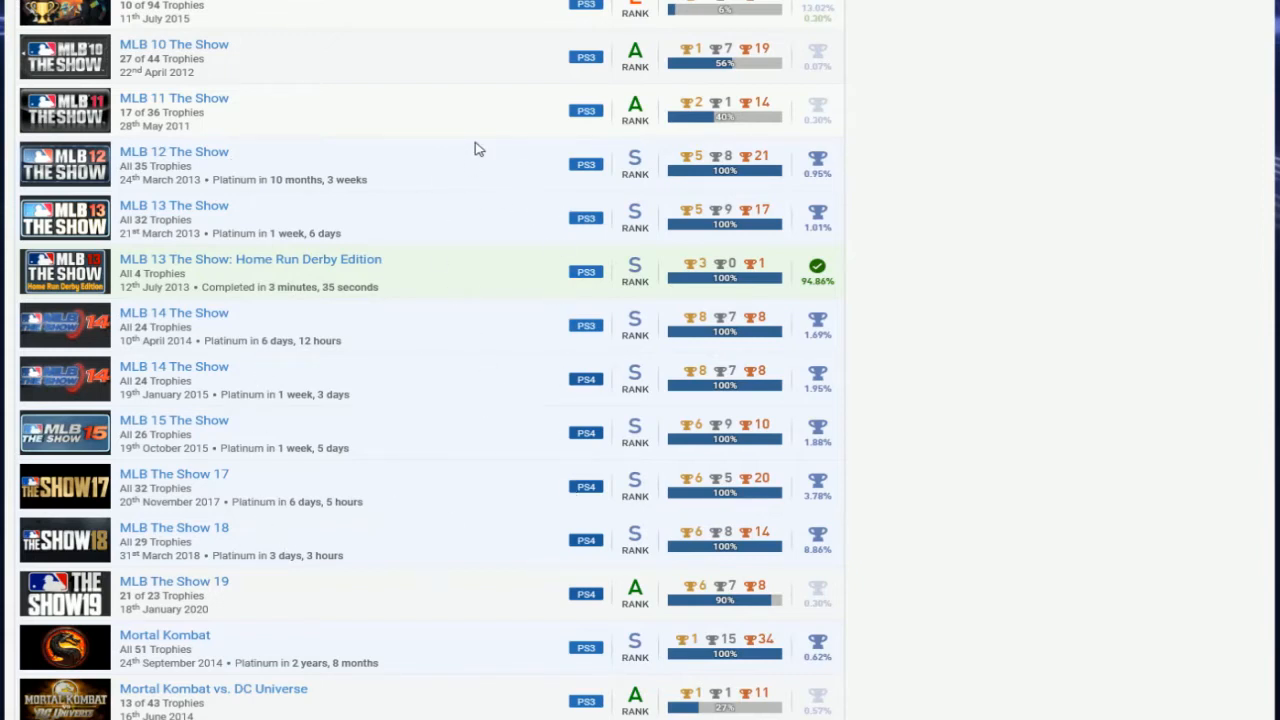
{"action": "scroll", "scroll_direction": "down", "scroll_amount": 3}
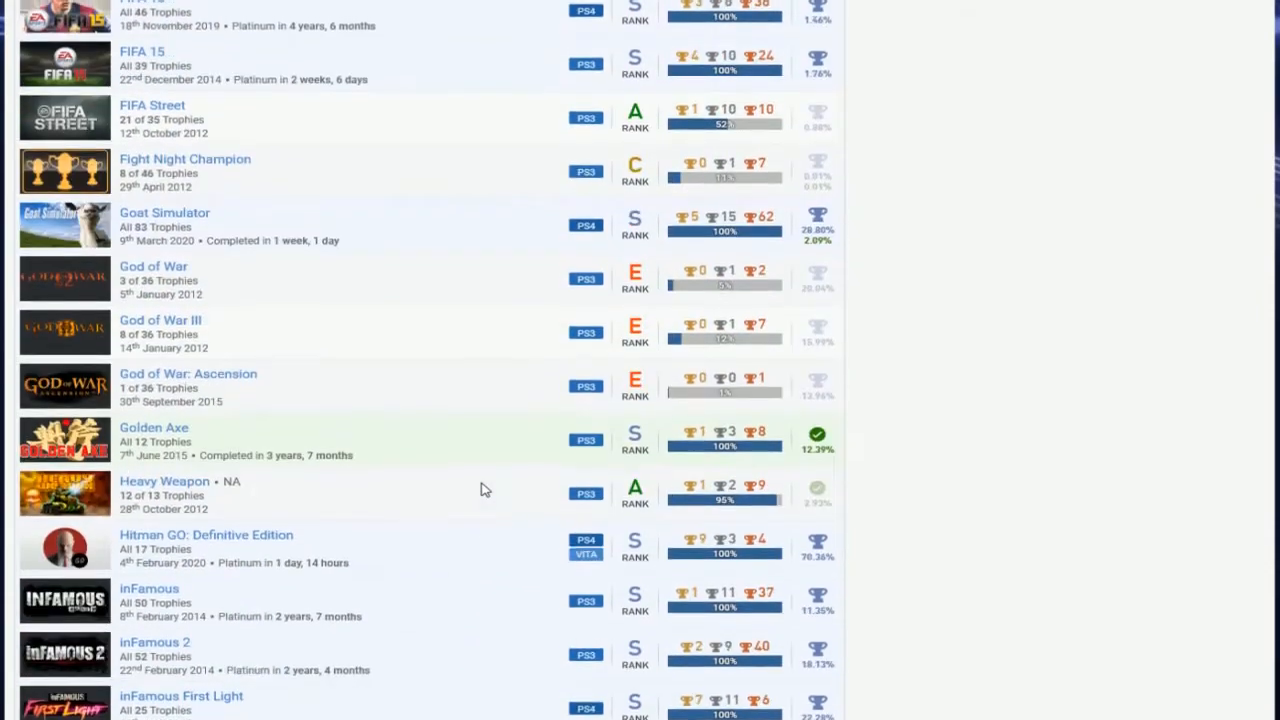
{"action": "scroll", "scroll_direction": "up", "scroll_amount": 3}
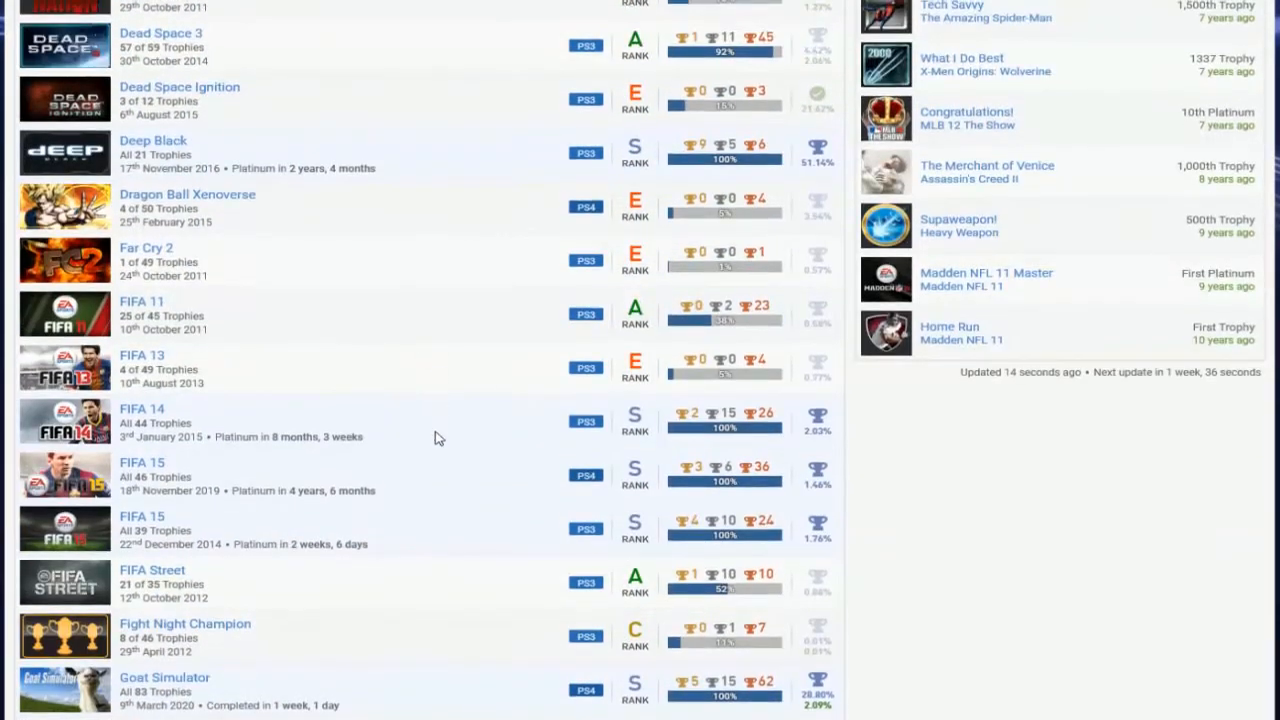
{"action": "scroll", "scroll_direction": "down", "scroll_amount": 3}
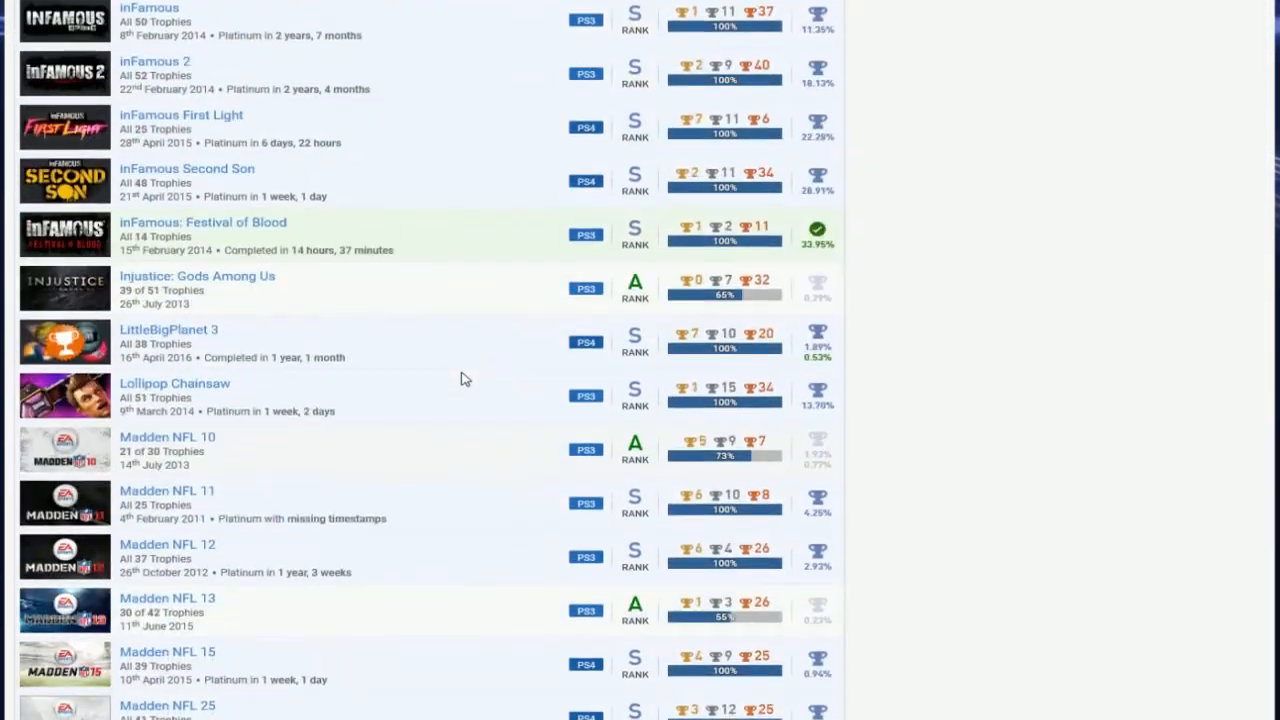
{"action": "scroll", "scroll_direction": "down", "scroll_amount": 3}
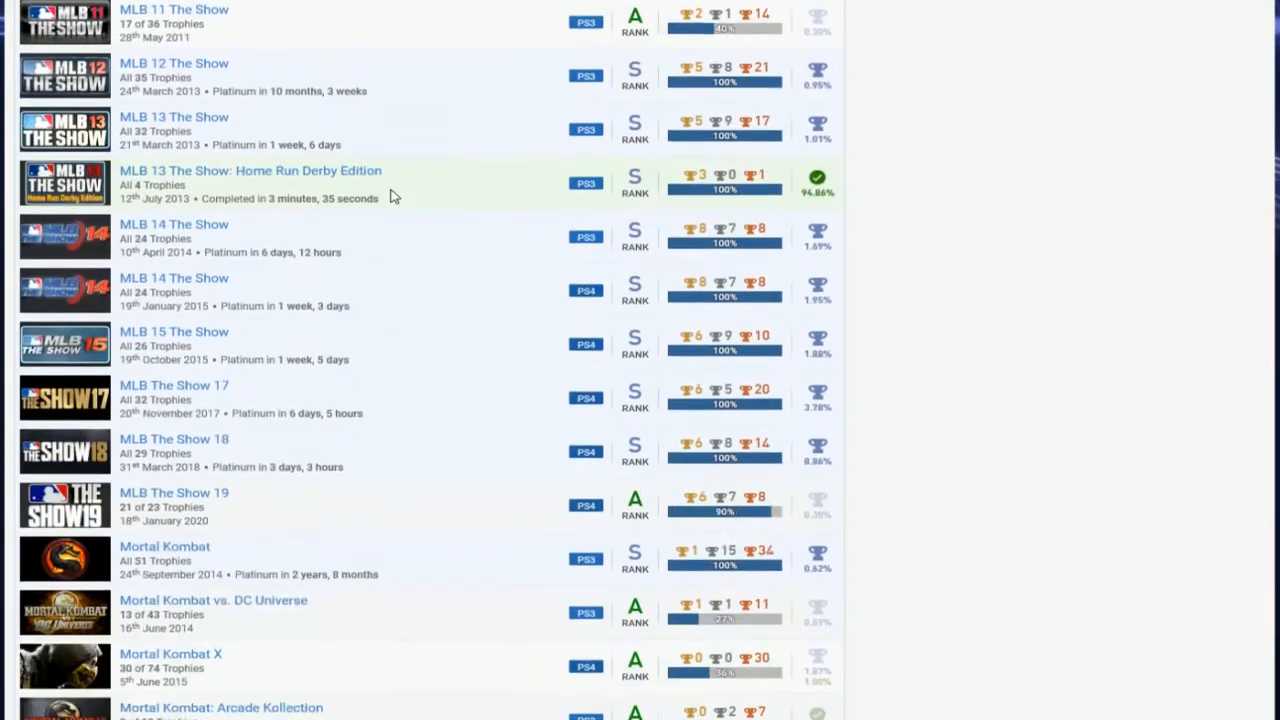
{"action": "scroll", "scroll_direction": "down", "scroll_amount": 3}
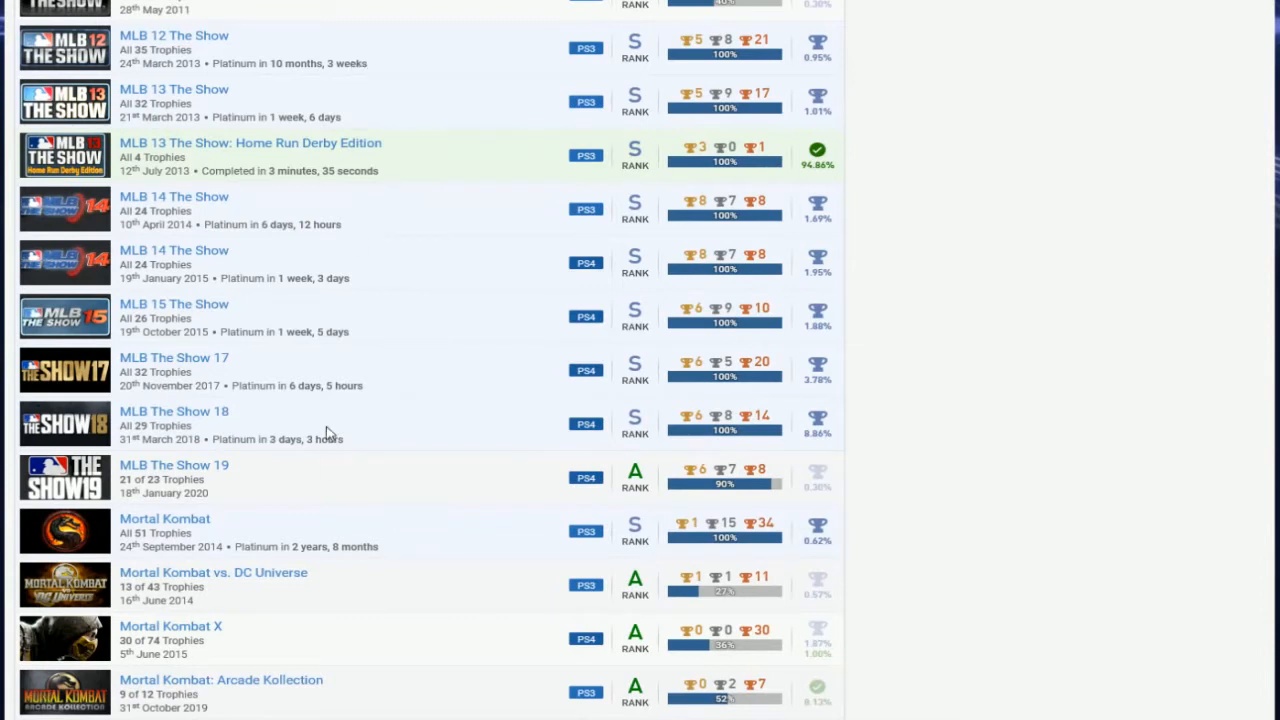
{"action": "mouse_move", "coordinate": [462, 96]}
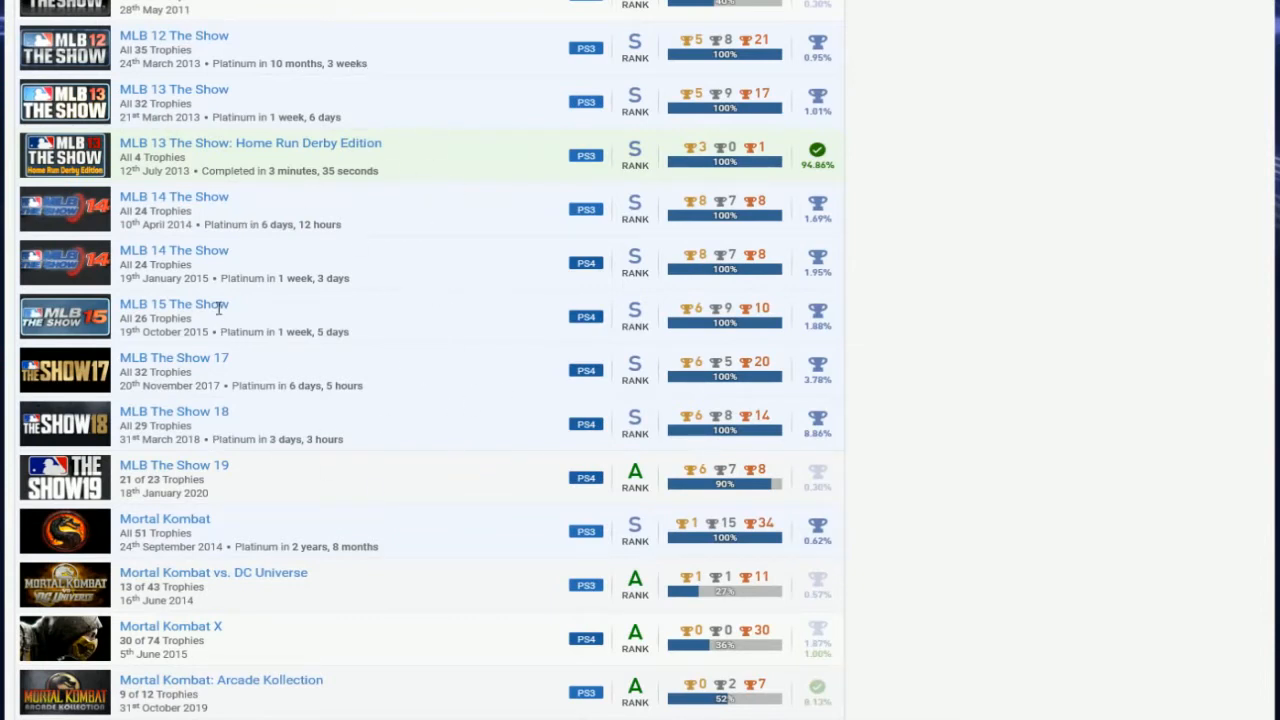
{"action": "mouse_move", "coordinate": [800, 358]}
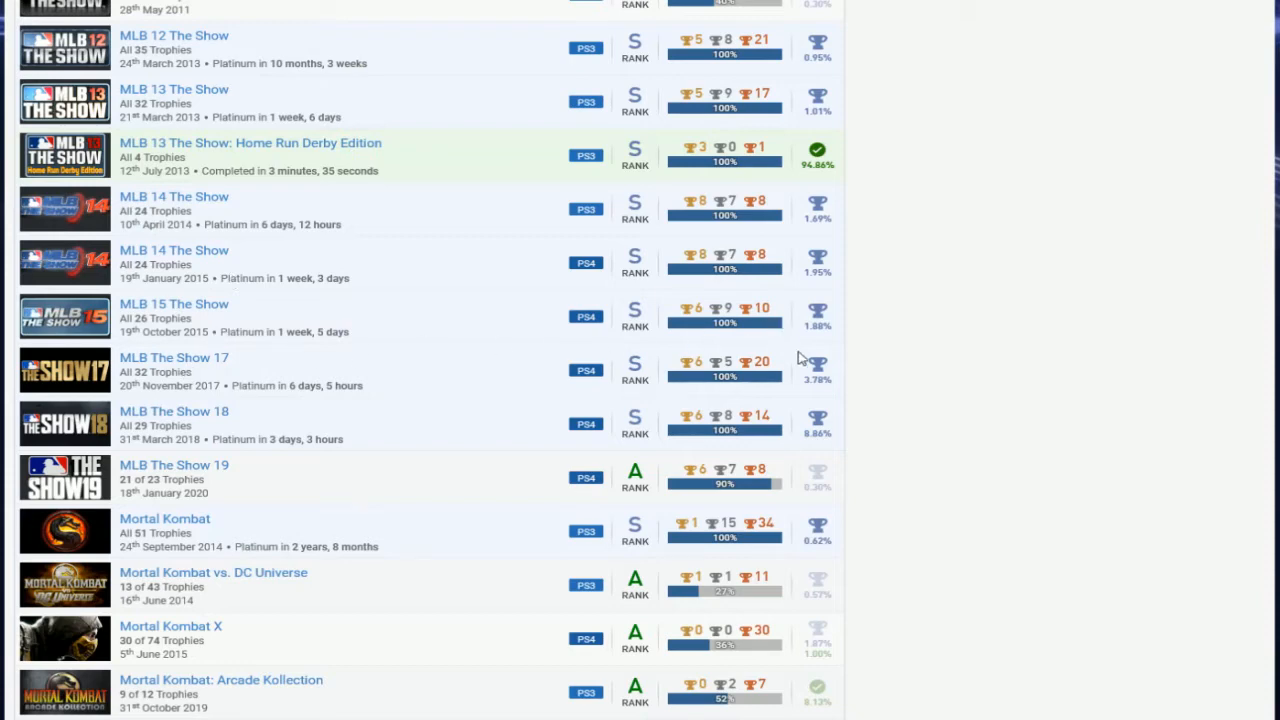
{"action": "mouse_move", "coordinate": [390, 244]}
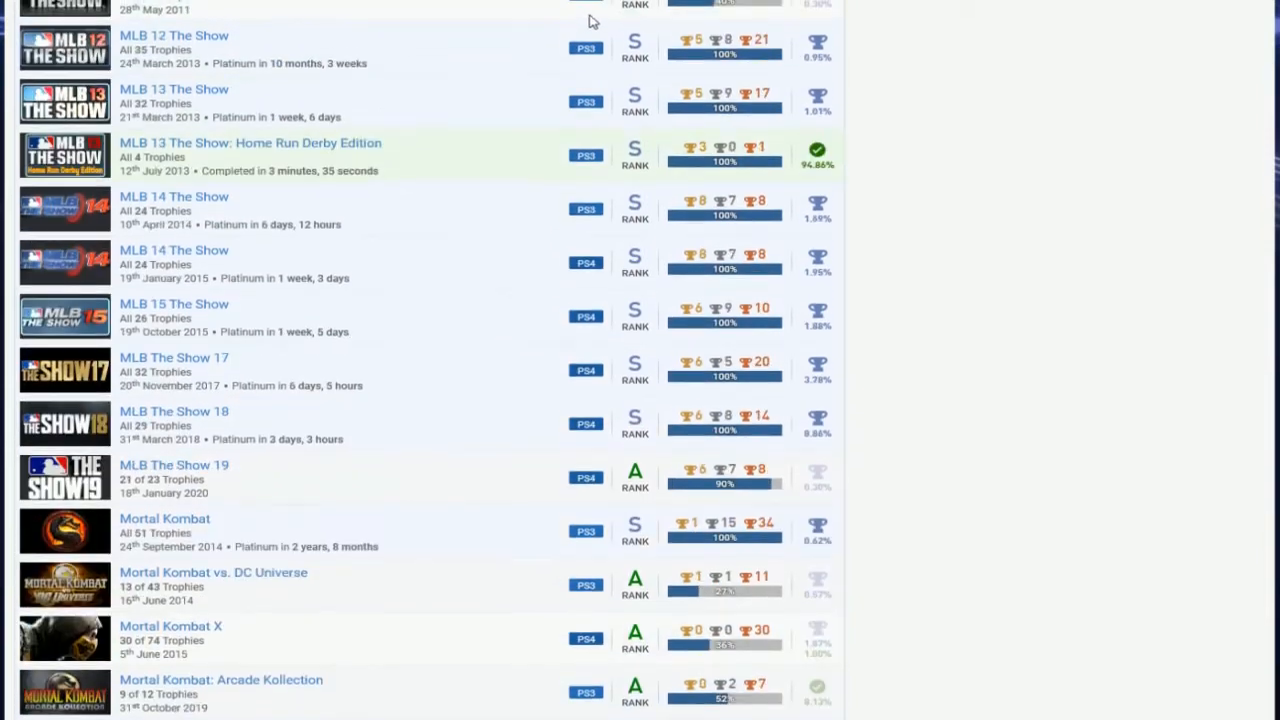
{"action": "scroll", "scroll_direction": "down", "scroll_amount": 3}
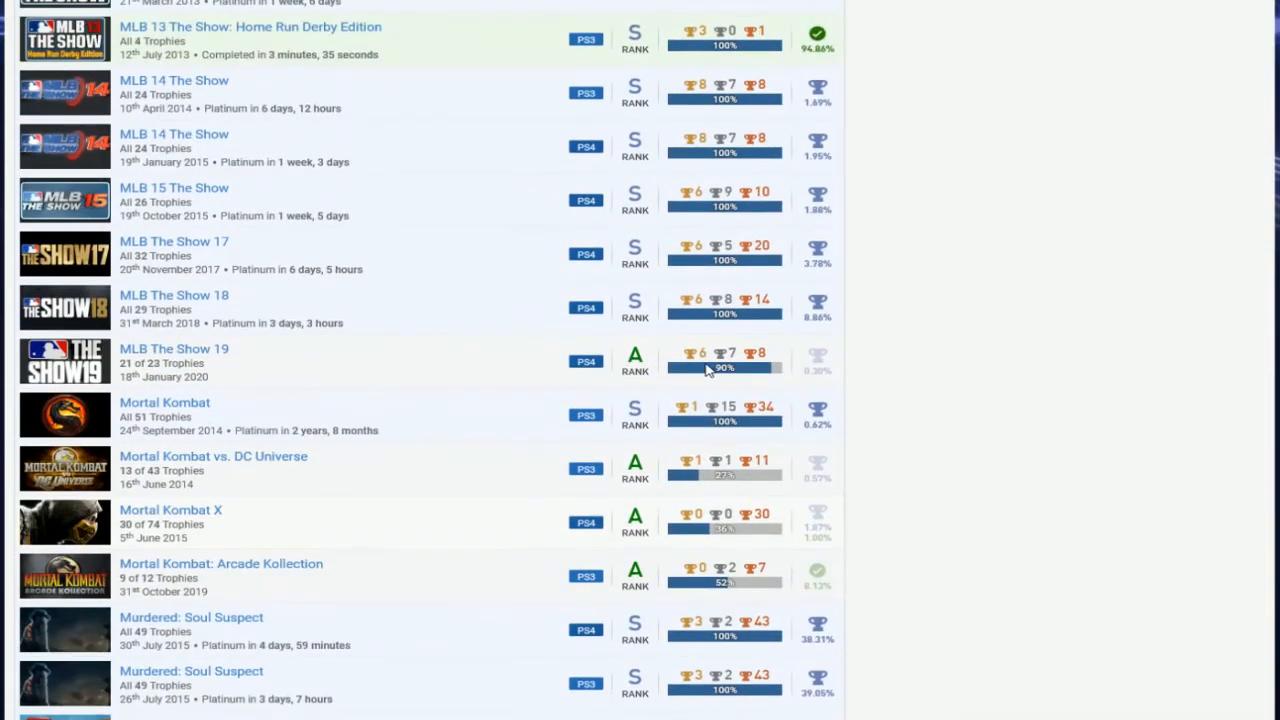
{"action": "scroll", "scroll_direction": "up", "scroll_amount": 3}
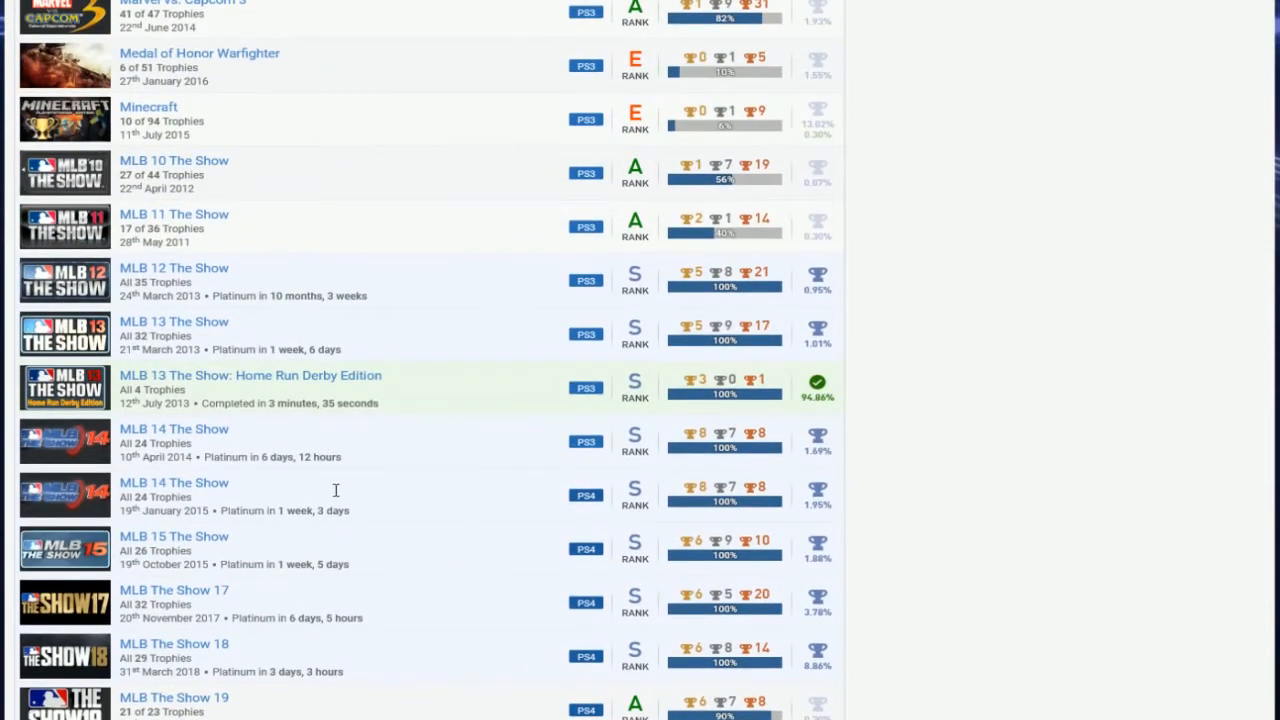
{"action": "scroll", "scroll_direction": "down", "scroll_amount": 3}
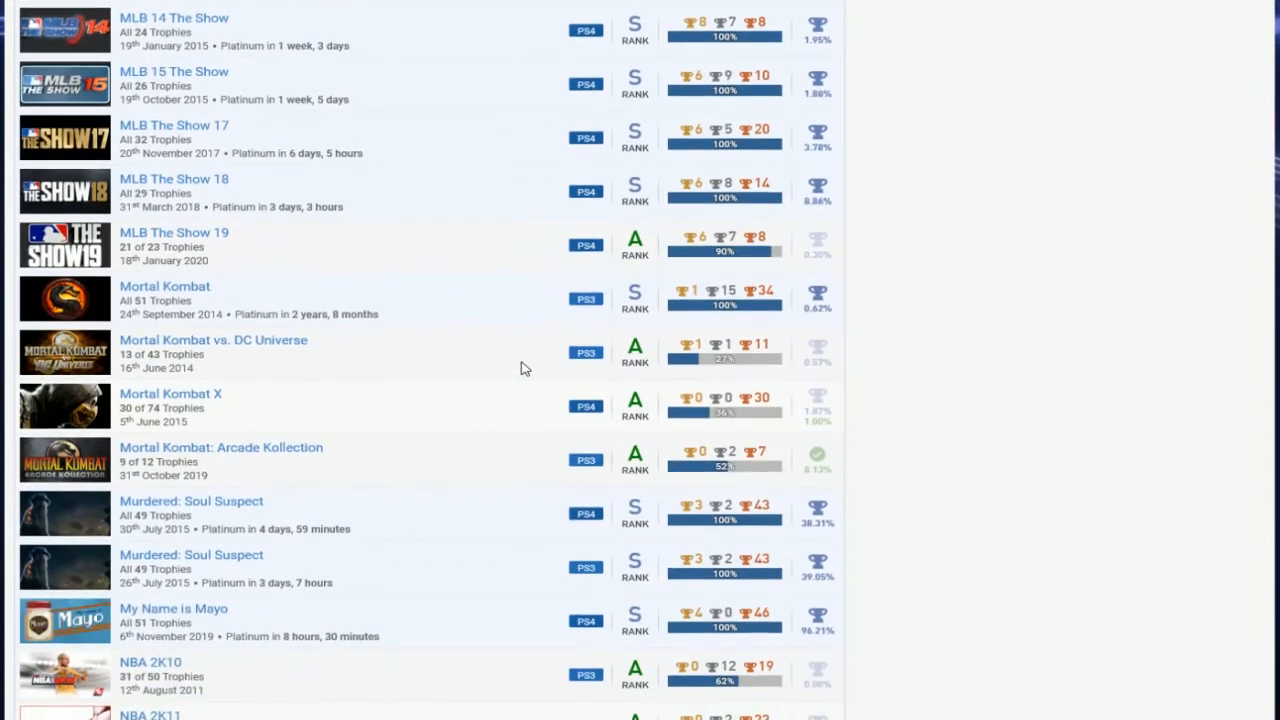
{"action": "mouse_move", "coordinate": [484, 84]}
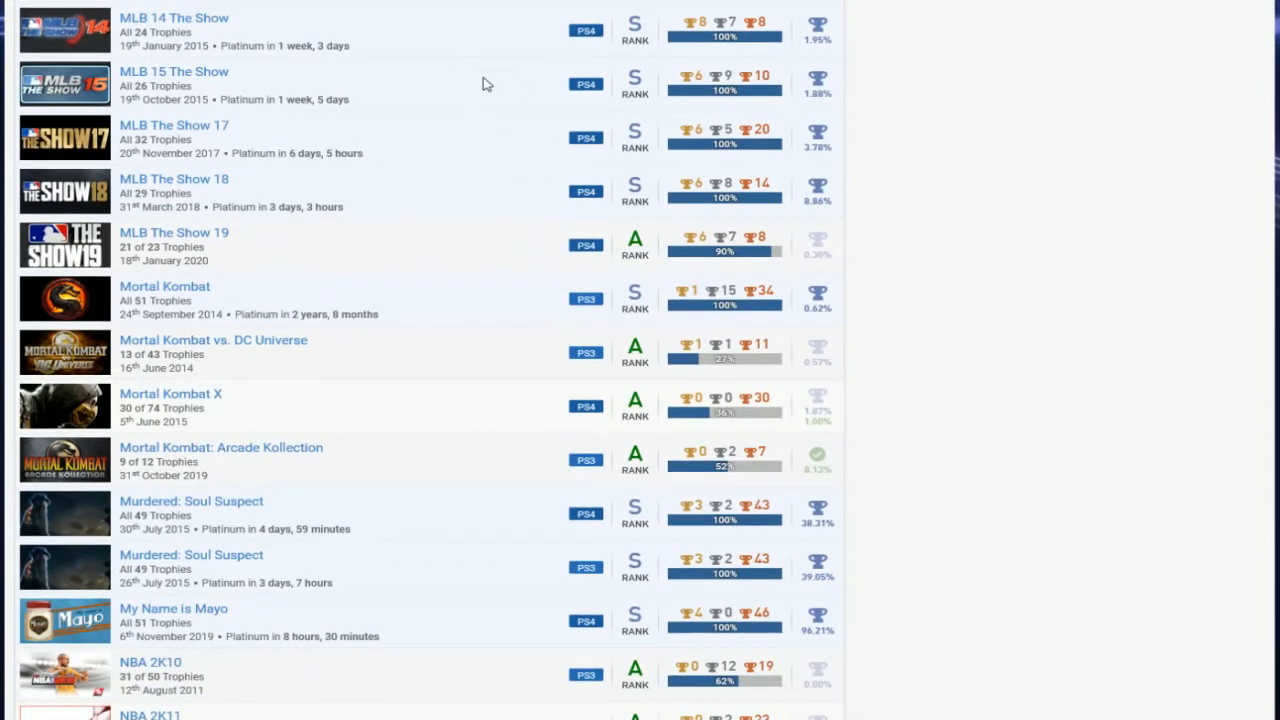
{"action": "scroll", "scroll_direction": "down", "scroll_amount": 3}
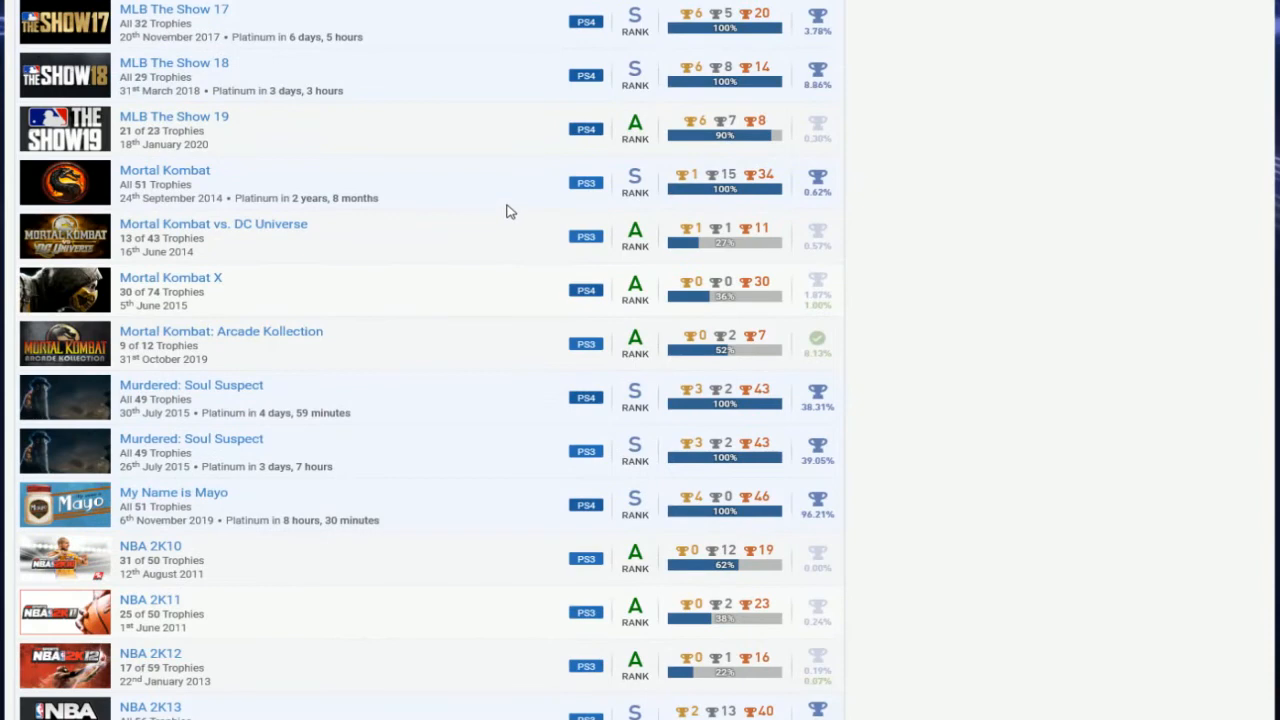
{"action": "scroll", "scroll_direction": "down", "scroll_amount": 3}
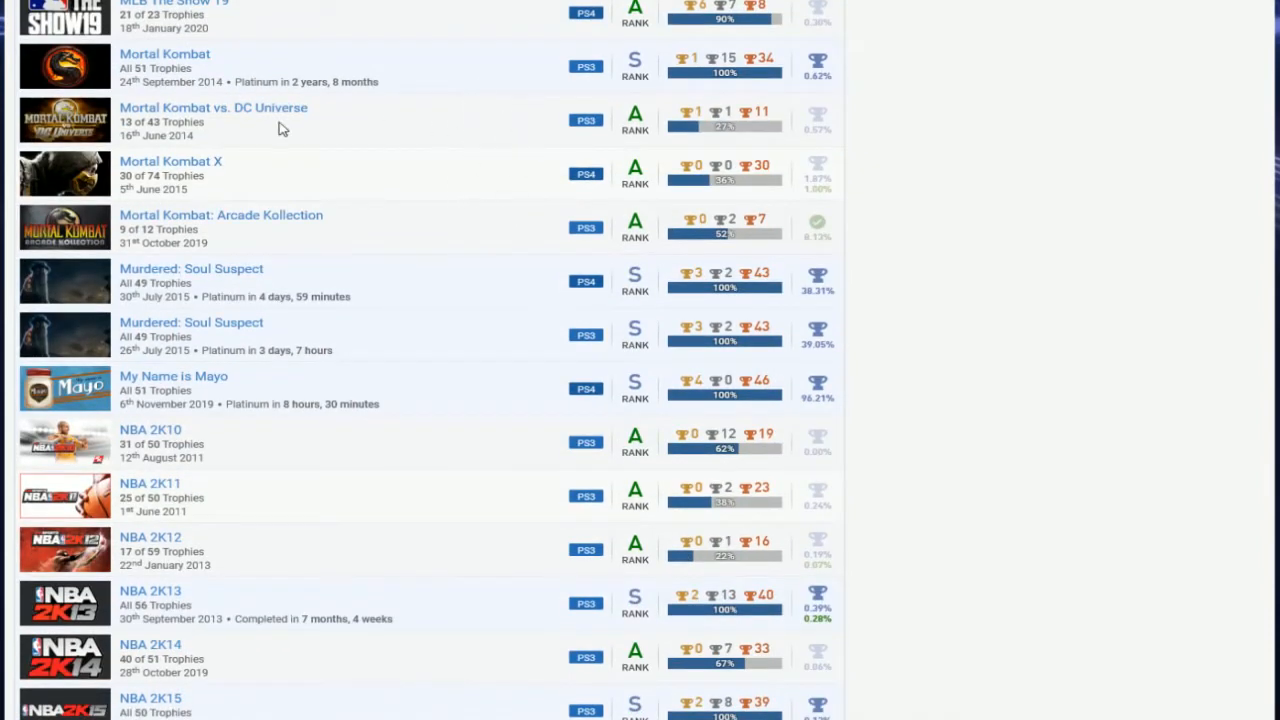
{"action": "mouse_move", "coordinate": [236, 114]}
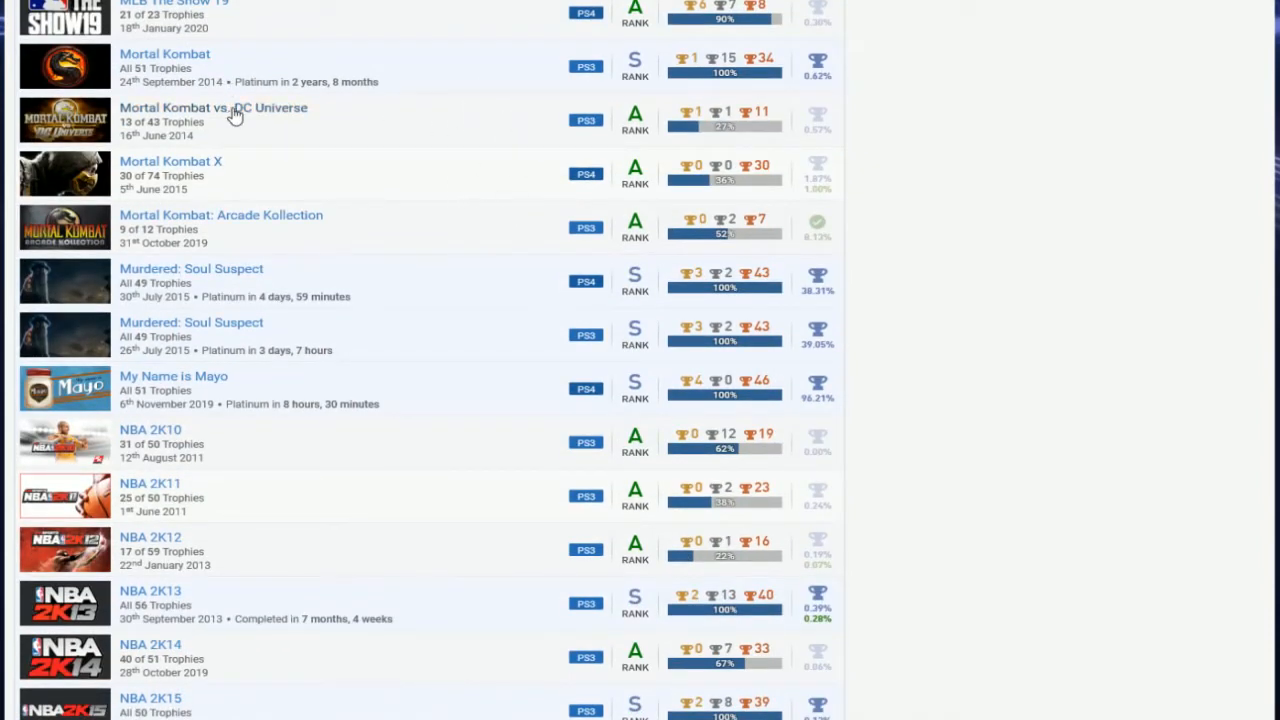
{"action": "scroll", "scroll_direction": "down", "scroll_amount": 3}
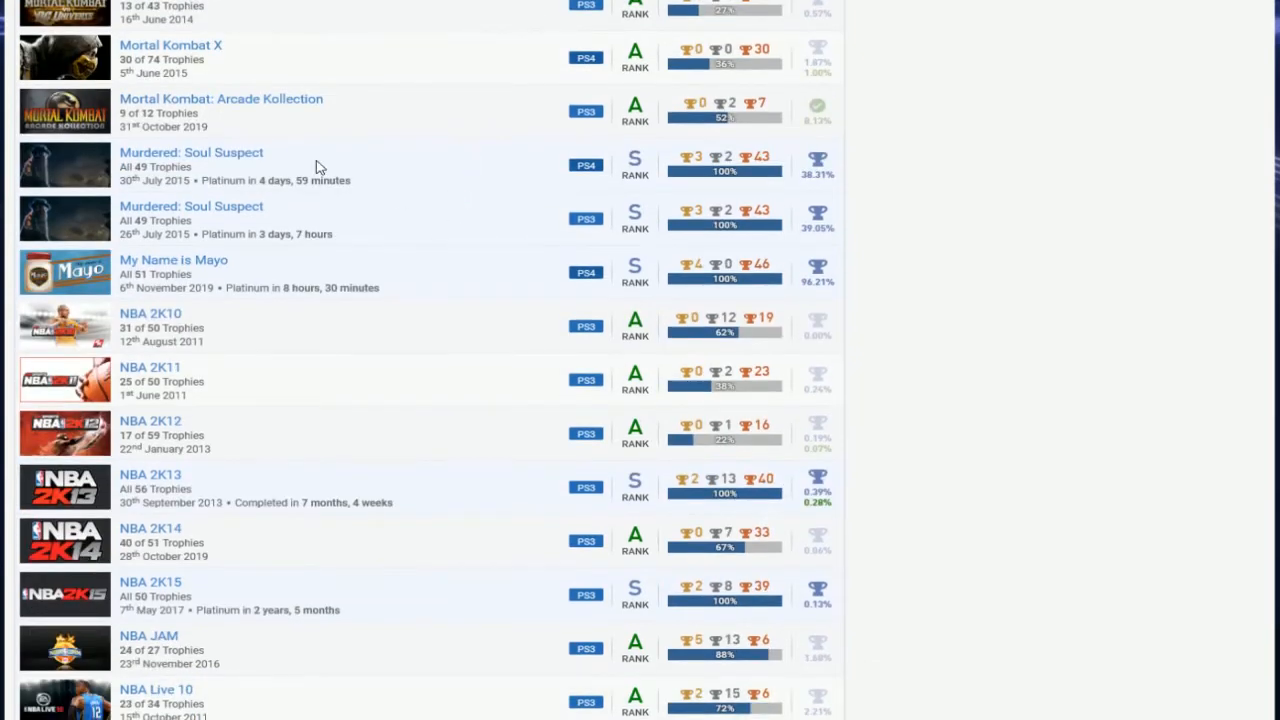
{"action": "scroll", "scroll_direction": "down", "scroll_amount": 3}
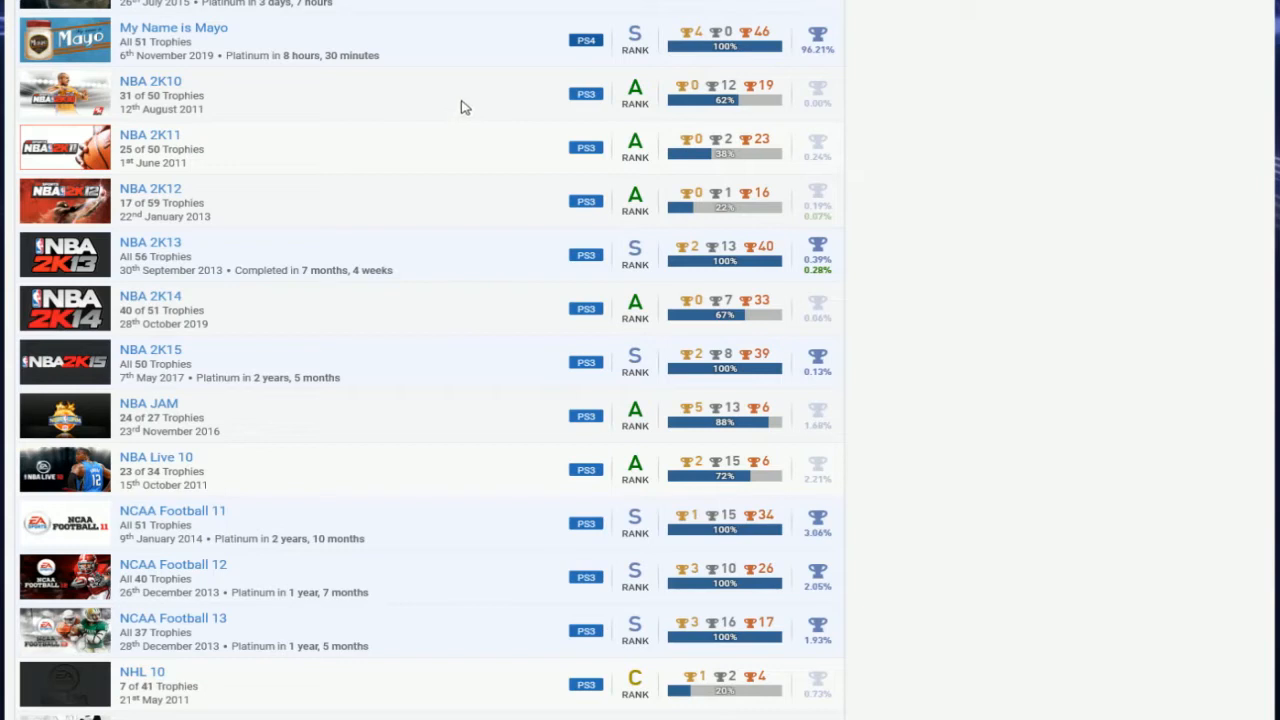
{"action": "mouse_move", "coordinate": [472, 108]}
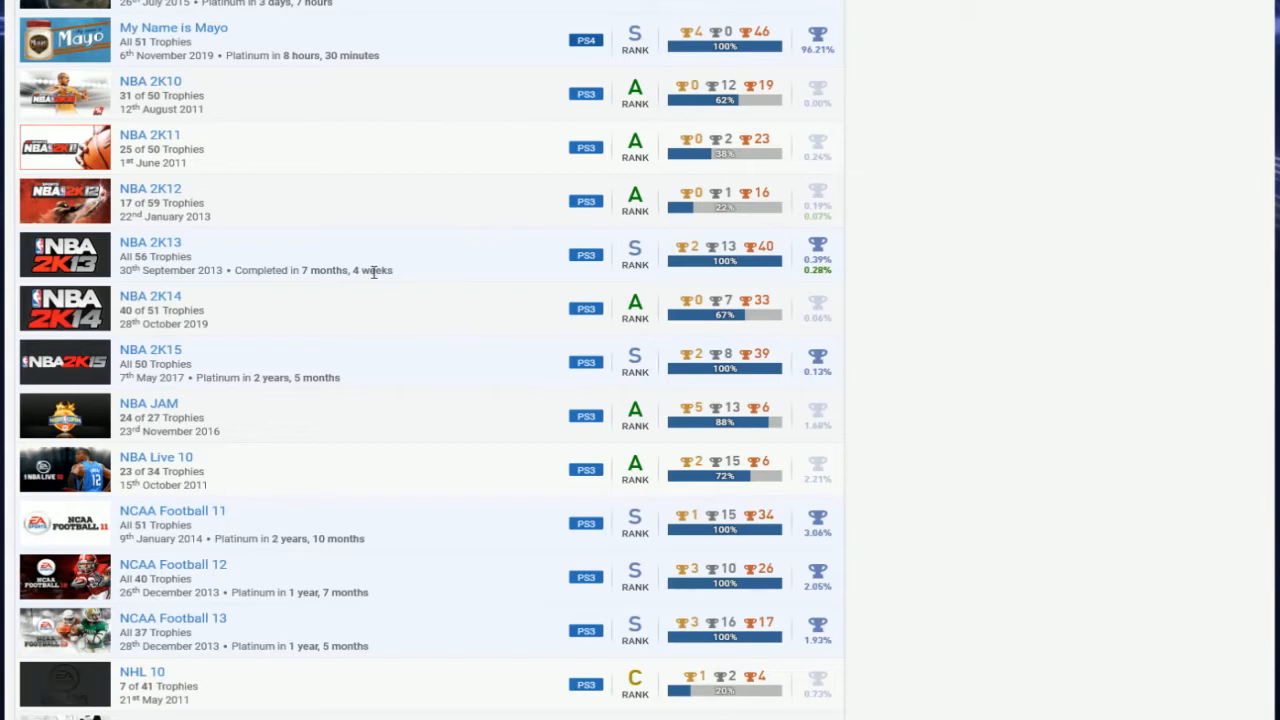
{"action": "mouse_move", "coordinate": [210, 248]}
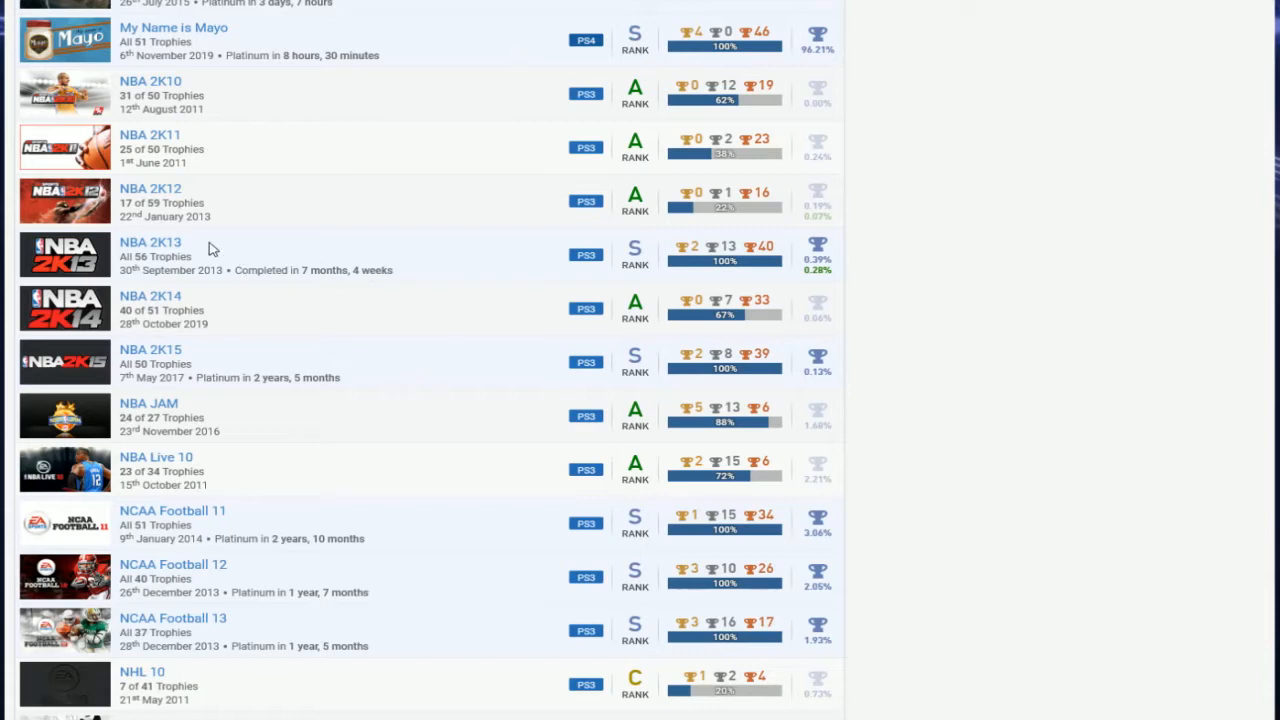
{"action": "mouse_move", "coordinate": [168, 456]}
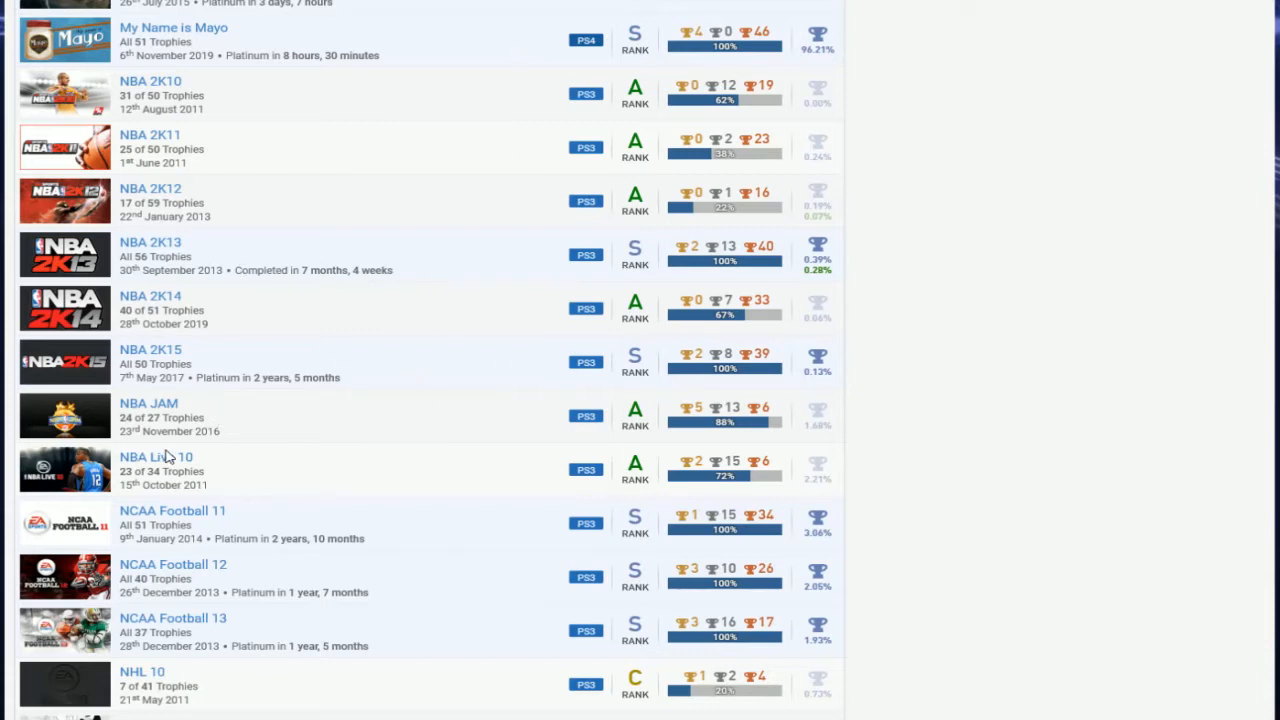
{"action": "mouse_move", "coordinate": [210, 476]}
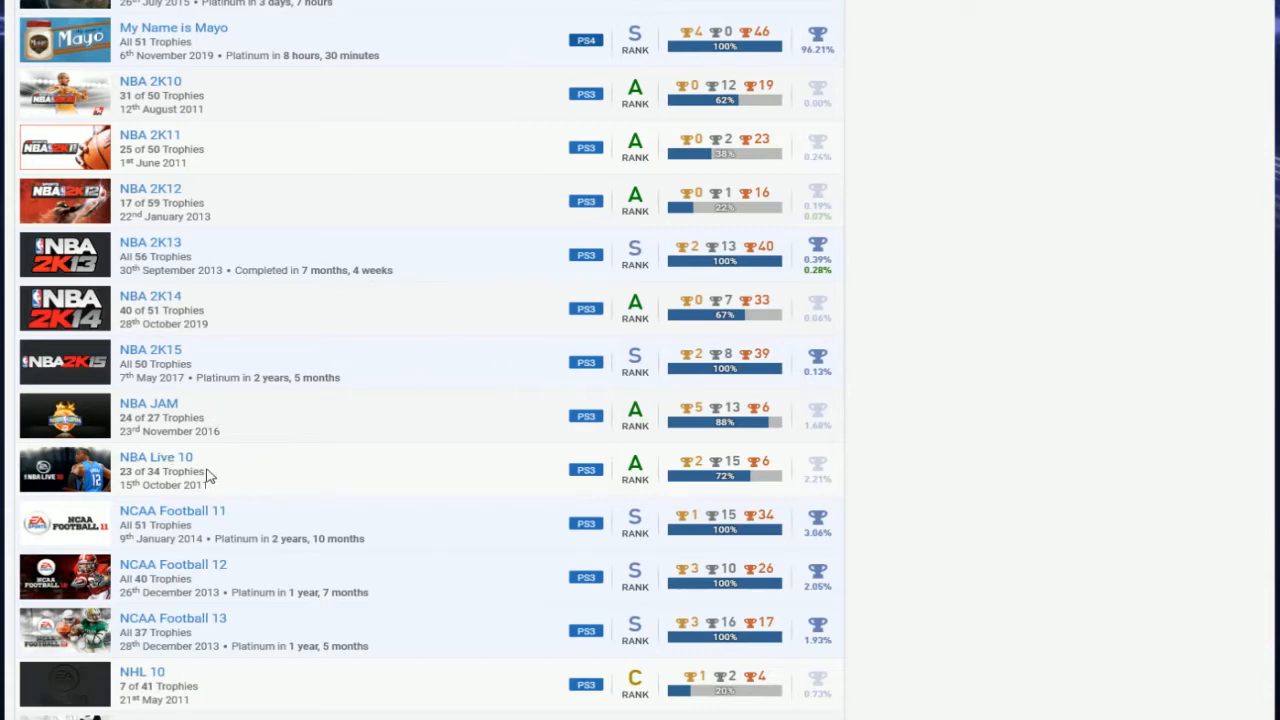
{"action": "mouse_move", "coordinate": [480, 104]}
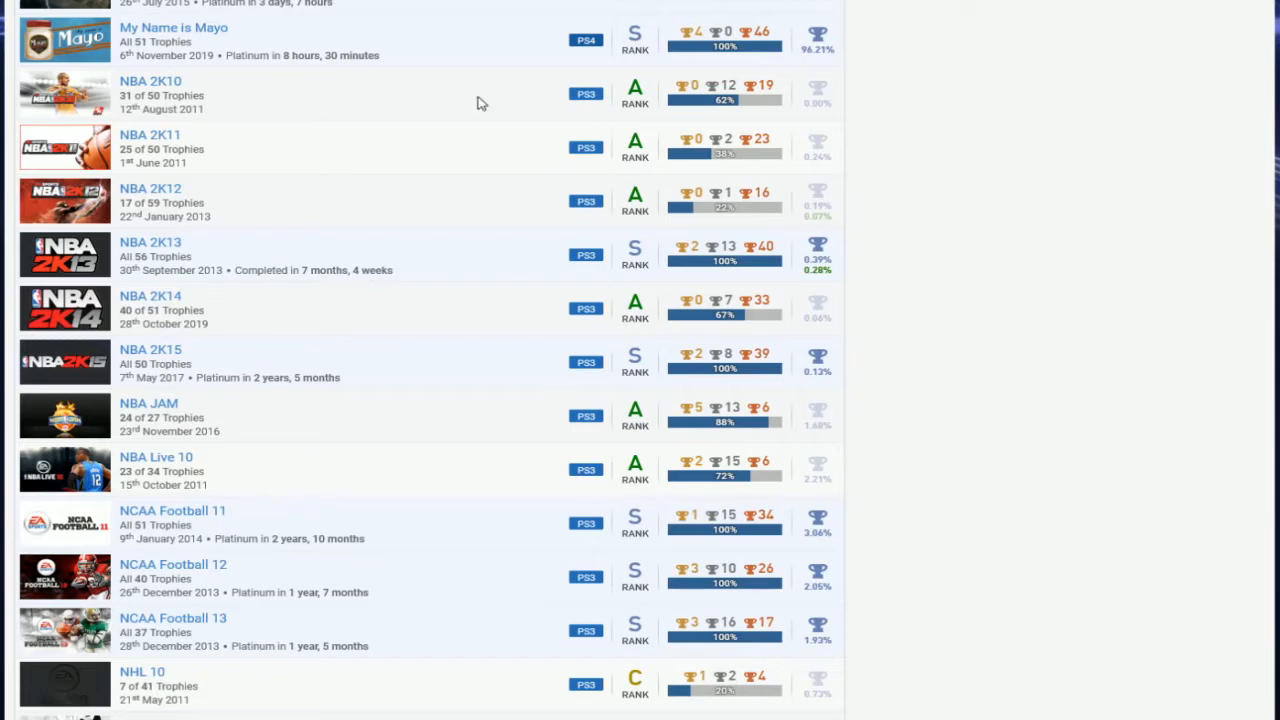
{"action": "scroll", "scroll_direction": "down", "scroll_amount": 3}
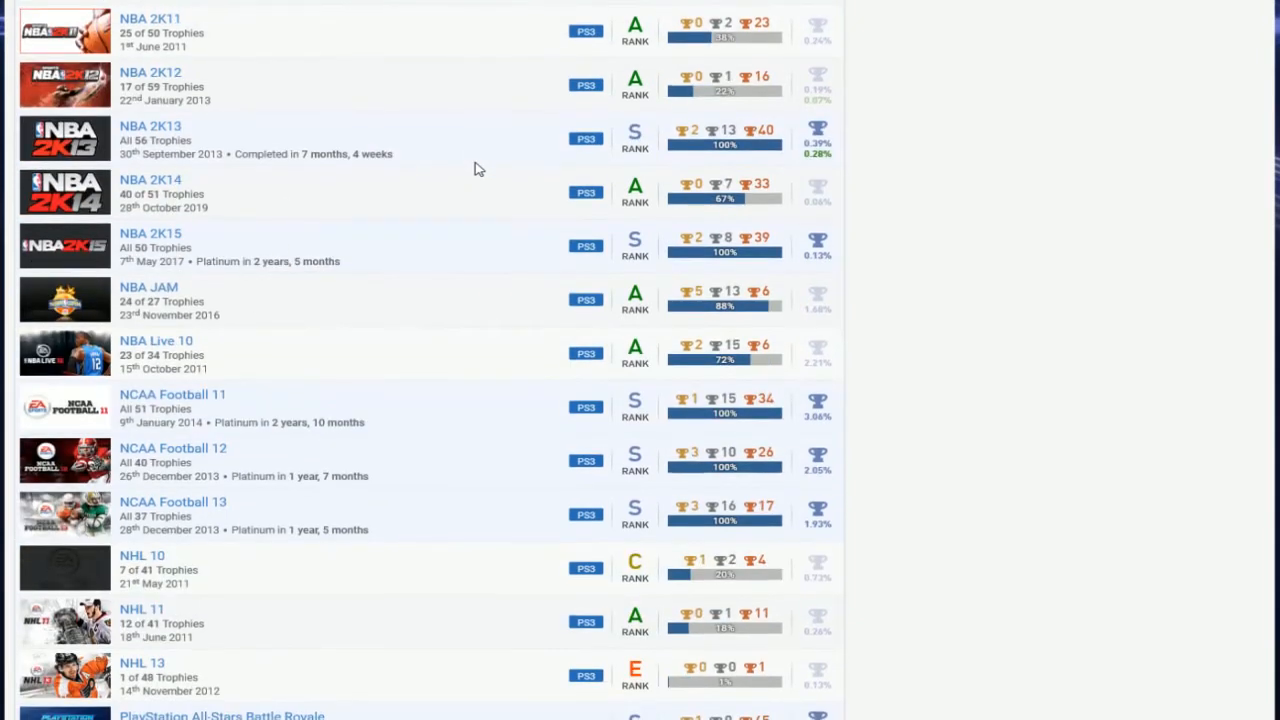
{"action": "scroll", "scroll_direction": "down", "scroll_amount": 3}
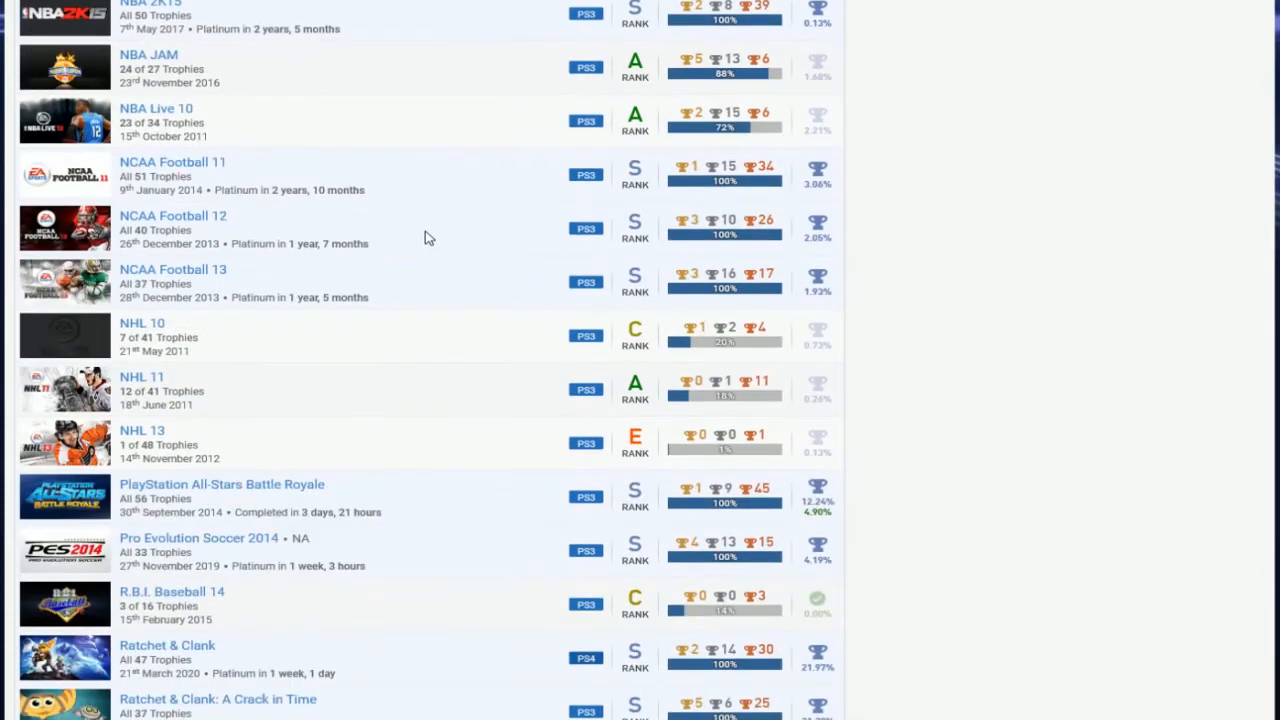
{"action": "mouse_move", "coordinate": [392, 244]}
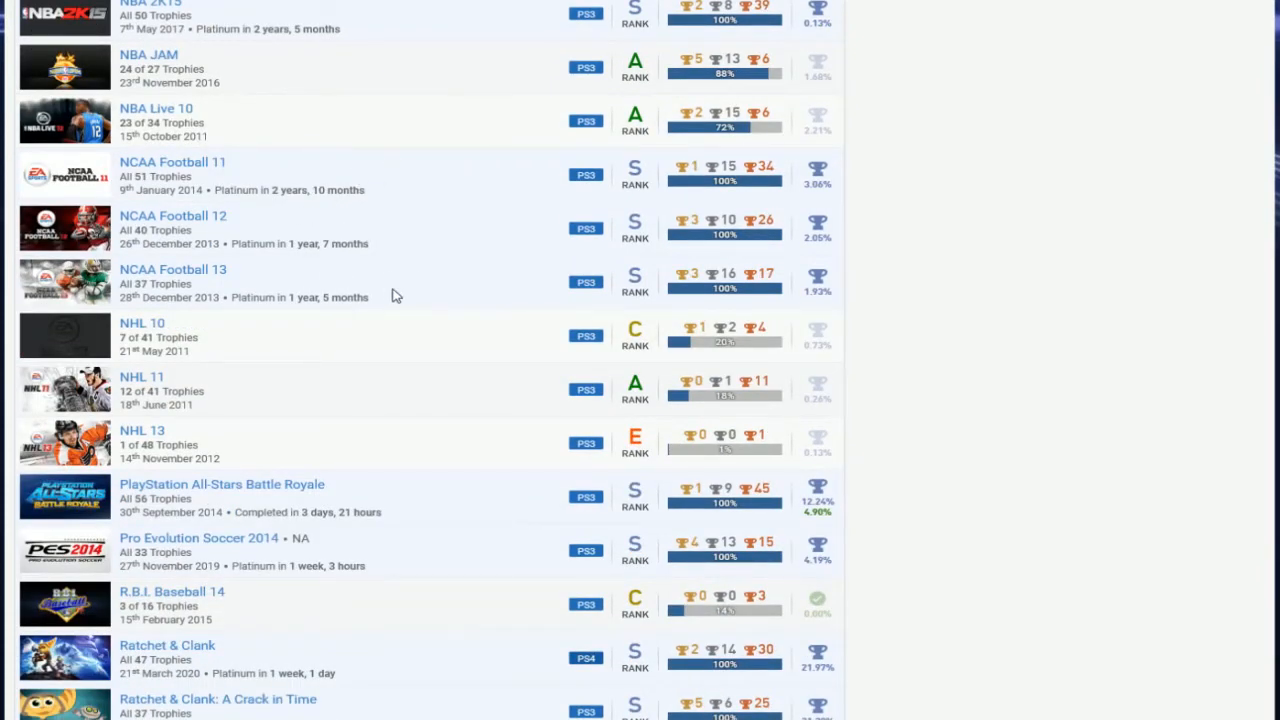
{"action": "mouse_move", "coordinate": [430, 216]}
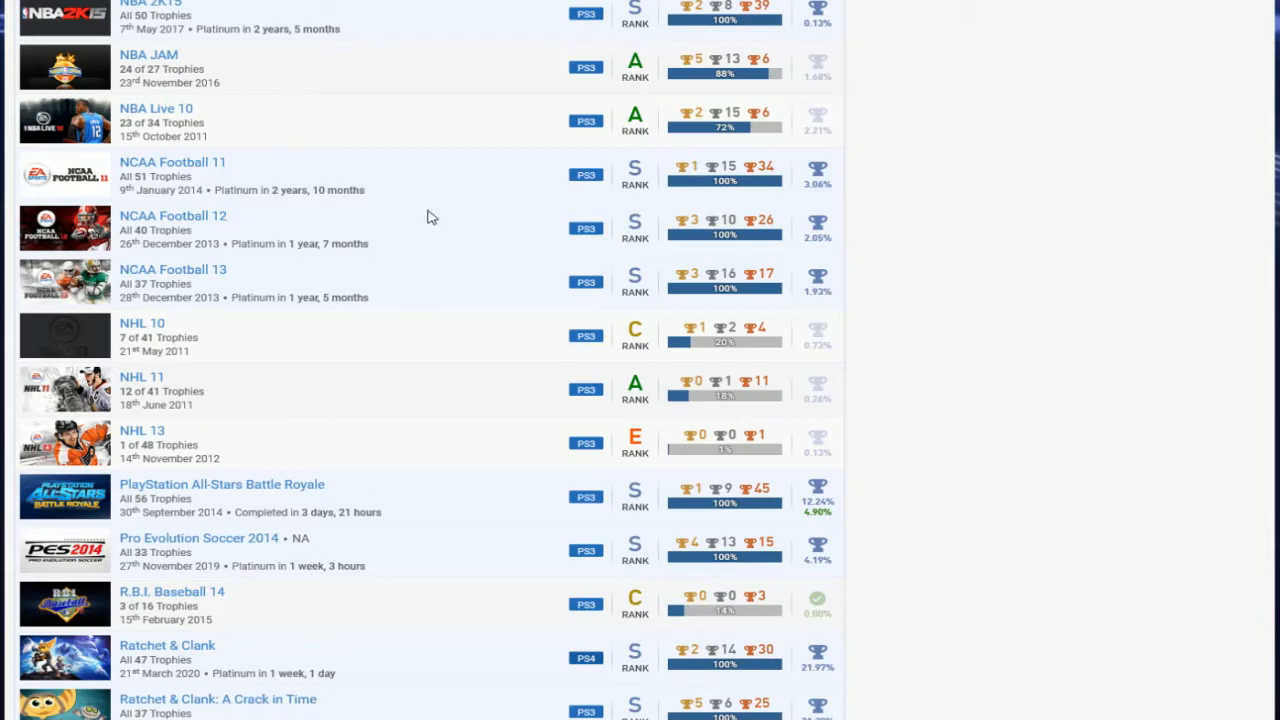
{"action": "scroll", "scroll_direction": "down", "scroll_amount": 3}
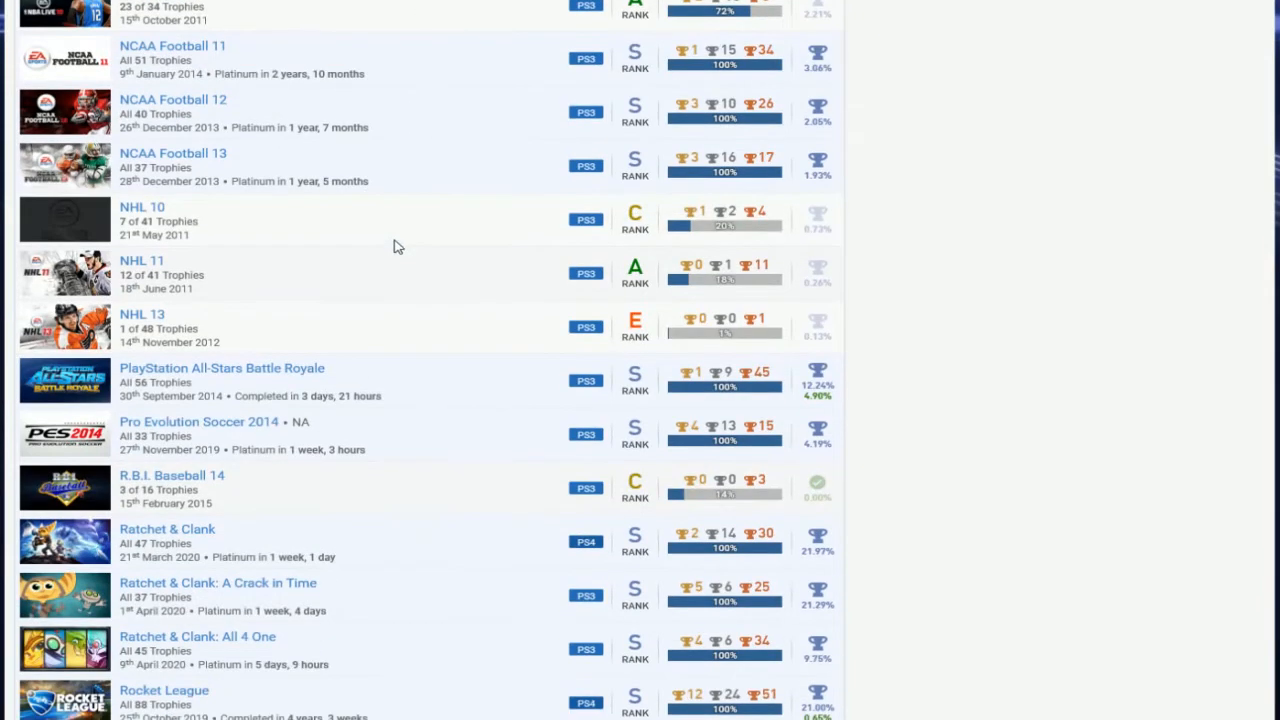
{"action": "scroll", "scroll_direction": "down", "scroll_amount": 3}
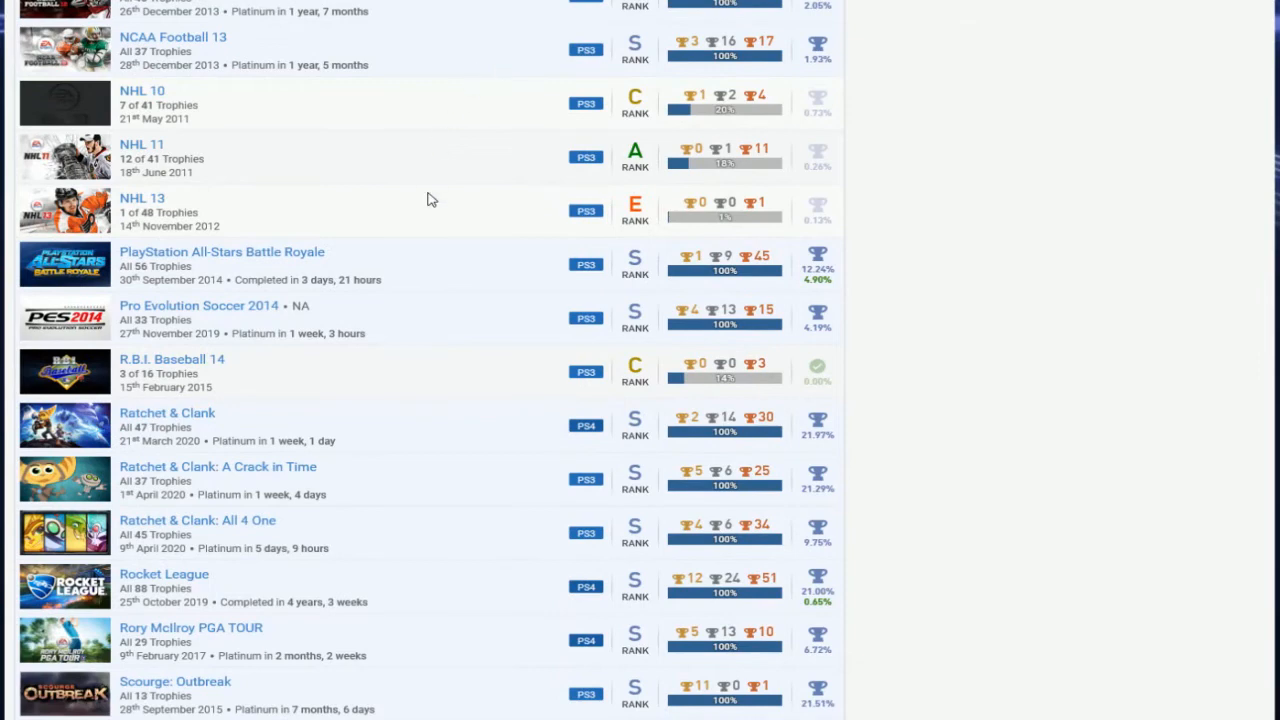
{"action": "scroll", "scroll_direction": "down", "scroll_amount": 3}
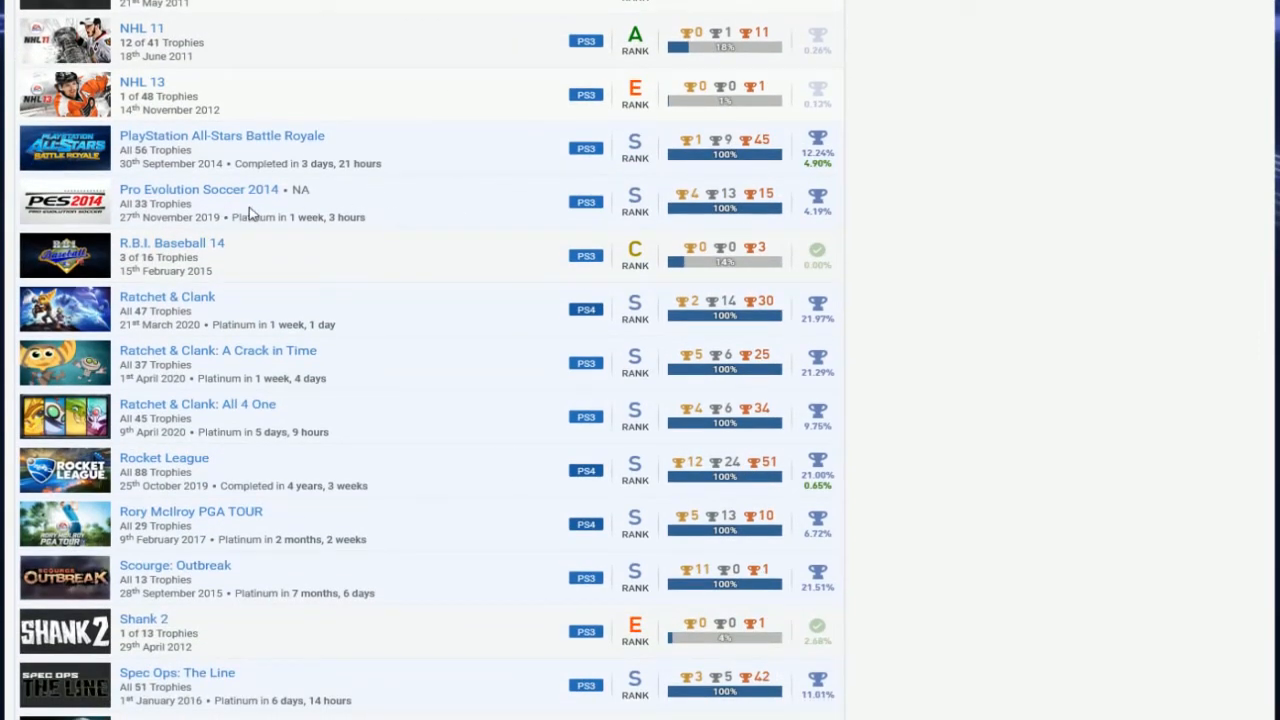
{"action": "scroll", "scroll_direction": "down", "scroll_amount": 3}
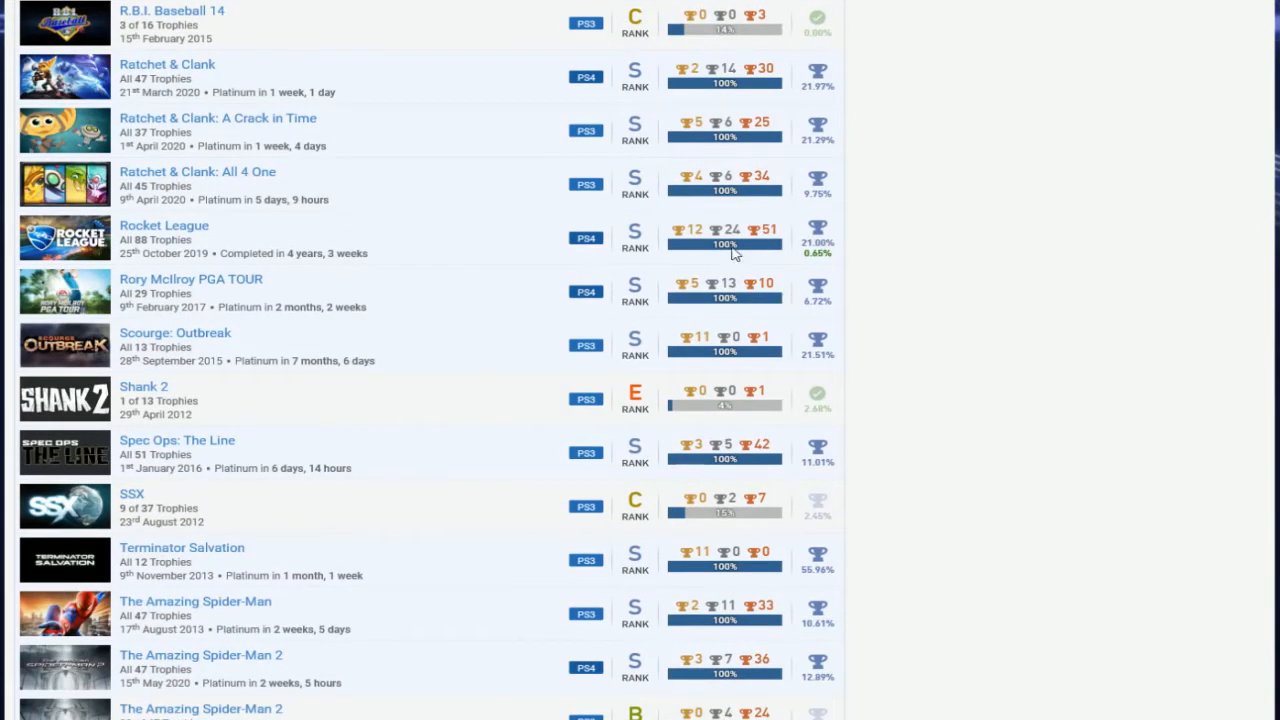
{"action": "scroll", "scroll_direction": "down", "scroll_amount": 3}
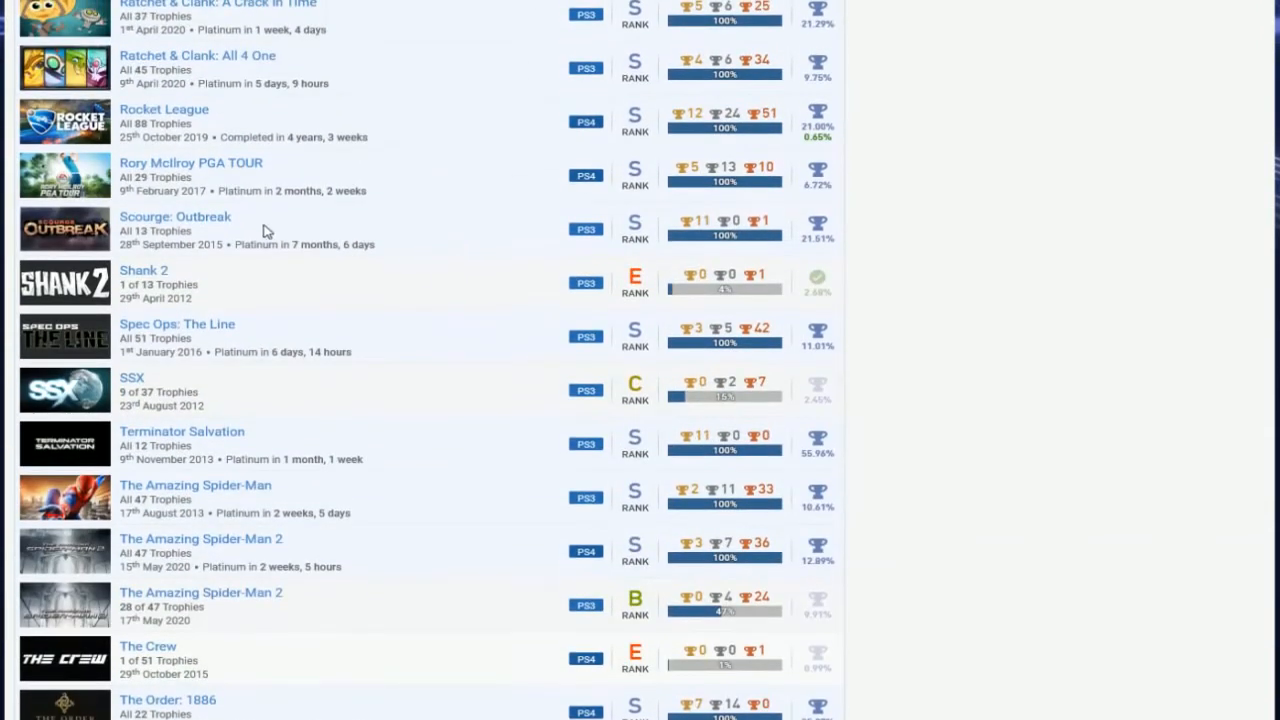
{"action": "scroll", "scroll_direction": "down", "scroll_amount": 3}
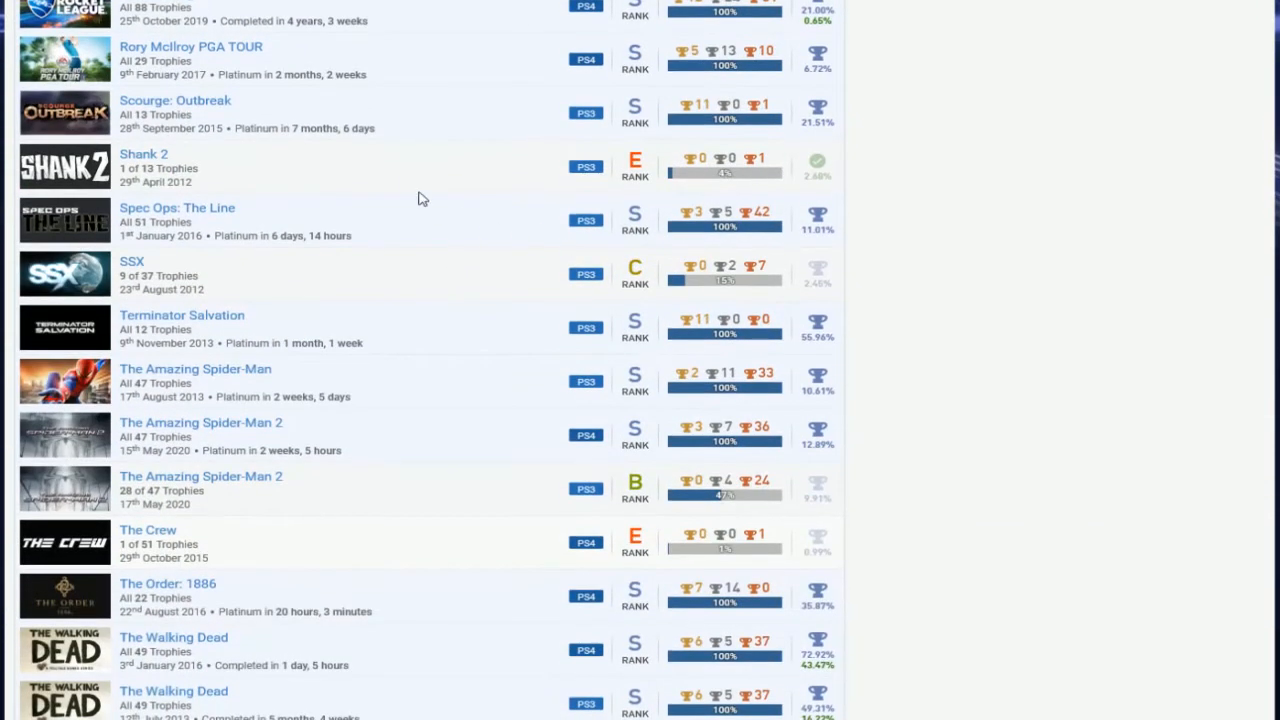
{"action": "mouse_move", "coordinate": [504, 238]}
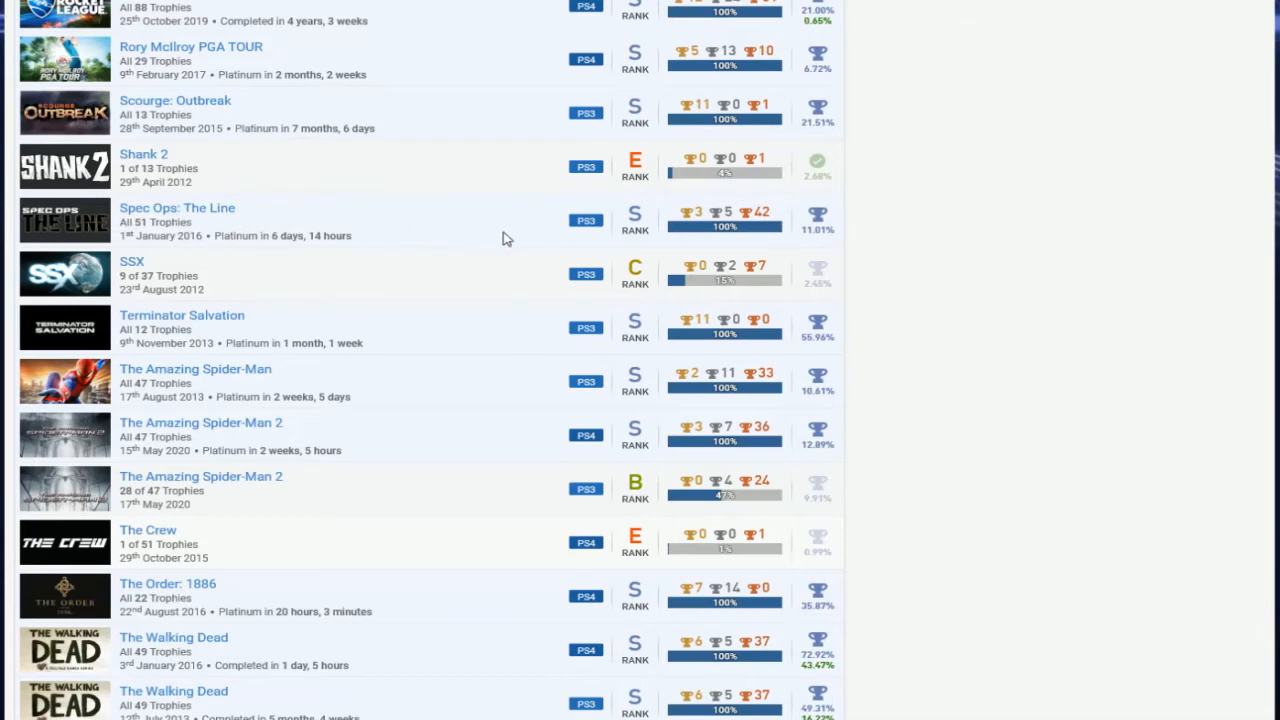
{"action": "scroll", "scroll_direction": "down", "scroll_amount": 3}
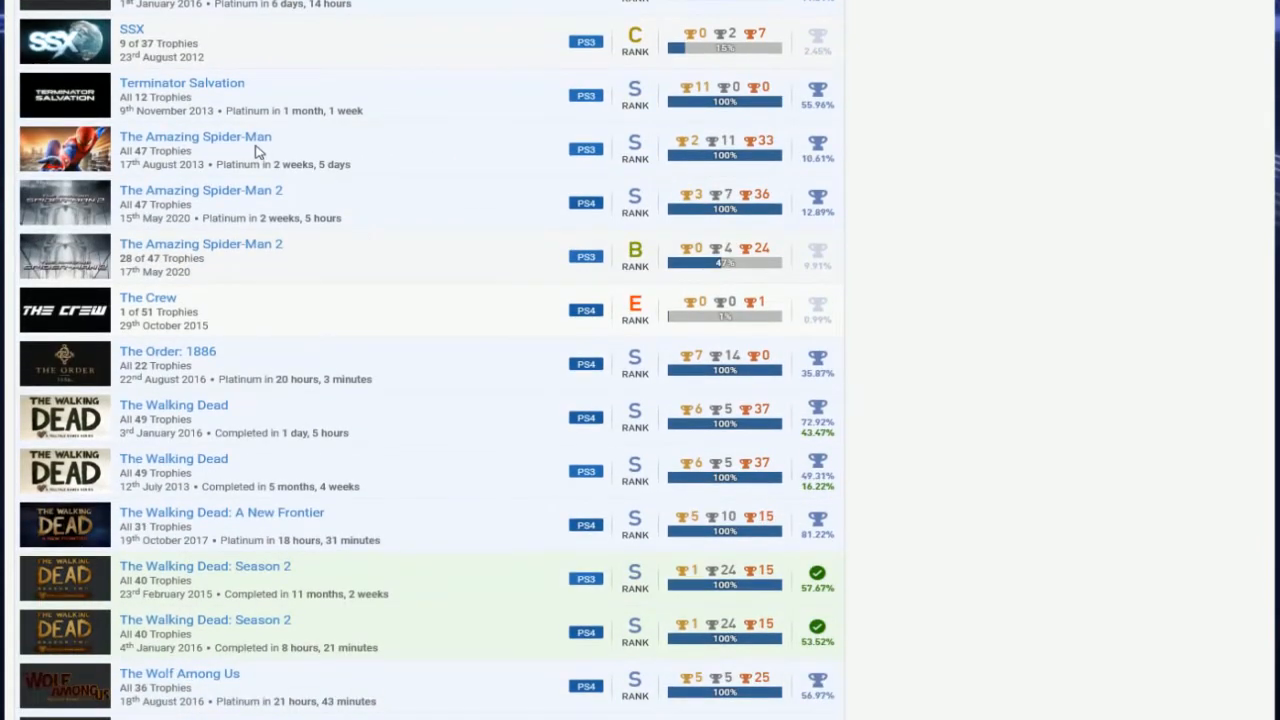
{"action": "scroll", "scroll_direction": "down", "scroll_amount": 3}
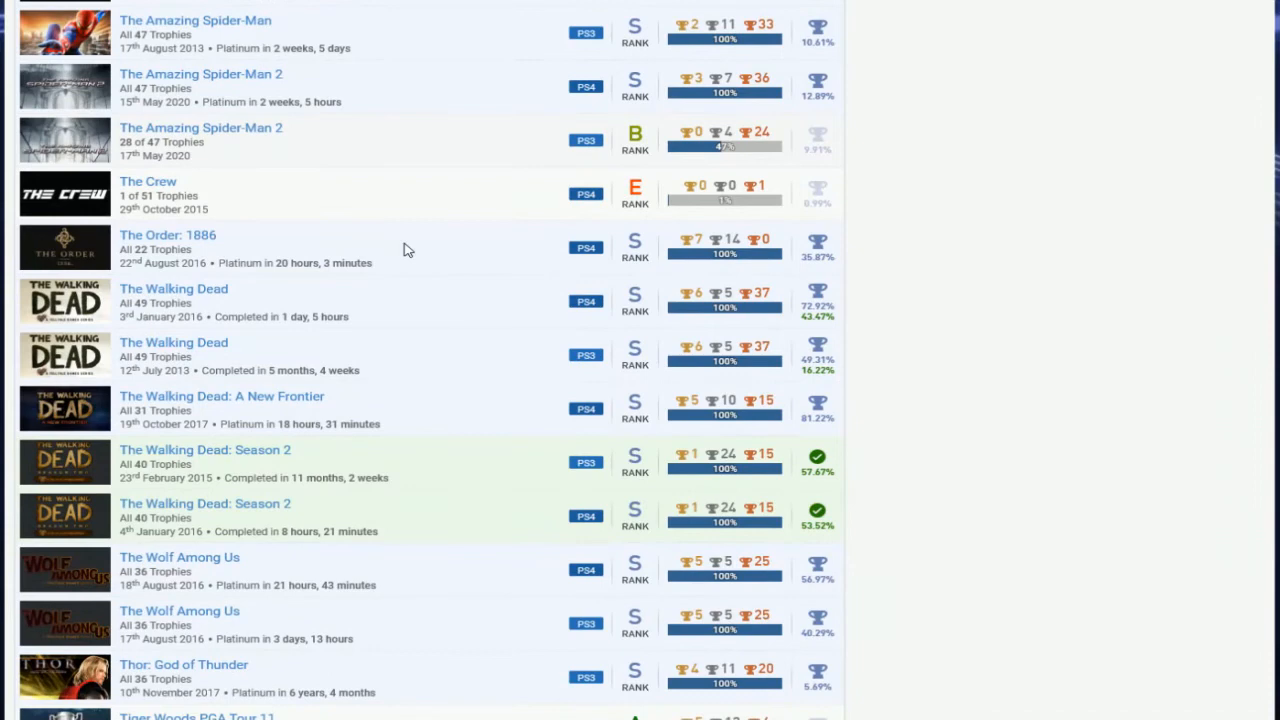
{"action": "scroll", "scroll_direction": "down", "scroll_amount": 3}
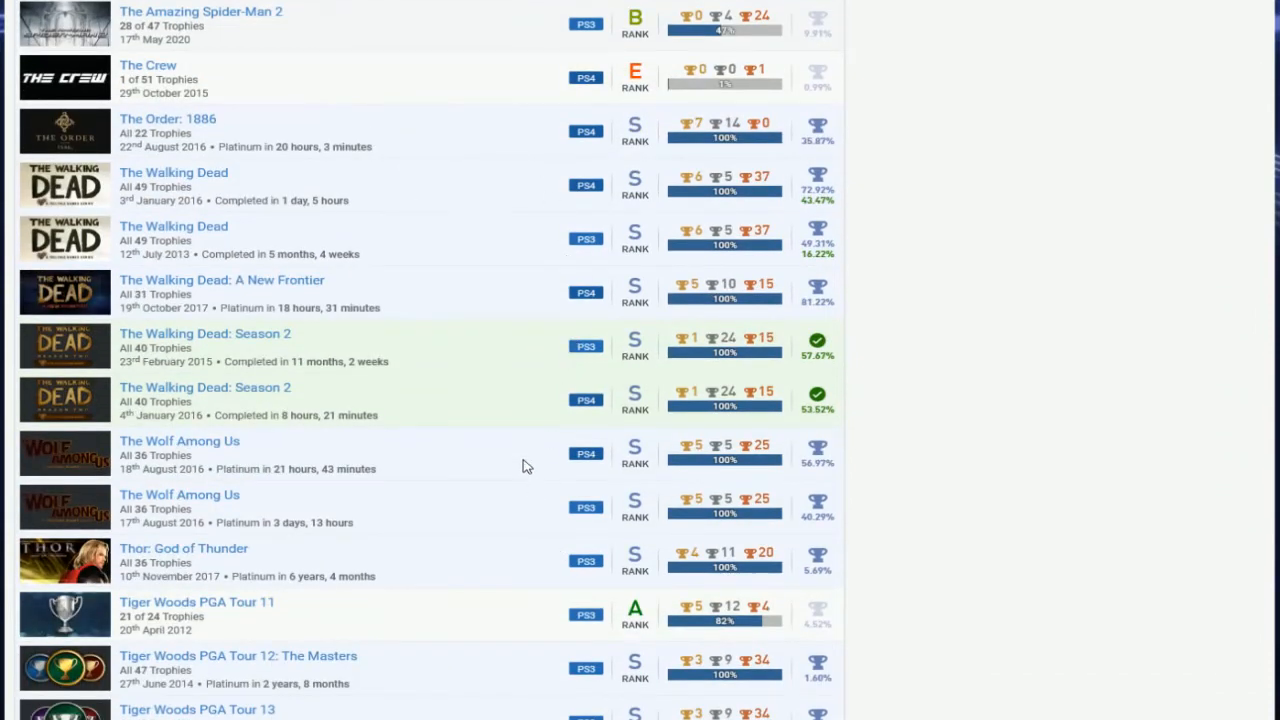
{"action": "mouse_move", "coordinate": [984, 600]}
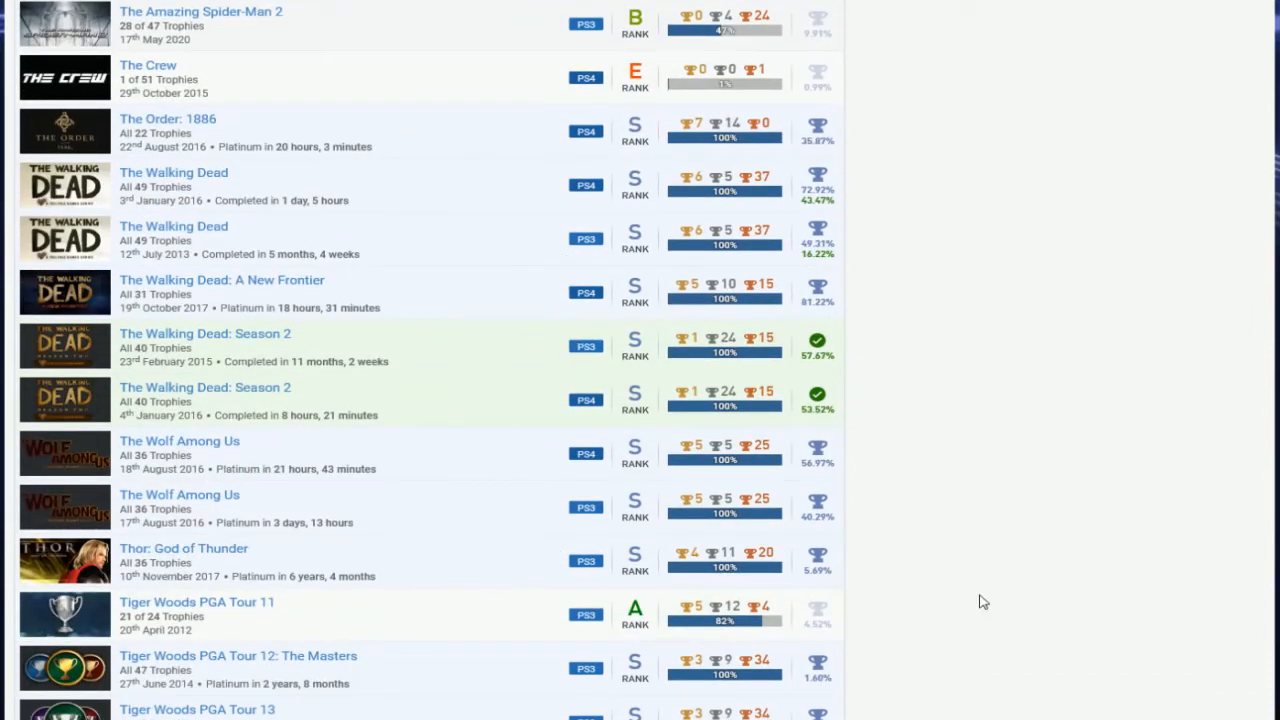
{"action": "mouse_move", "coordinate": [268, 560]}
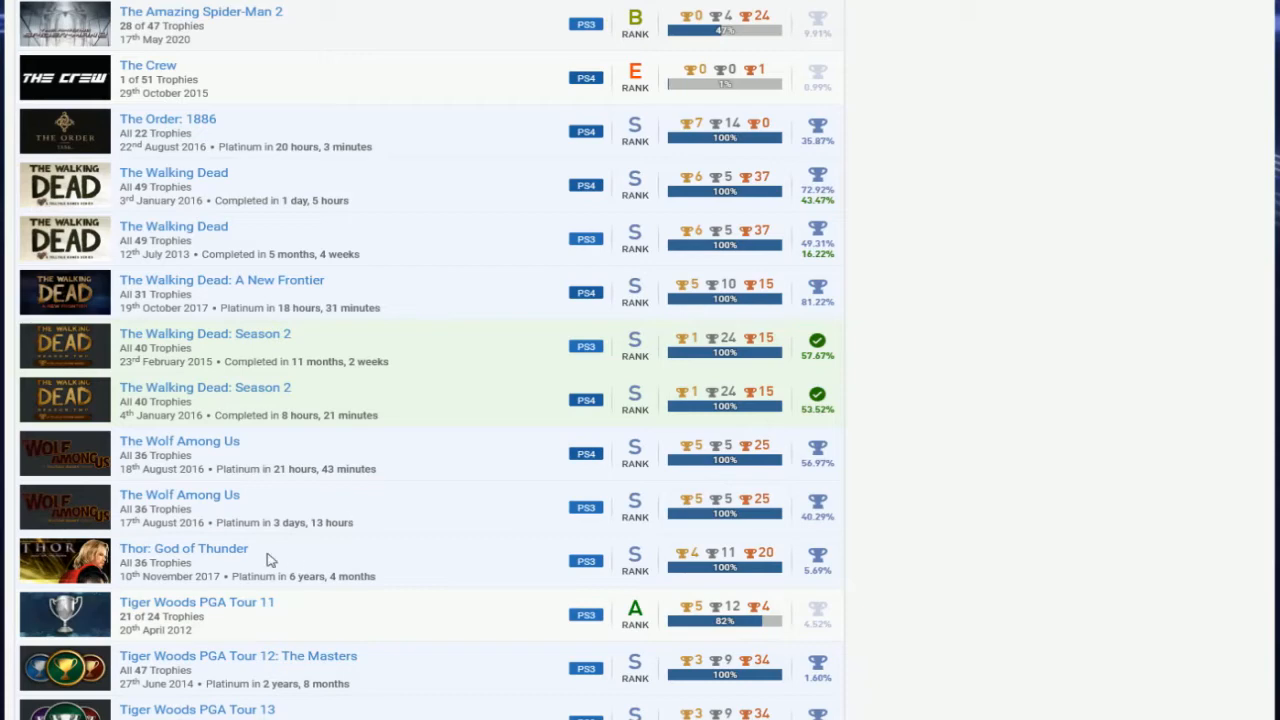
{"action": "scroll", "scroll_direction": "down", "scroll_amount": 3}
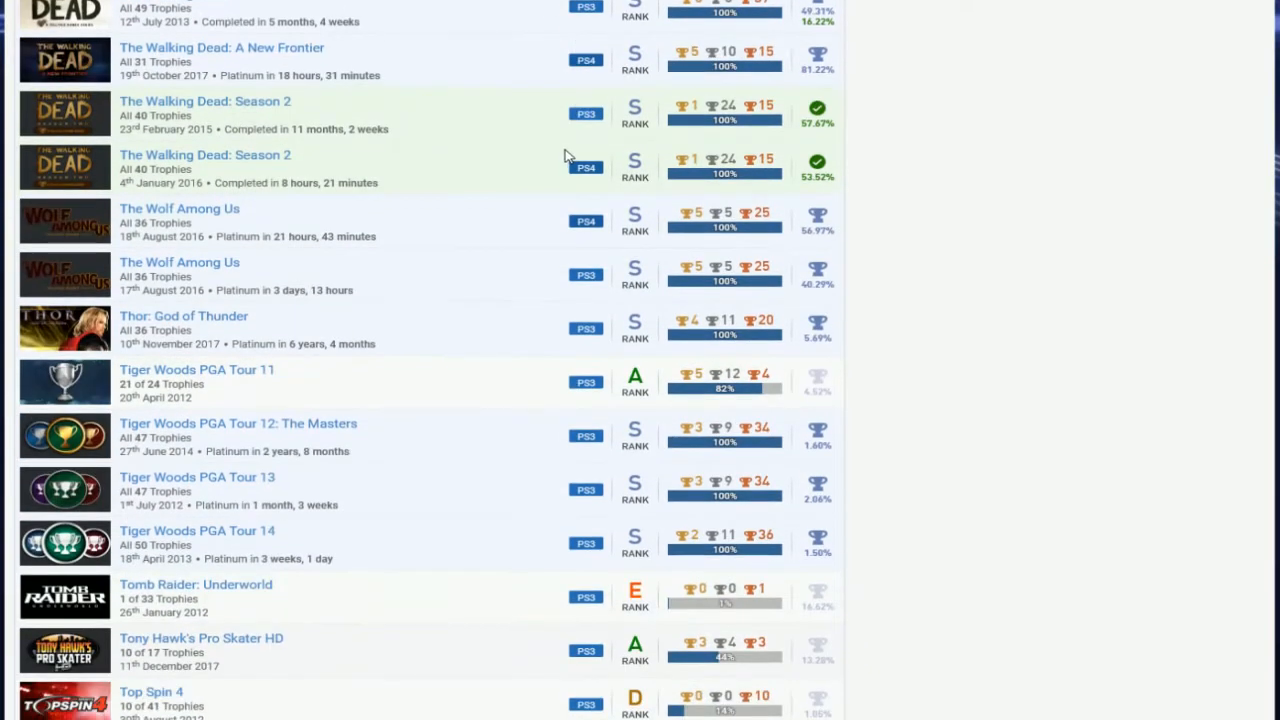
{"action": "scroll", "scroll_direction": "down", "scroll_amount": 3}
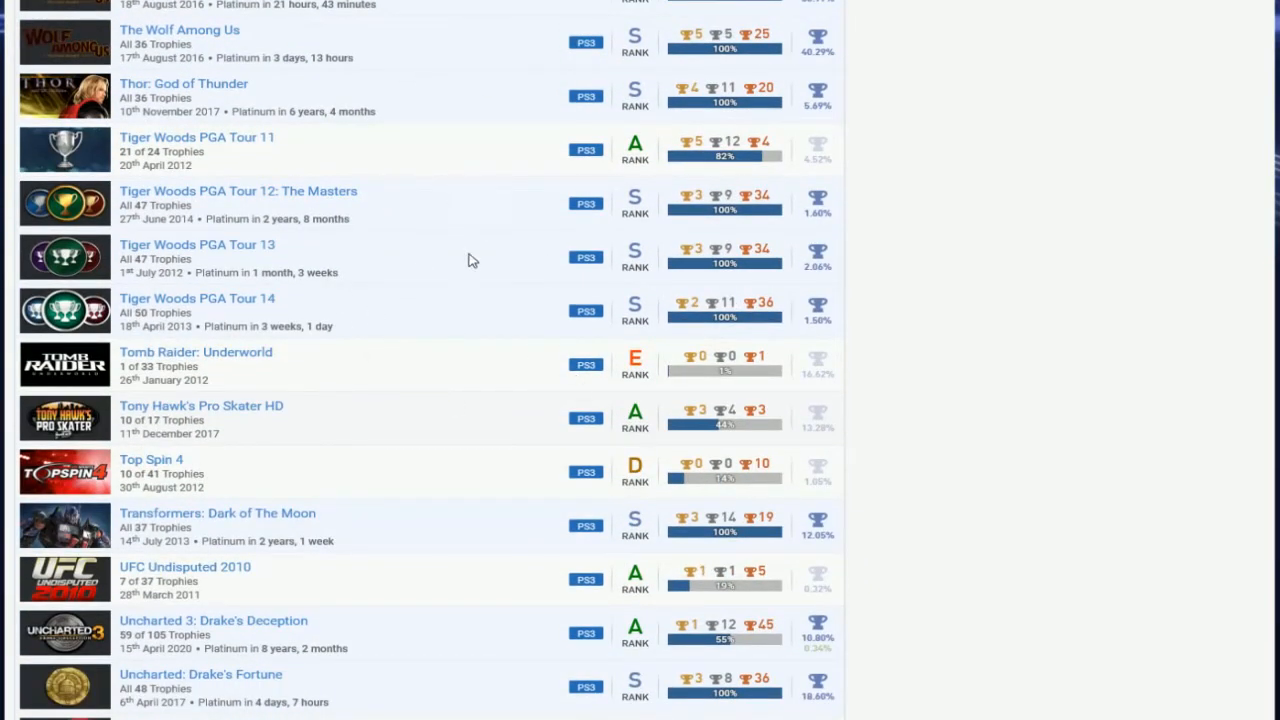
{"action": "scroll", "scroll_direction": "up", "scroll_amount": 3}
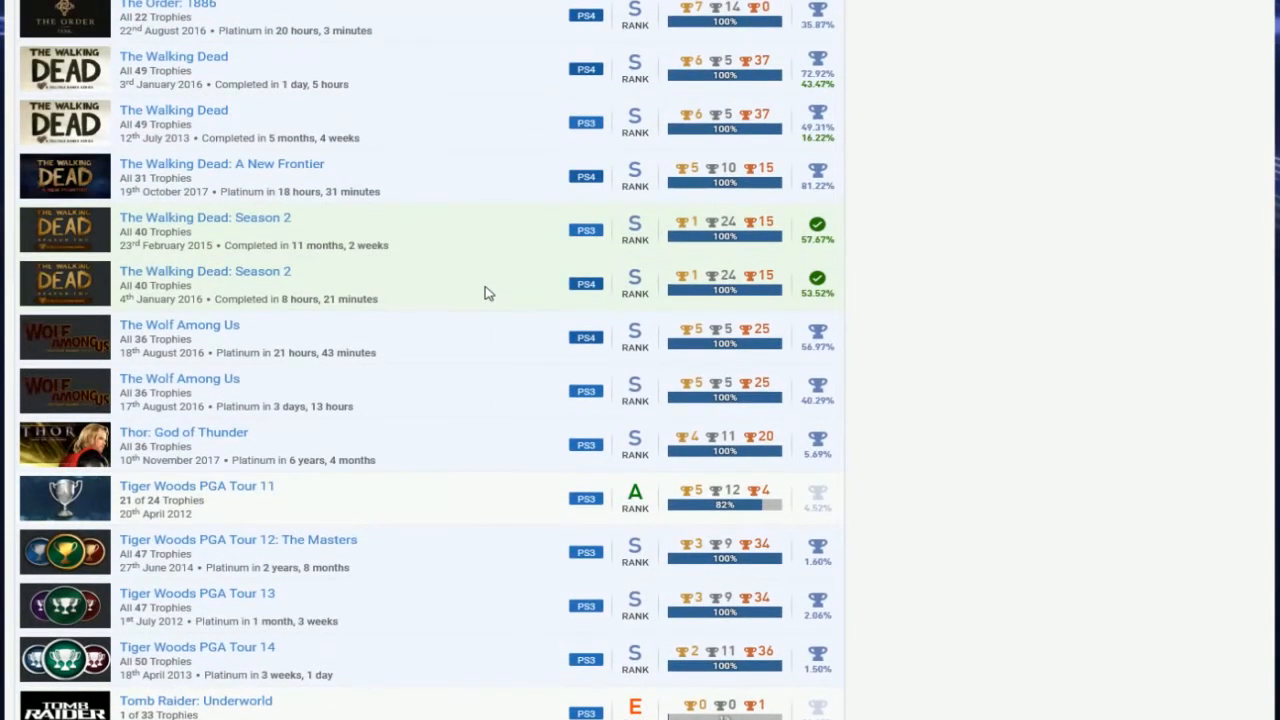
{"action": "scroll", "scroll_direction": "down", "scroll_amount": 3}
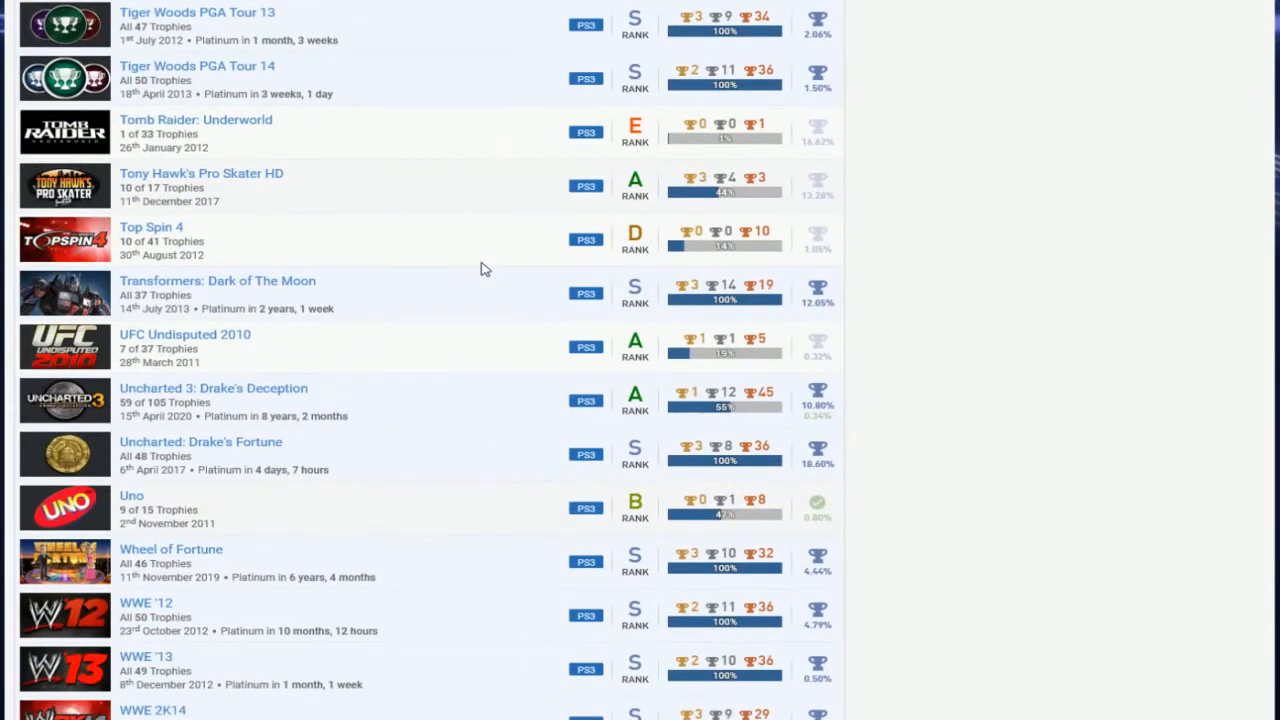
{"action": "scroll", "scroll_direction": "down", "scroll_amount": 3}
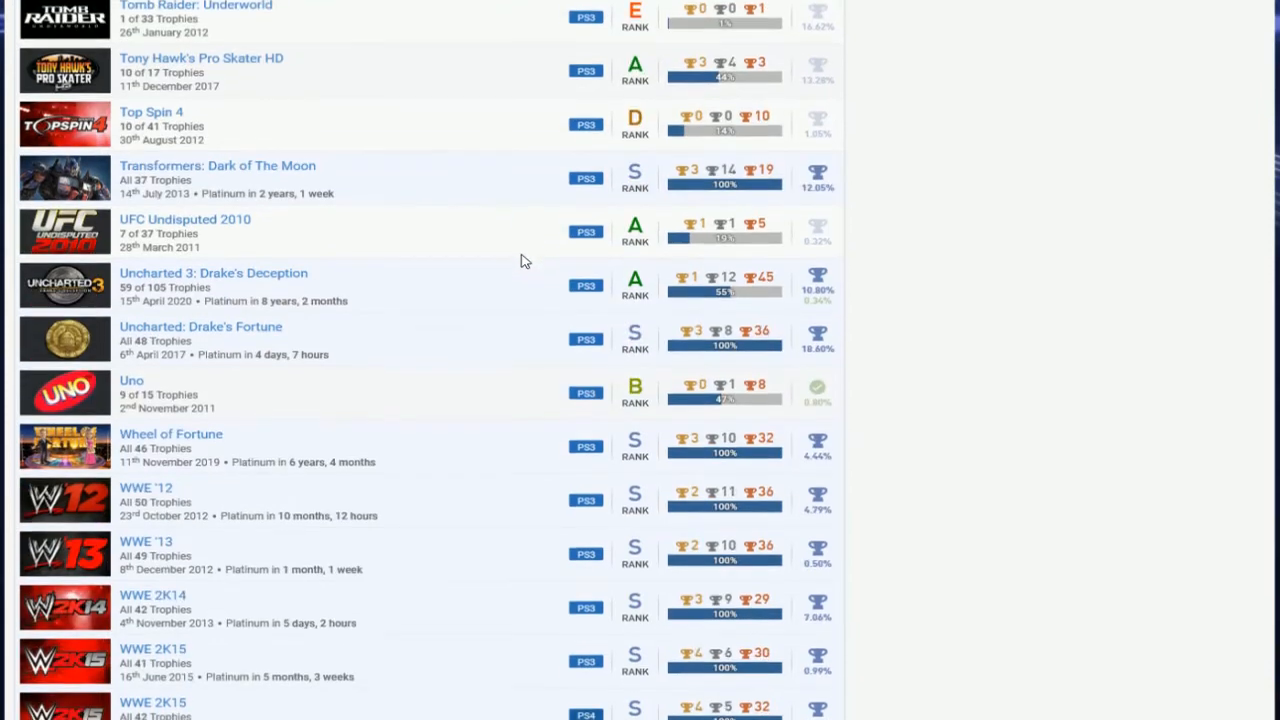
{"action": "scroll", "scroll_direction": "down", "scroll_amount": 3}
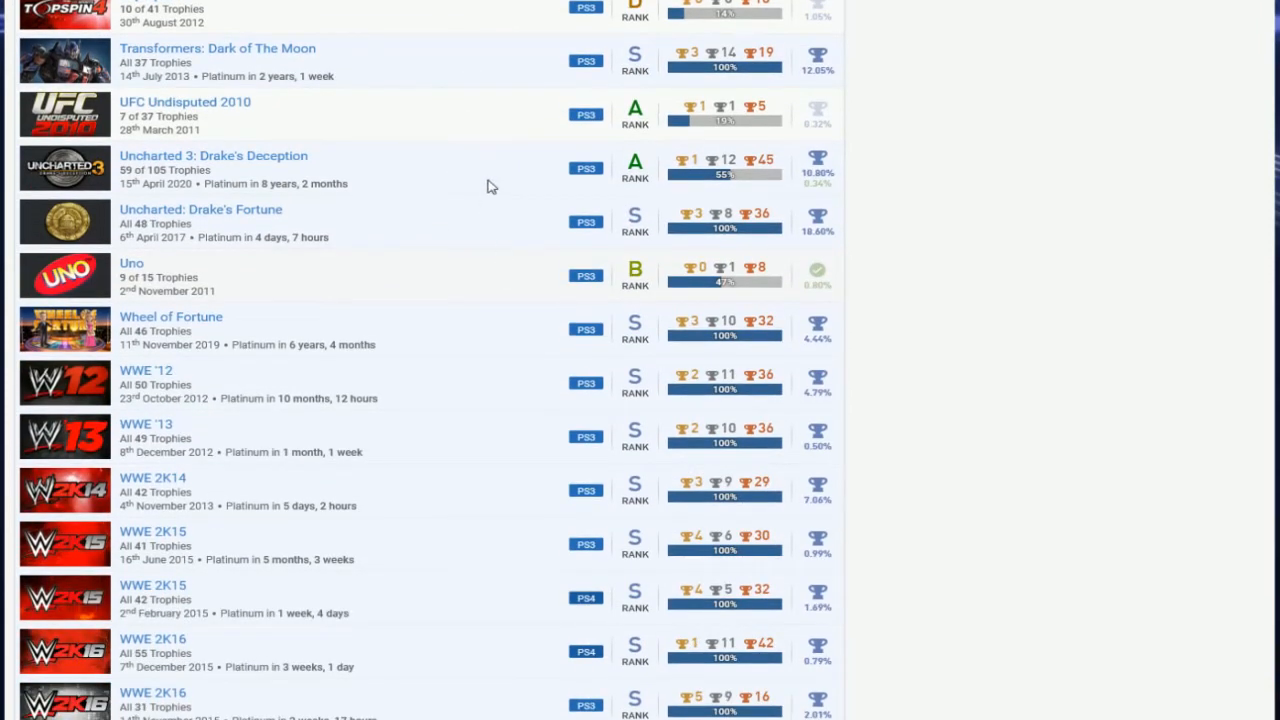
{"action": "scroll", "scroll_direction": "down", "scroll_amount": 3}
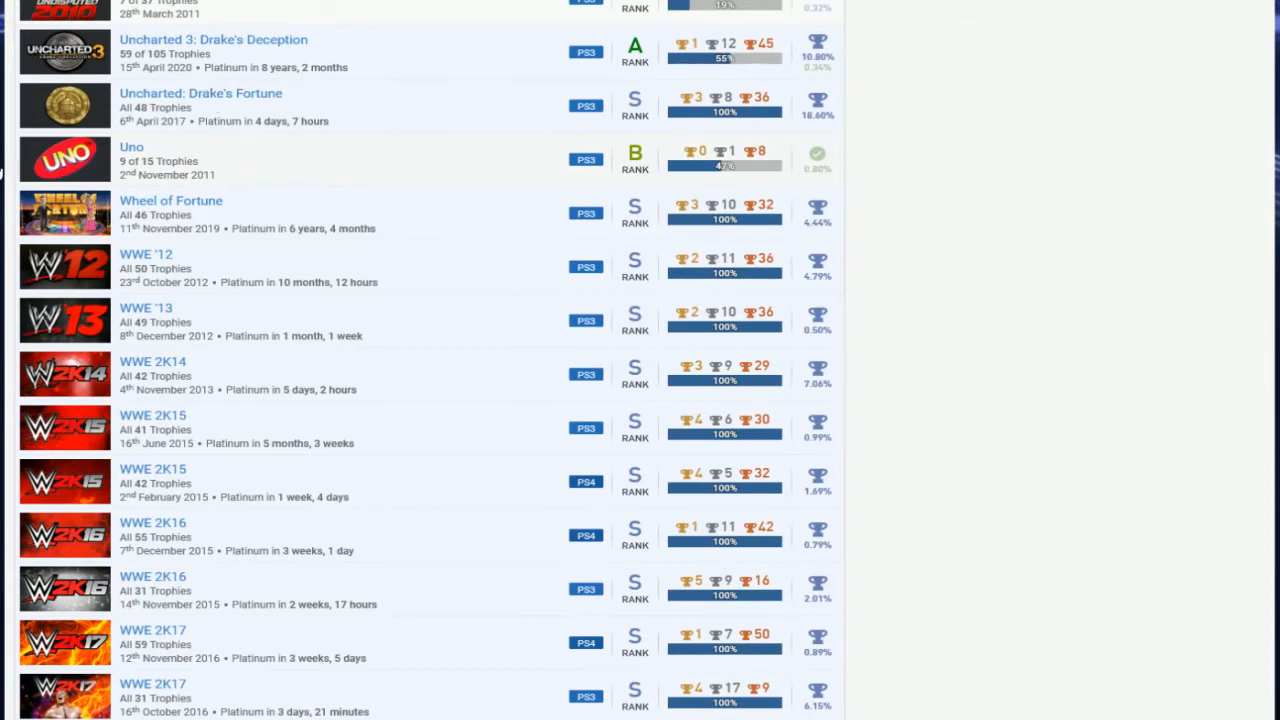
{"action": "mouse_move", "coordinate": [696, 196]}
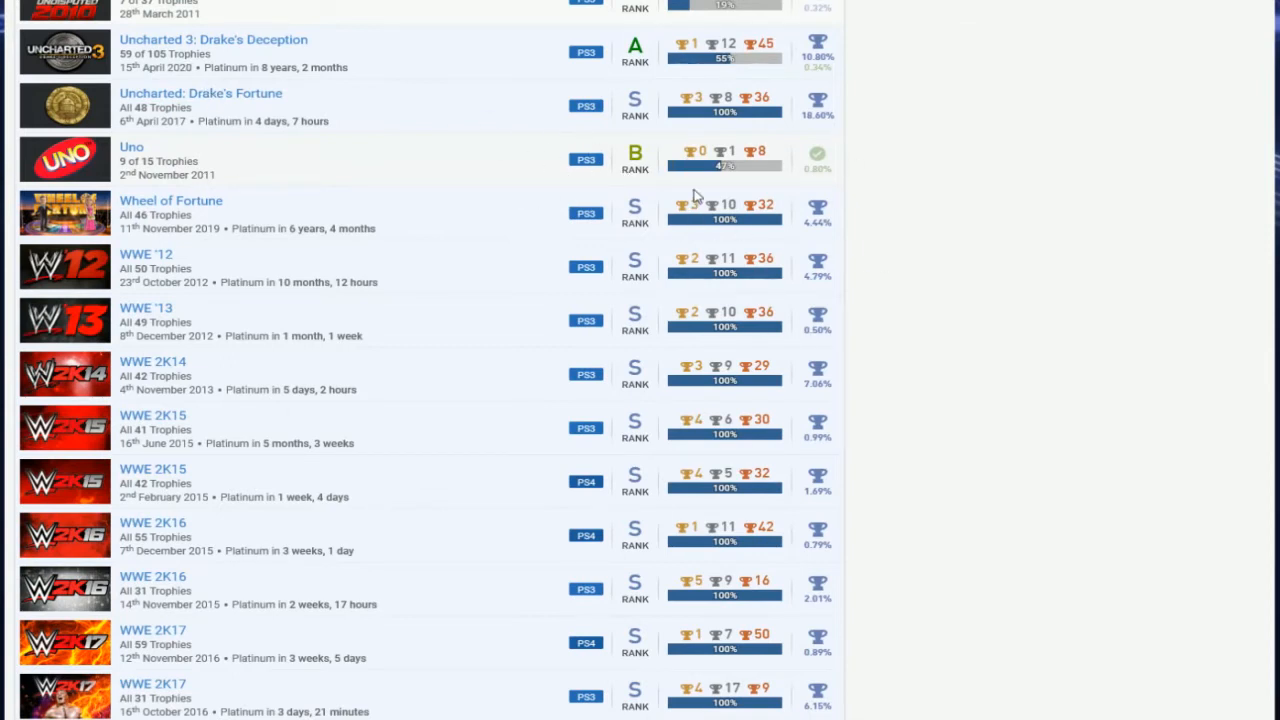
{"action": "mouse_move", "coordinate": [344, 208]}
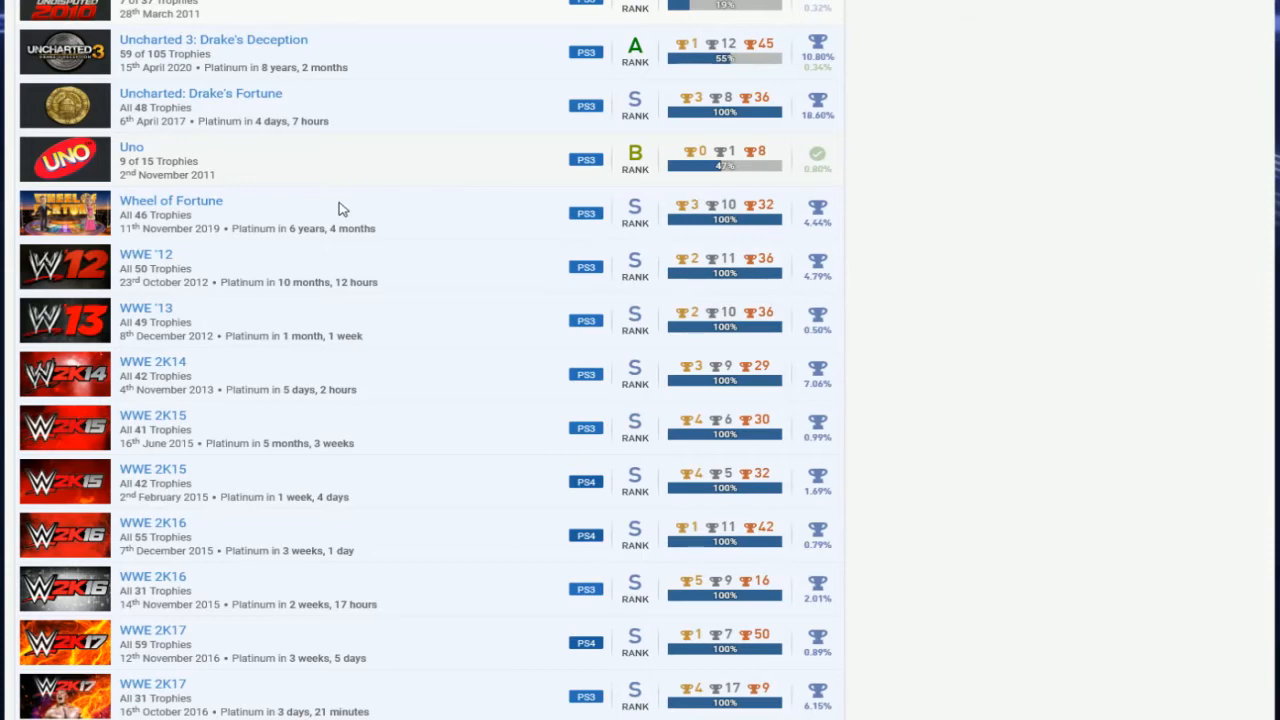
{"action": "scroll", "scroll_direction": "down", "scroll_amount": 3}
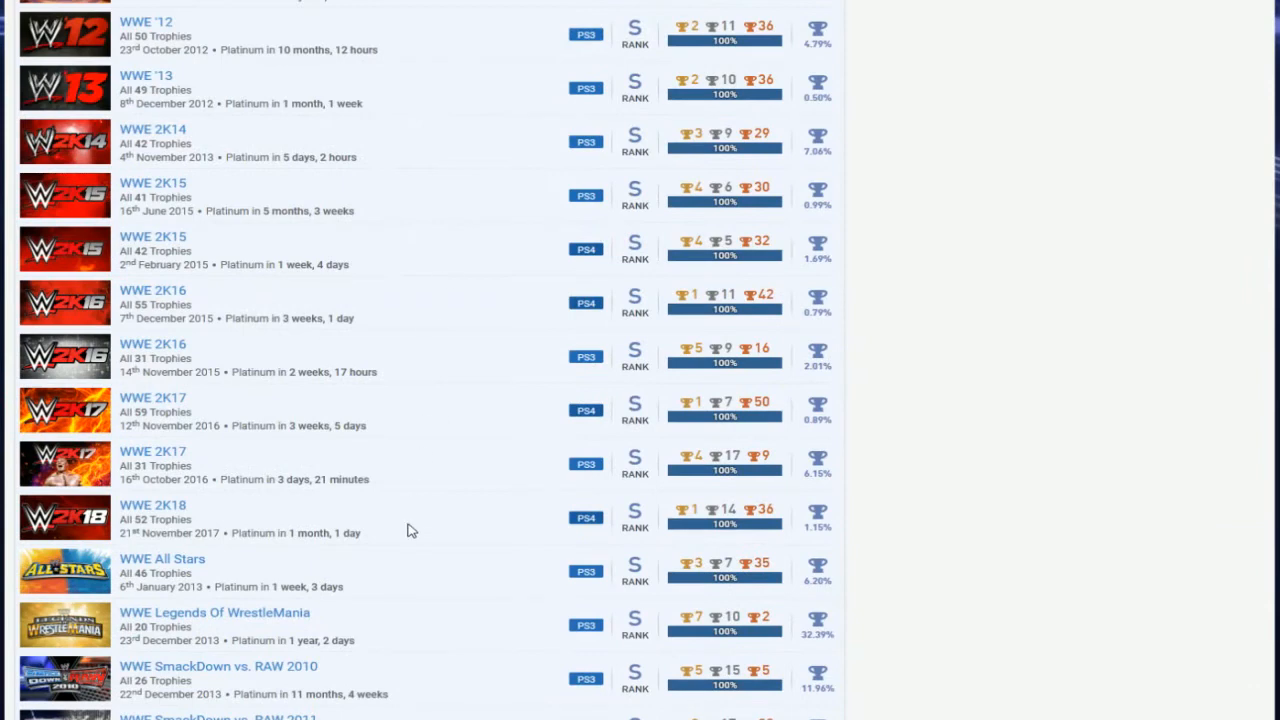
{"action": "scroll", "scroll_direction": "down", "scroll_amount": 3}
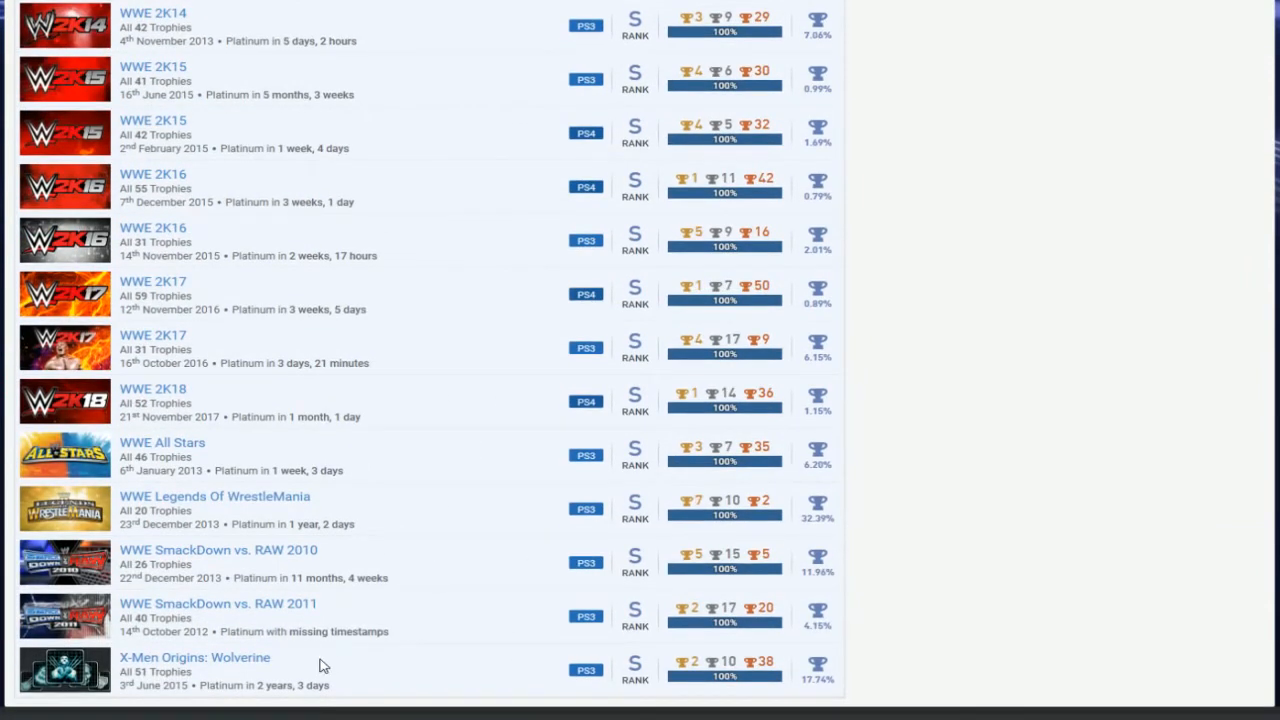
{"action": "mouse_move", "coordinate": [190, 400]}
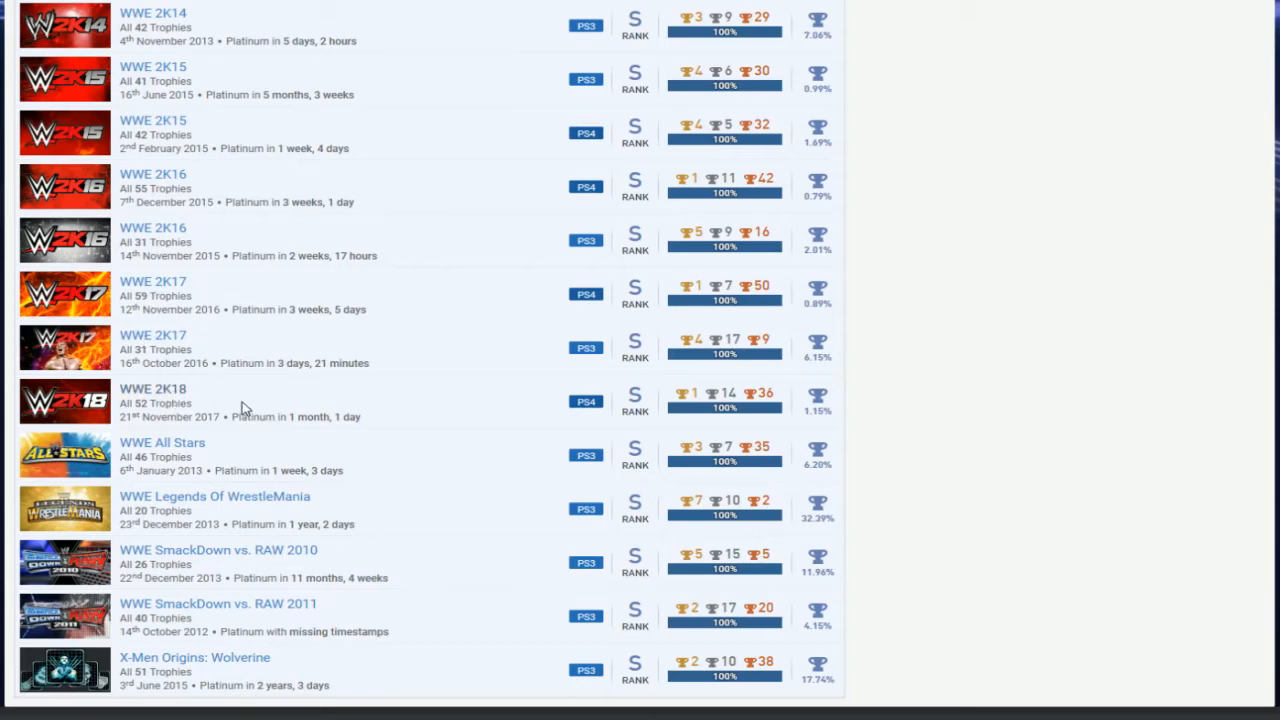
{"action": "mouse_move", "coordinate": [490, 424]}
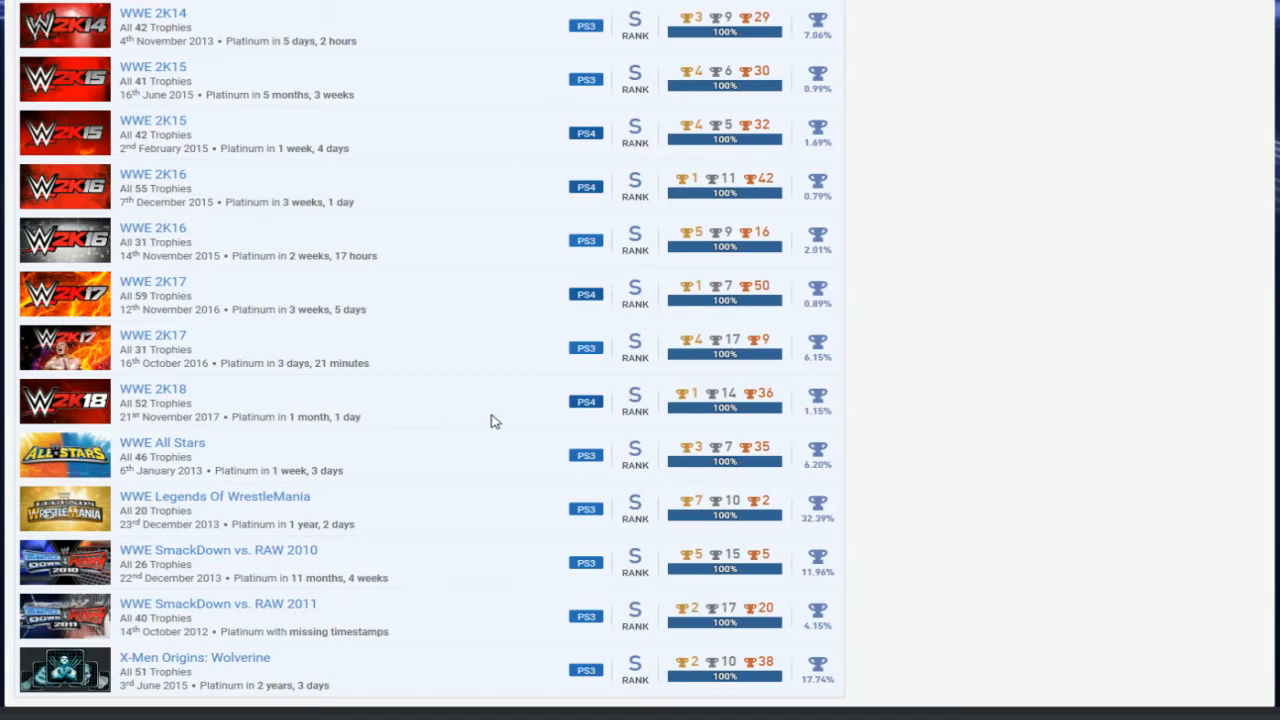
{"action": "mouse_move", "coordinate": [484, 410]}
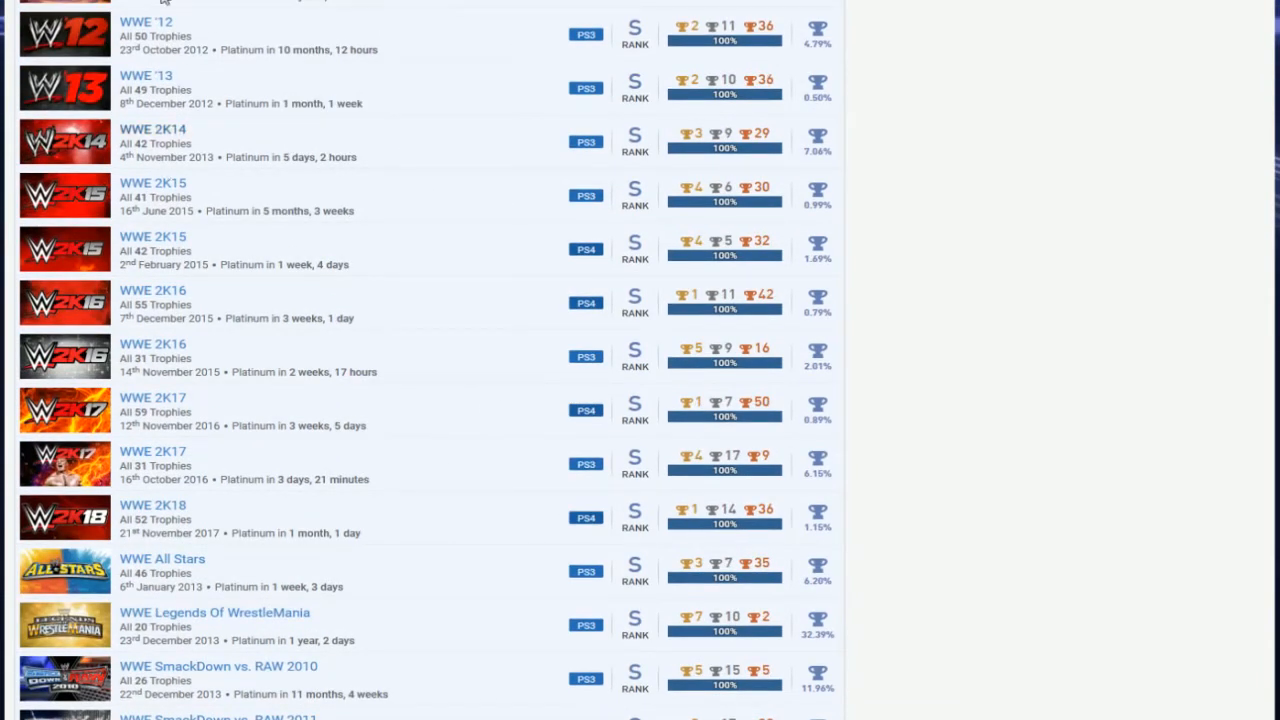
{"action": "scroll", "scroll_direction": "down", "scroll_amount": 3}
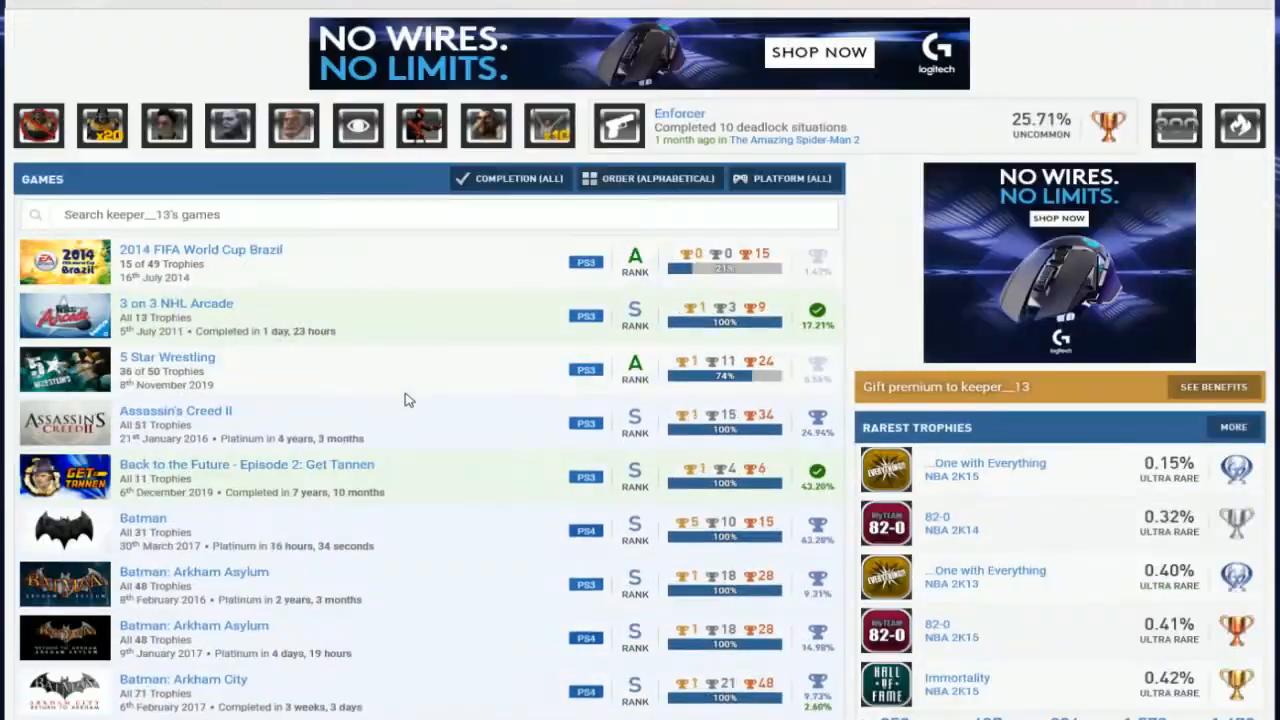
{"action": "scroll", "scroll_direction": "down", "scroll_amount": 3}
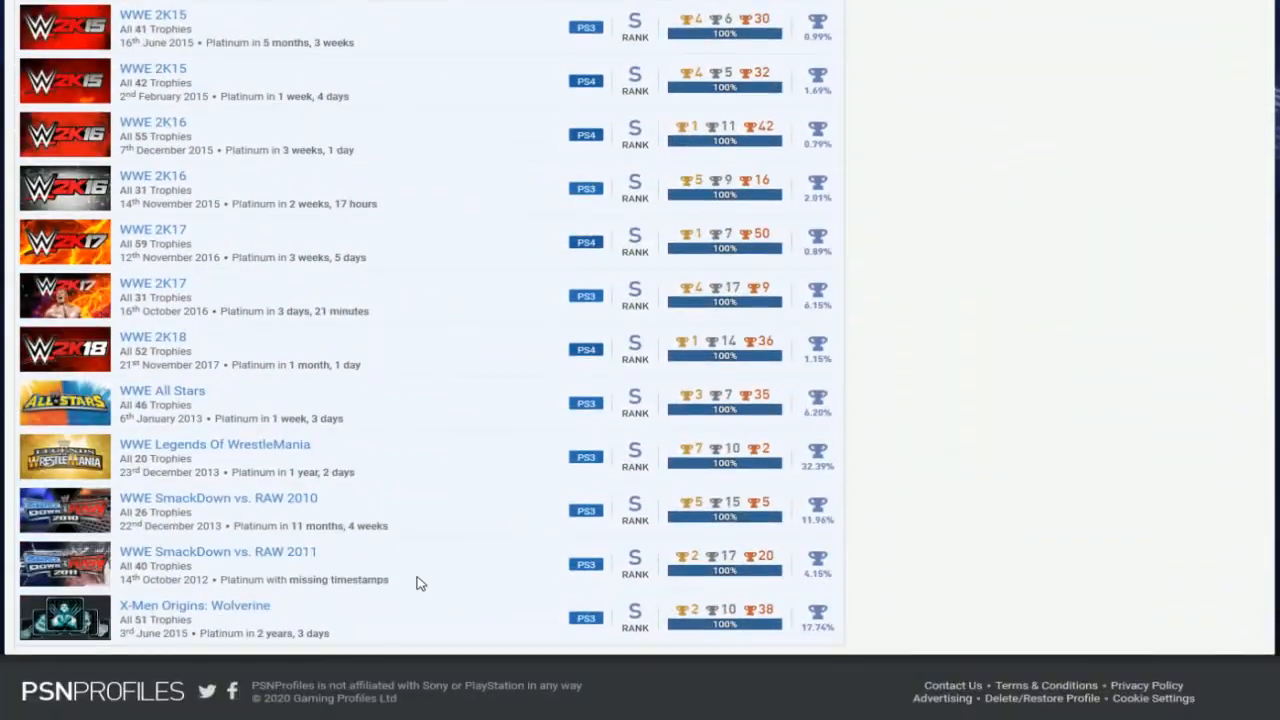
{"action": "scroll", "scroll_direction": "down", "scroll_amount": 3}
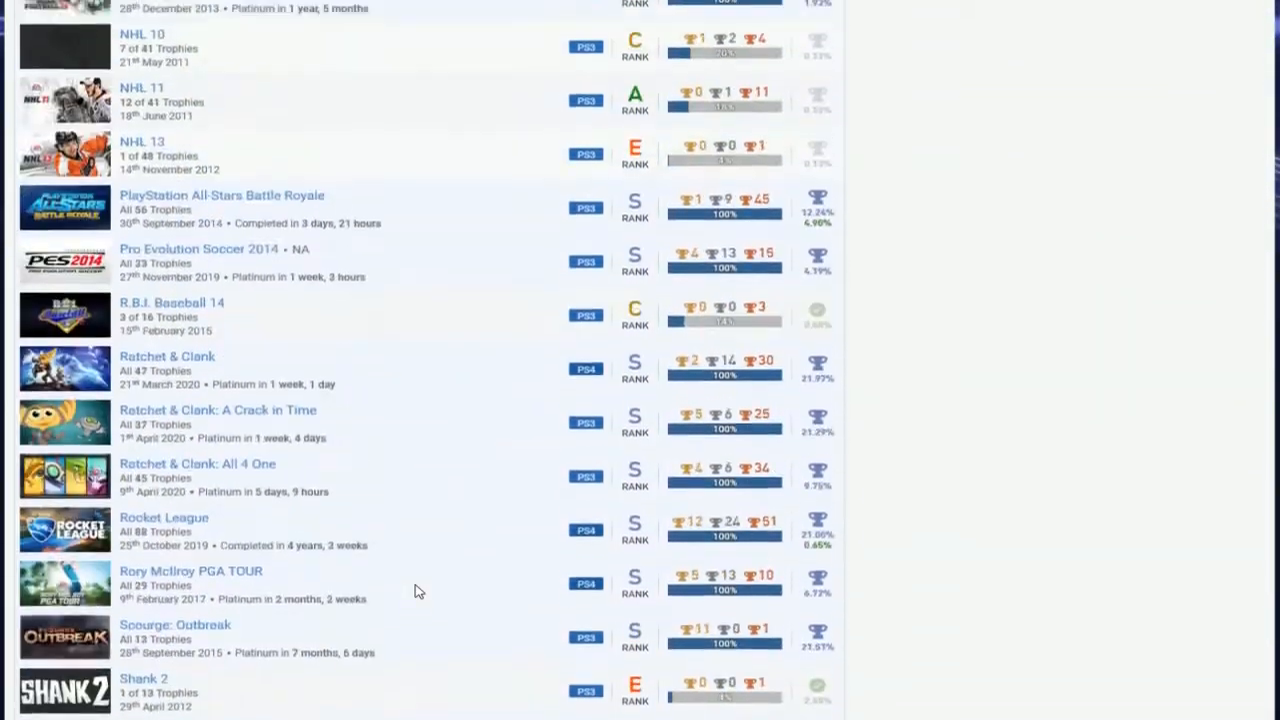
{"action": "scroll", "scroll_direction": "down", "scroll_amount": 3}
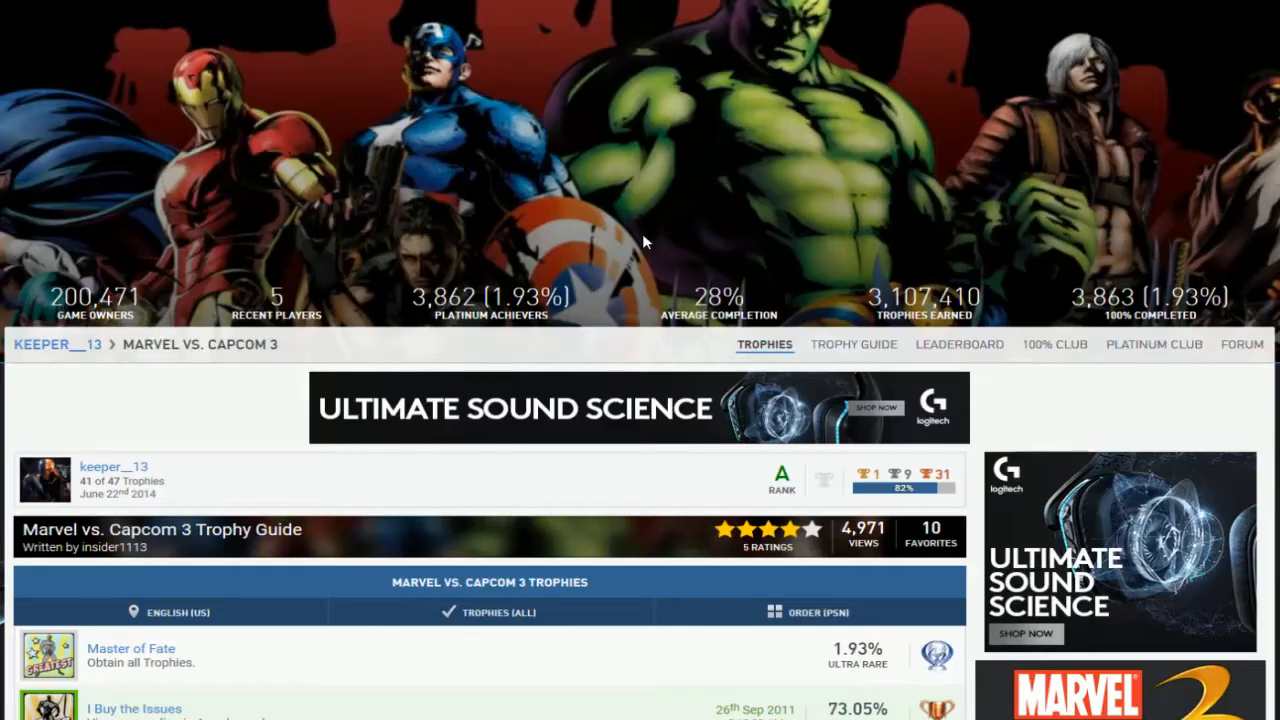
{"action": "mouse_move", "coordinate": [700, 476]}
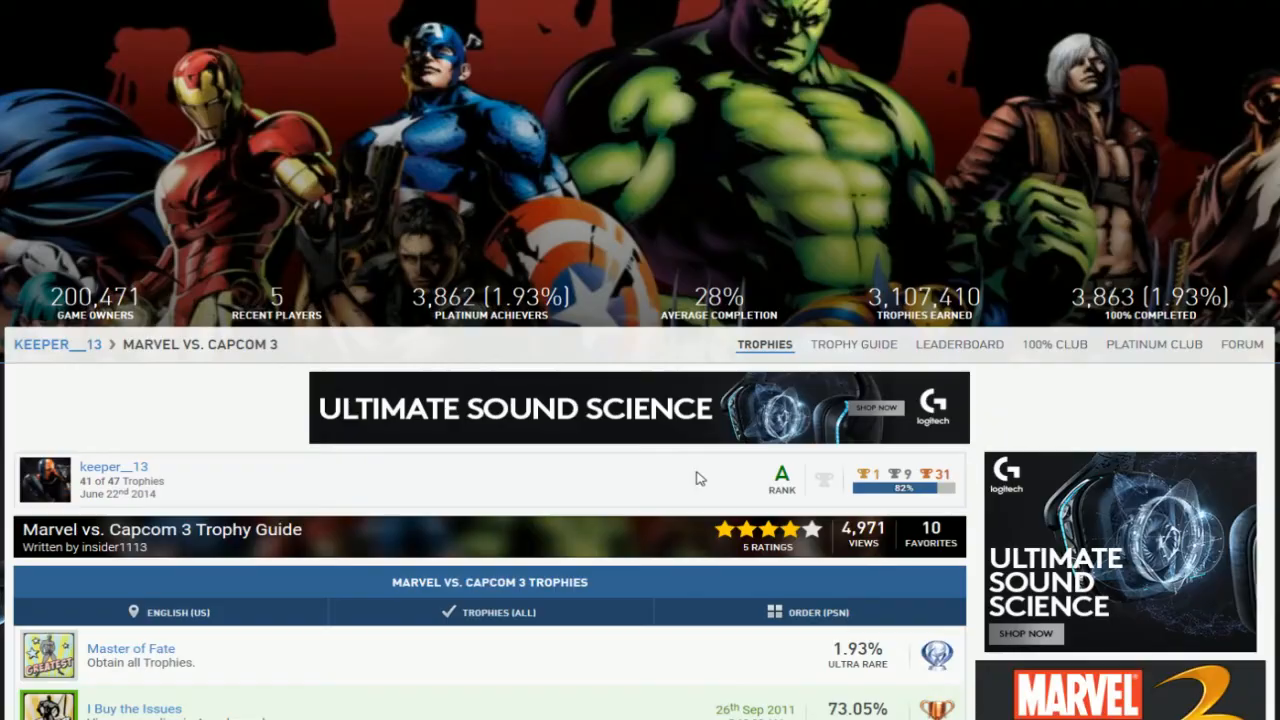
{"action": "scroll", "scroll_direction": "down", "scroll_amount": 3}
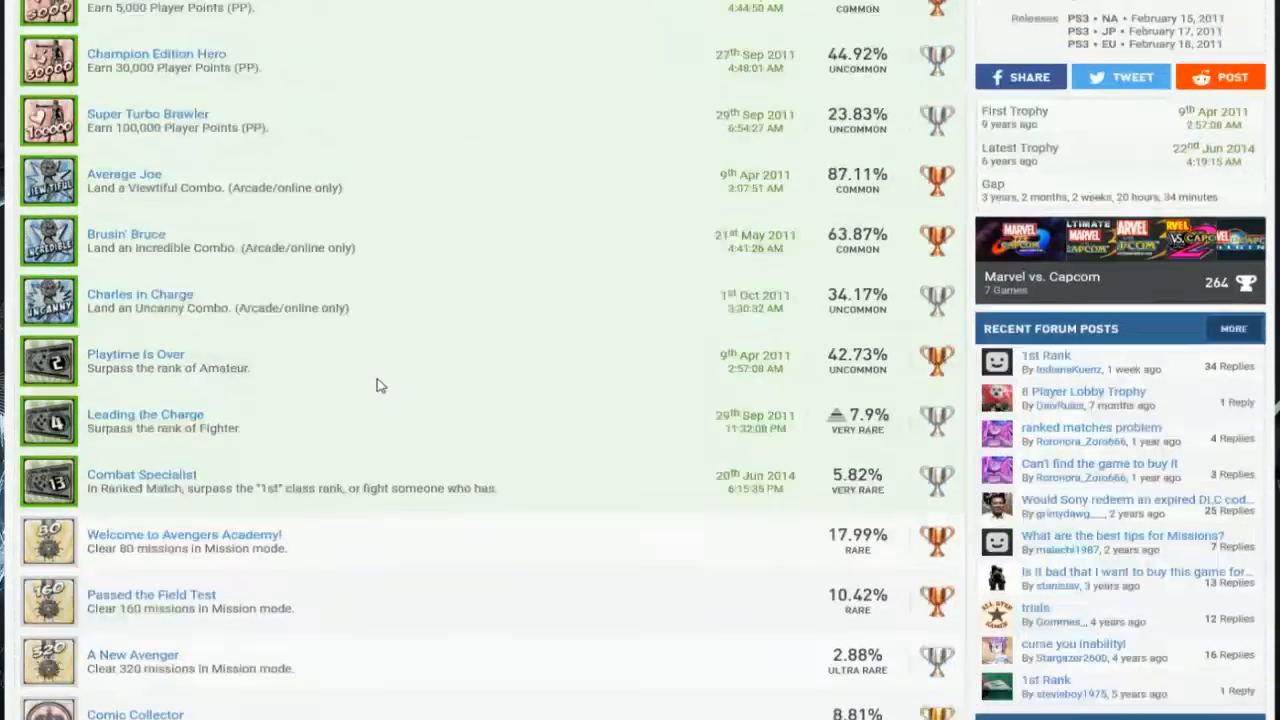
{"action": "scroll", "scroll_direction": "down", "scroll_amount": 3}
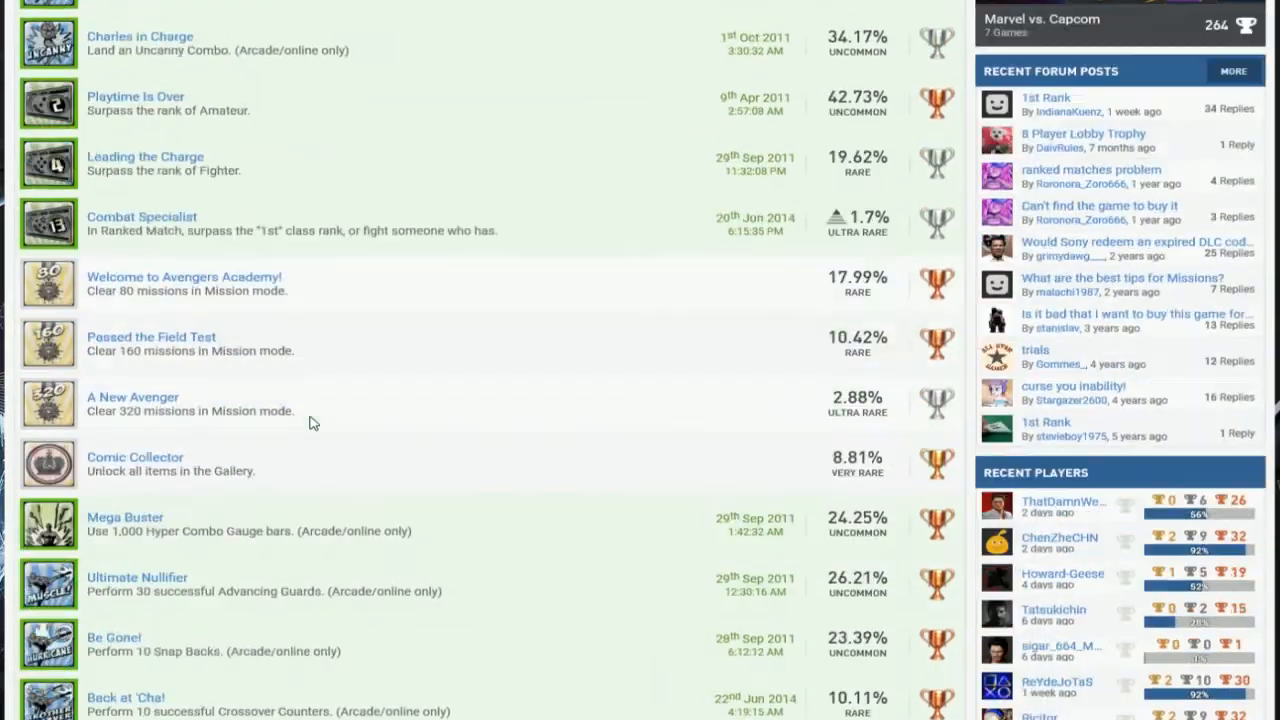
{"action": "scroll", "scroll_direction": "down", "scroll_amount": 3}
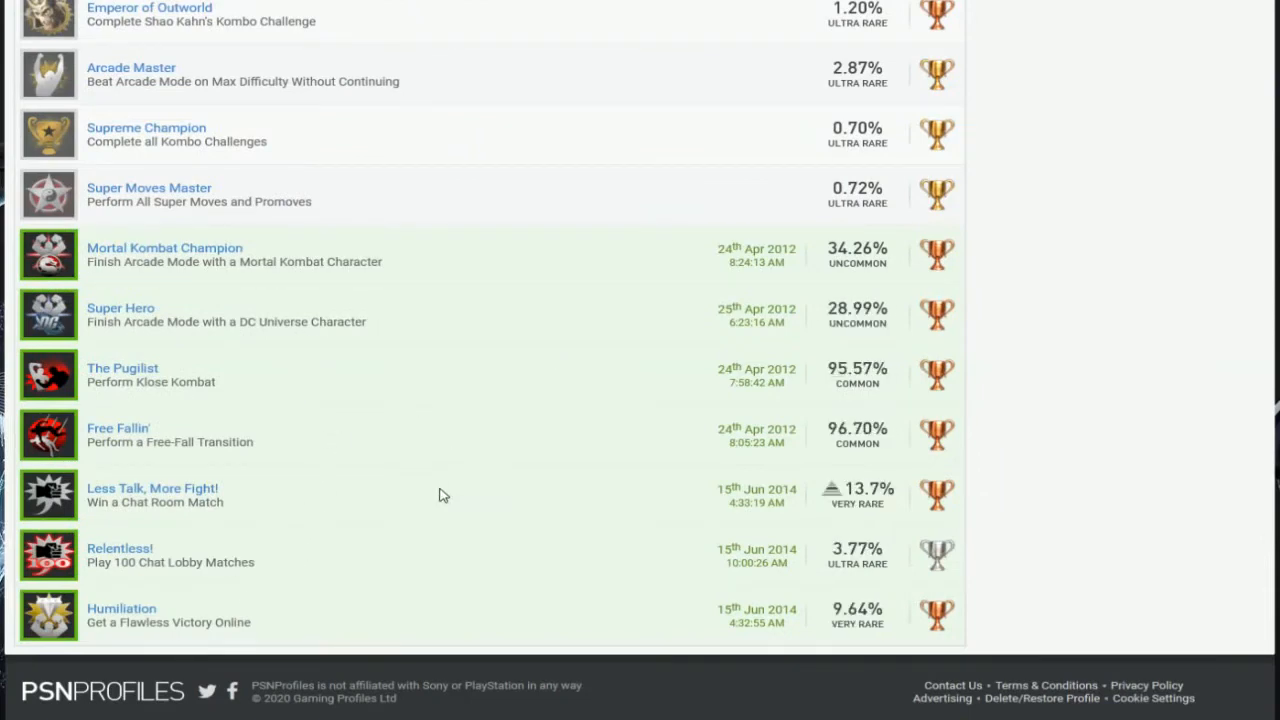
{"action": "scroll", "scroll_direction": "down", "scroll_amount": 3}
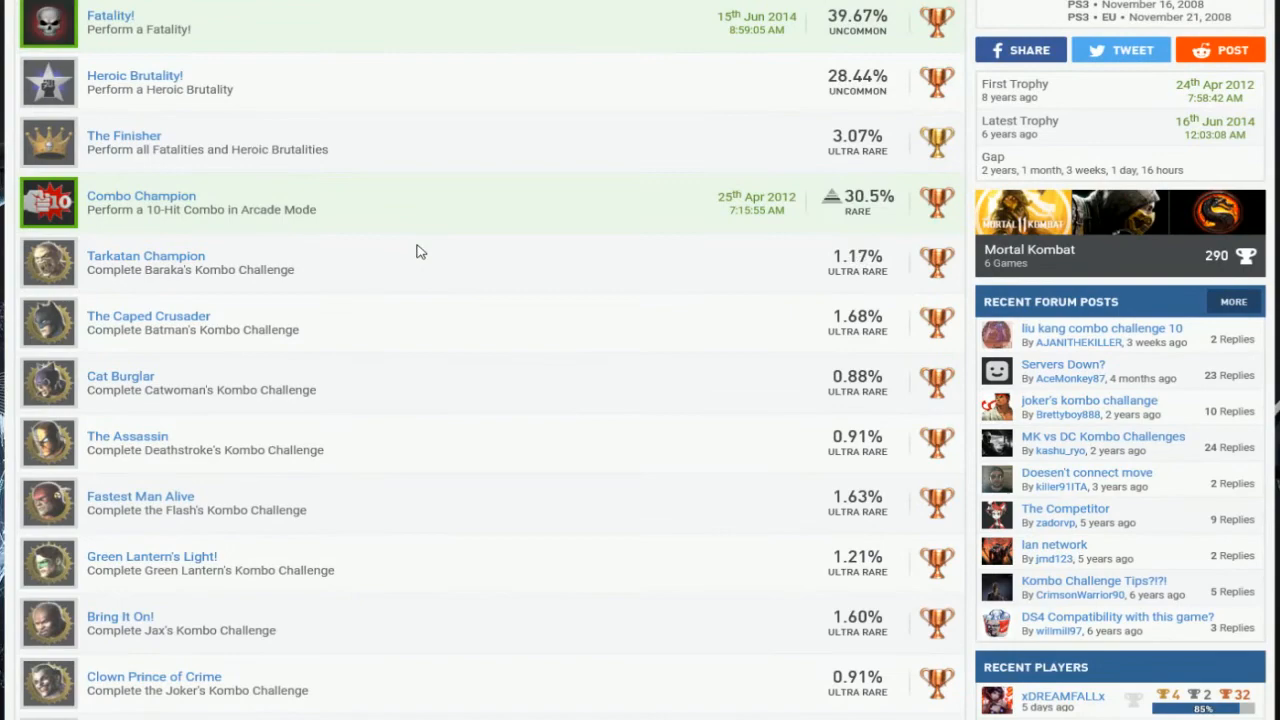
{"action": "scroll", "scroll_direction": "down", "scroll_amount": 3}
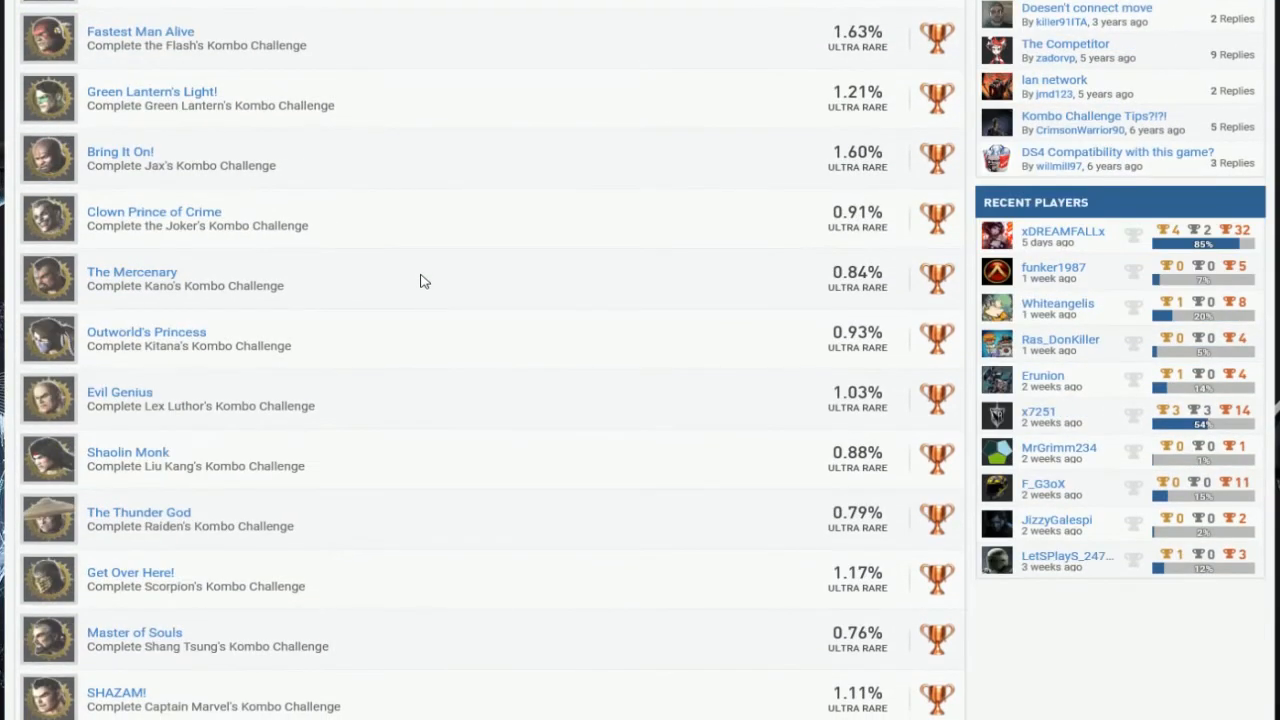
{"action": "scroll", "scroll_direction": "down", "scroll_amount": 3}
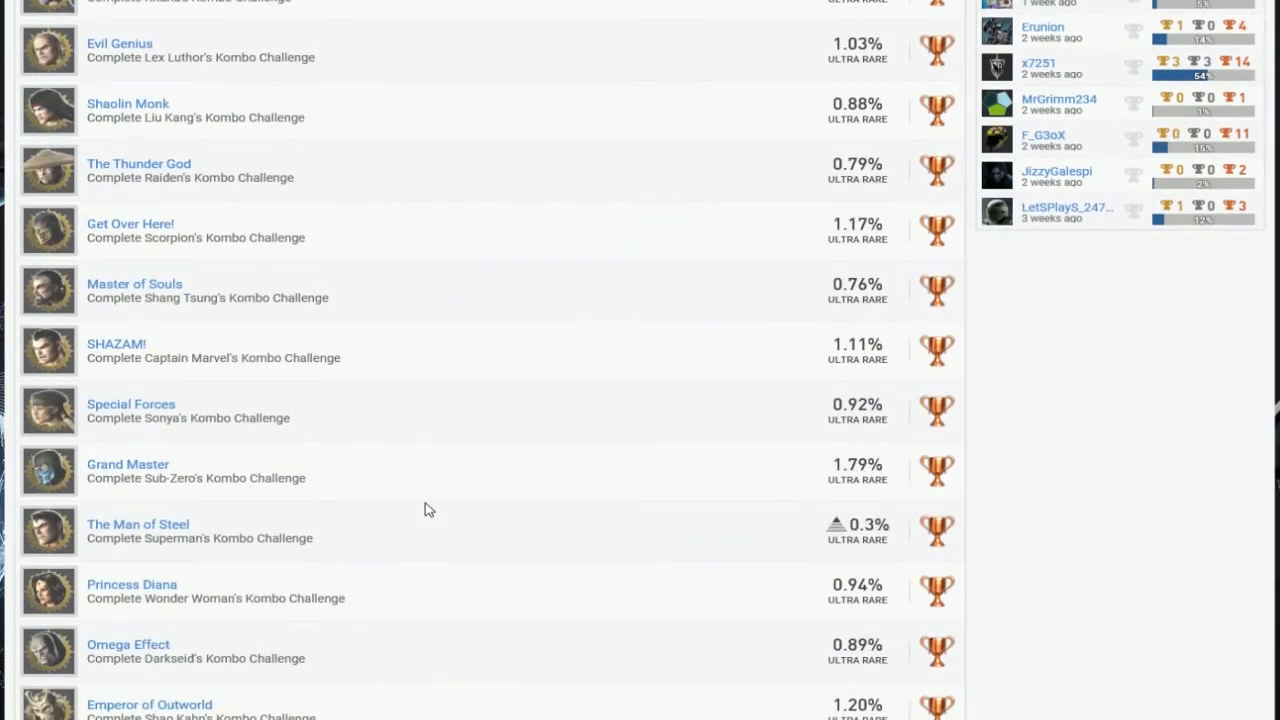
{"action": "scroll", "scroll_direction": "down", "scroll_amount": 3}
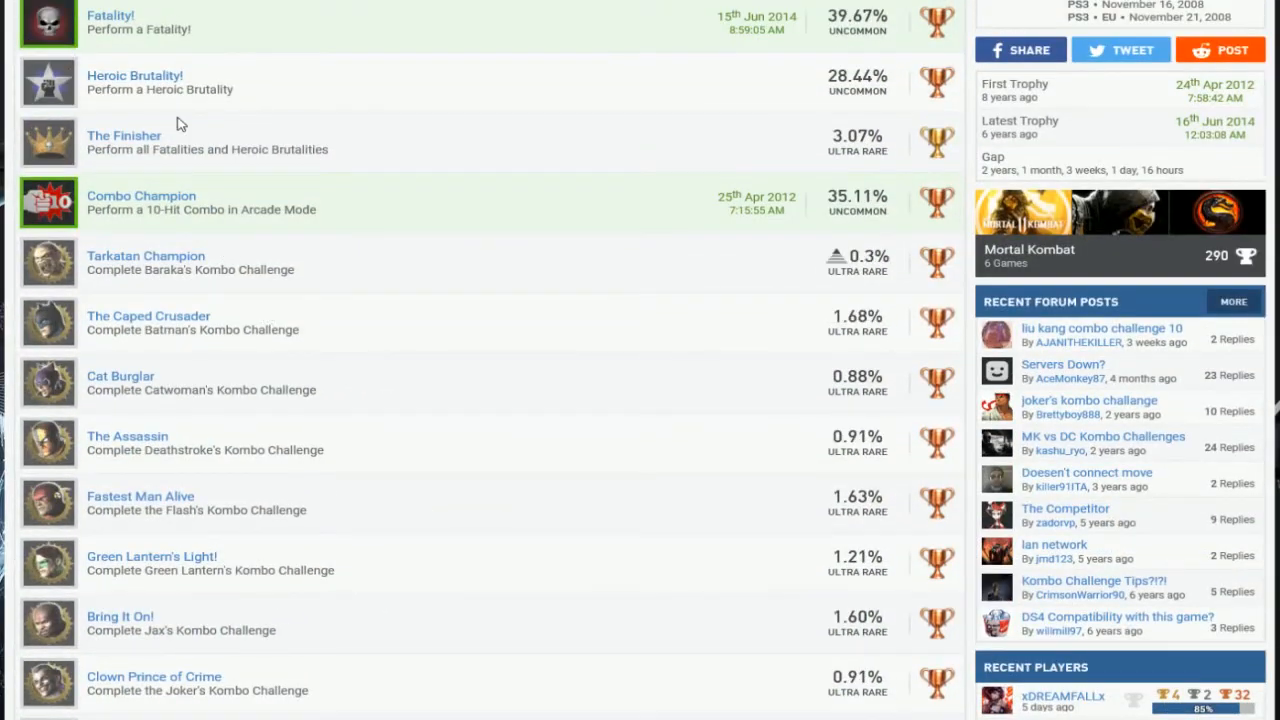
{"action": "scroll", "scroll_direction": "up", "scroll_amount": 3}
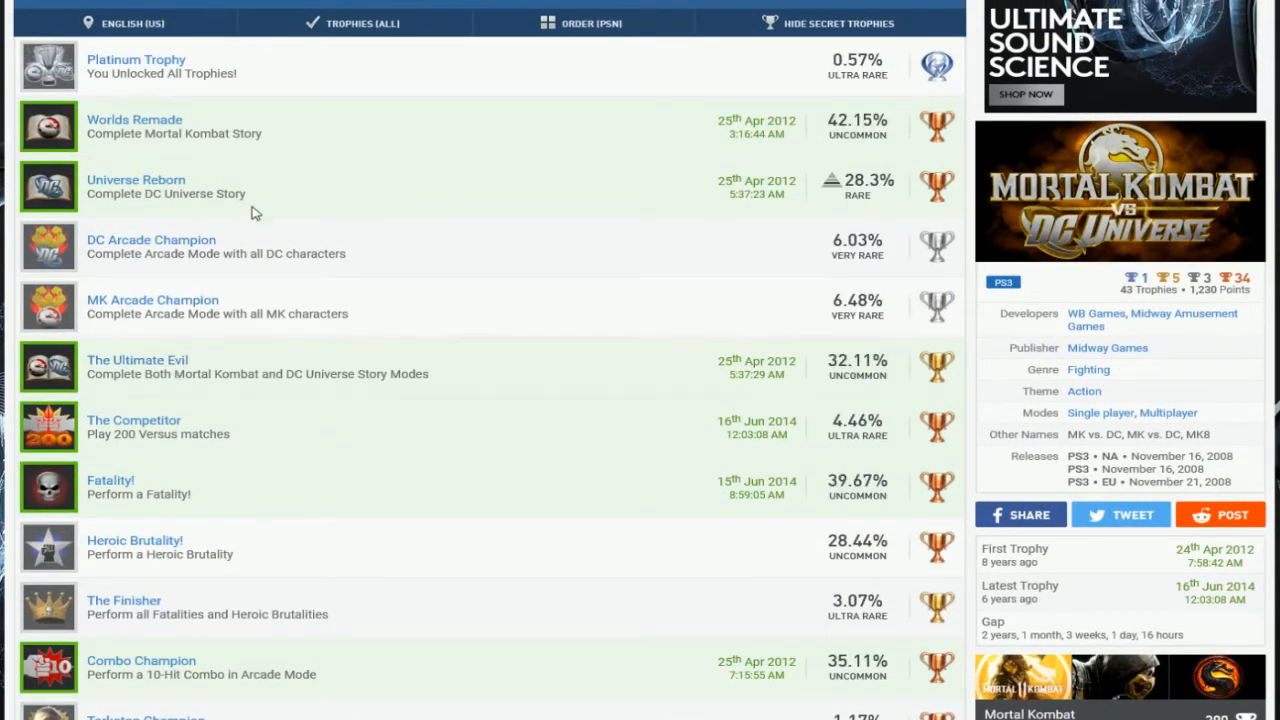
{"action": "scroll", "scroll_direction": "down", "scroll_amount": 3}
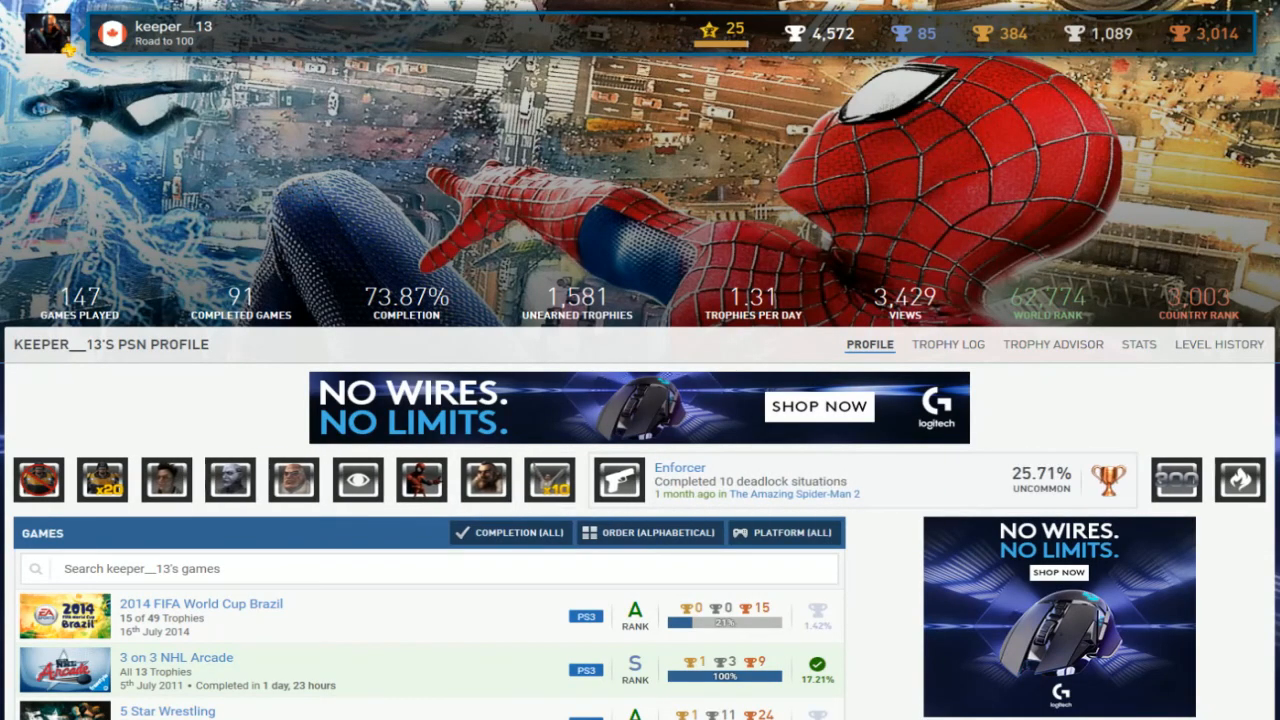
{"action": "mouse_move", "coordinate": [184, 4]}
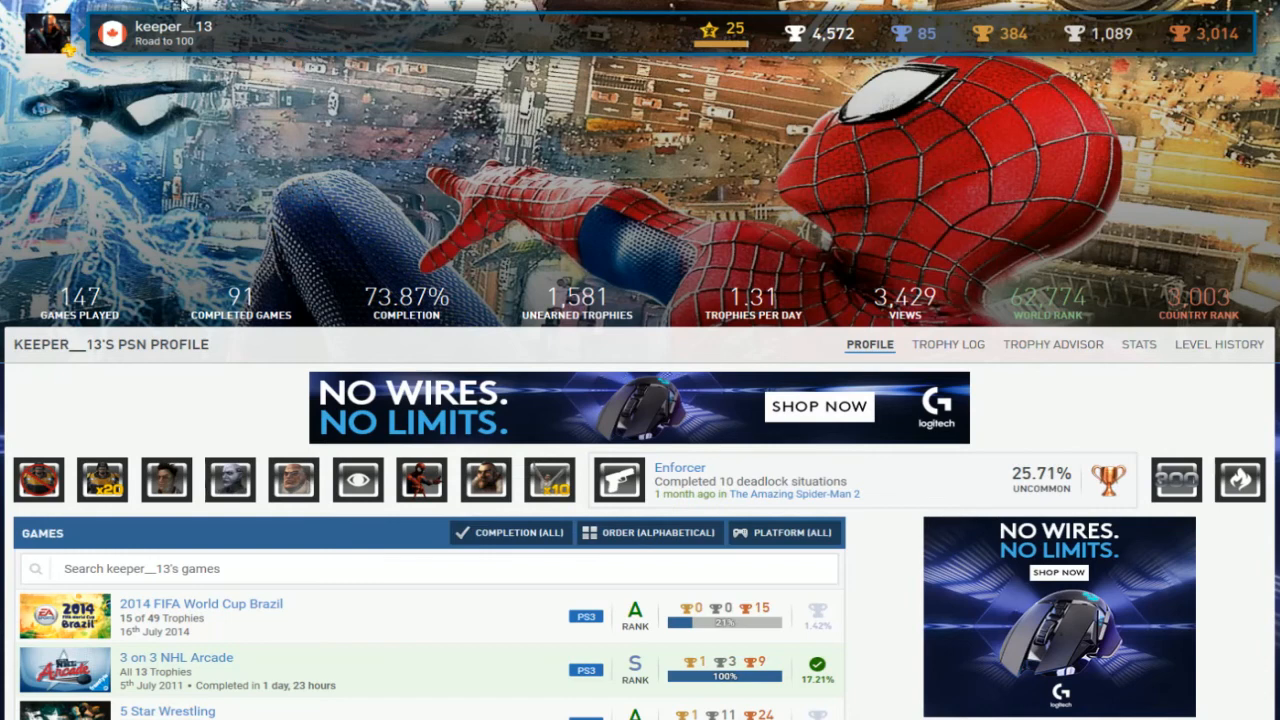